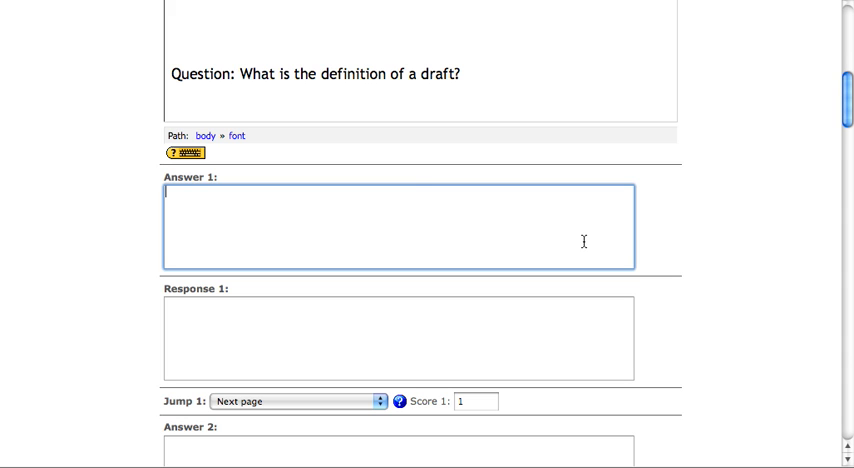
Enter Answer 1: a draft is the first stage, a rough copy still needing editing by author or peer.
{"action": "type", "text": "A draft is"}
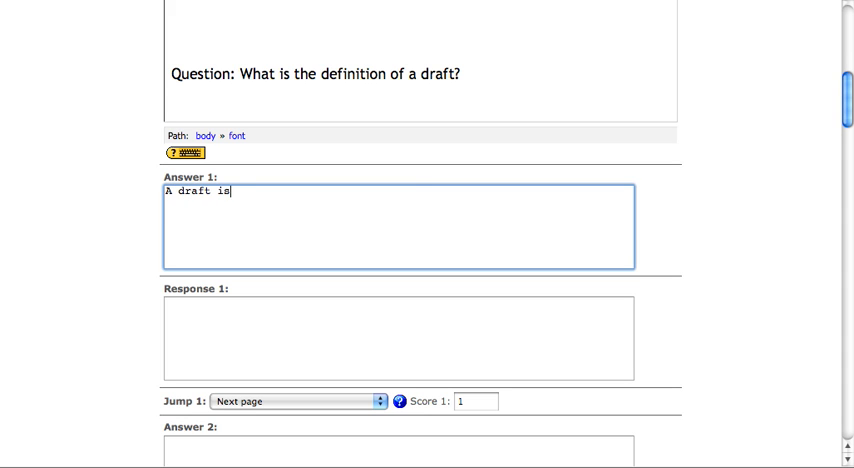
{"action": "type", "text": "the first stage"}
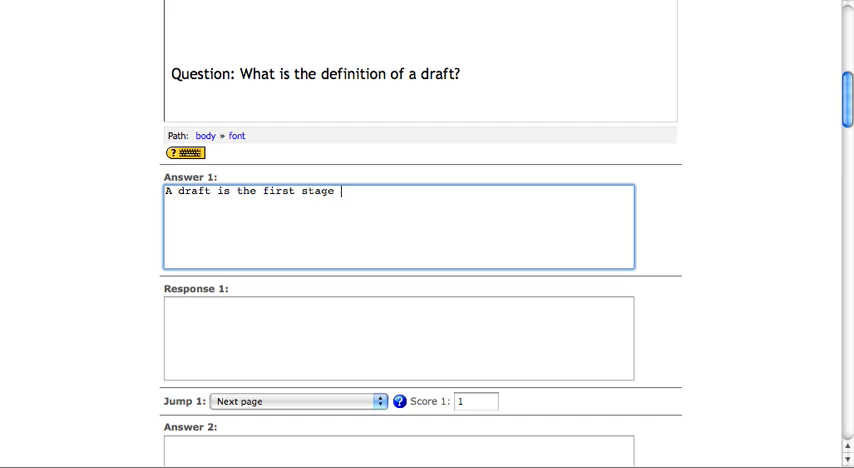
{"action": "type", "text": "of a writing process that generate"}
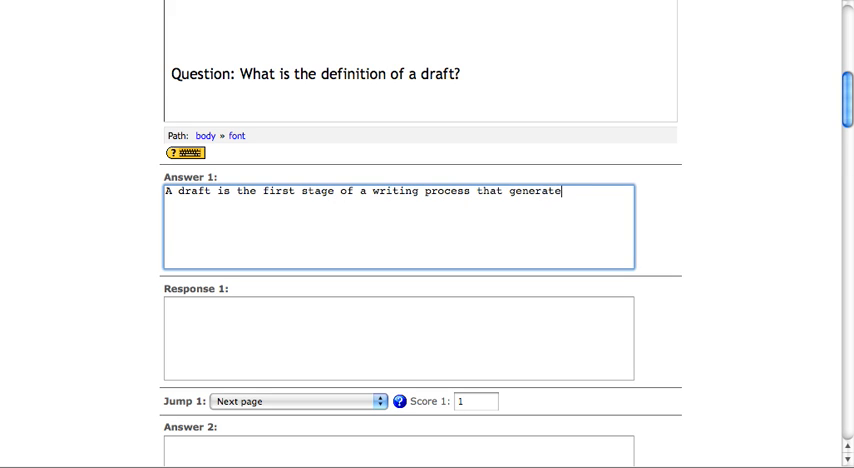
{"action": "type", "text": "s a rough copy, or a"}
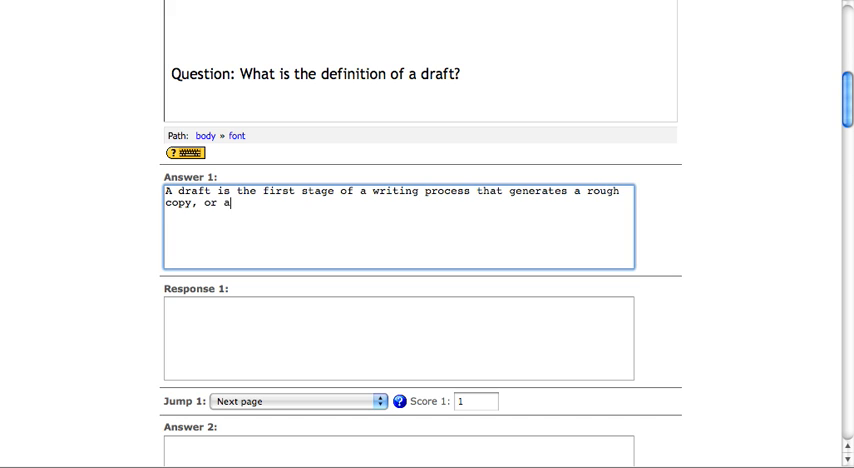
{"action": "type", "text": "version"}
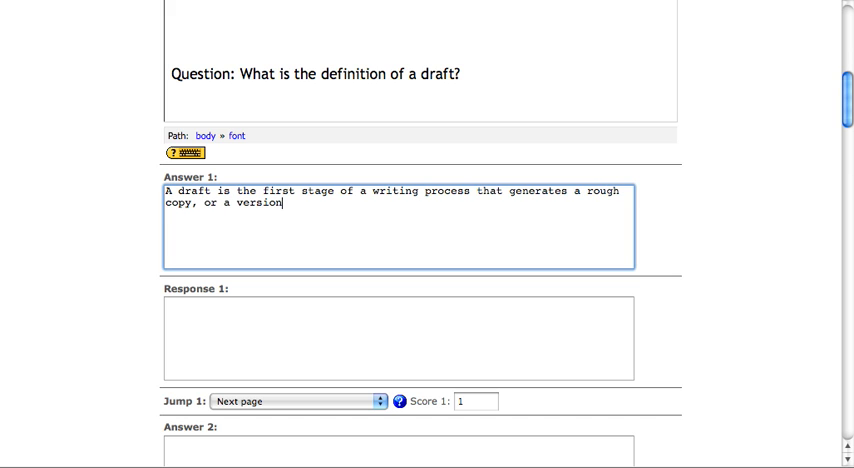
{"action": "type", "text": "that still needs"}
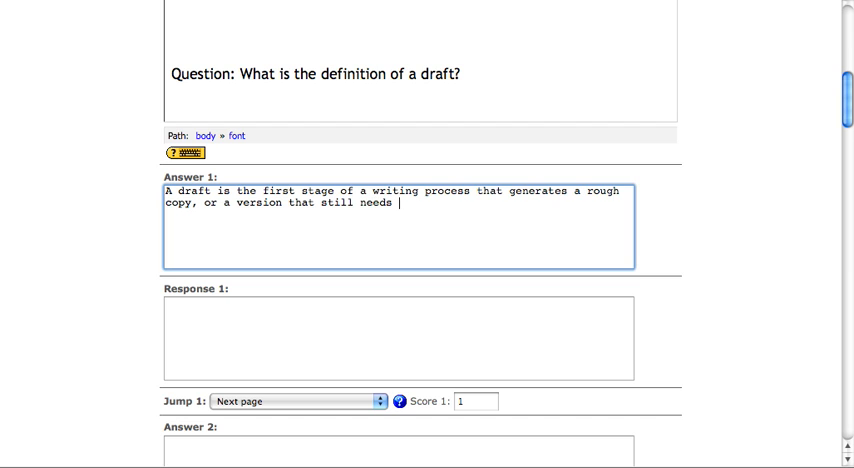
{"action": "type", "text": "to be edited by the"}
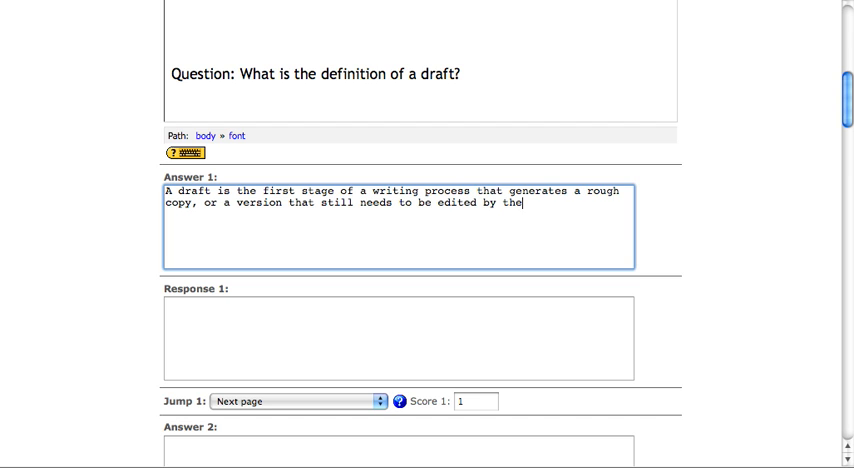
{"action": "type", "text": "author or a peer."}
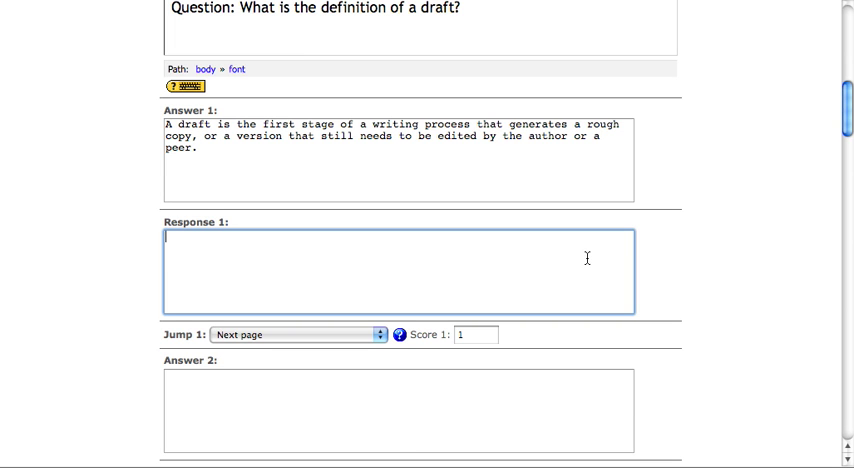
Enter Response 1 feedback "Good work - that's correct!" and move down to its jump settings.
{"action": "type", "text": "Good work - th"}
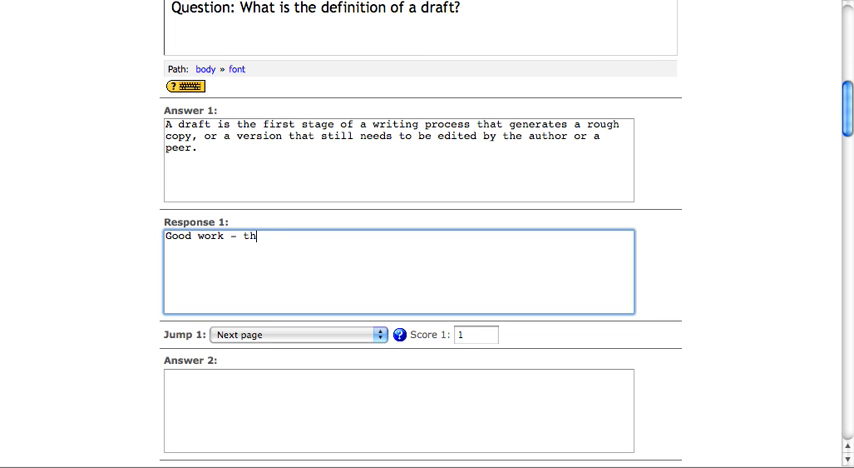
{"action": "type", "text": "at's co"}
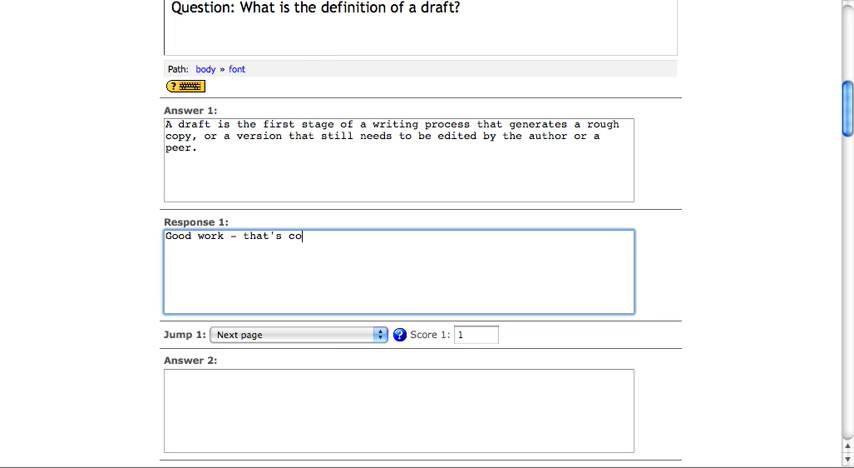
{"action": "type", "text": "rrect!"}
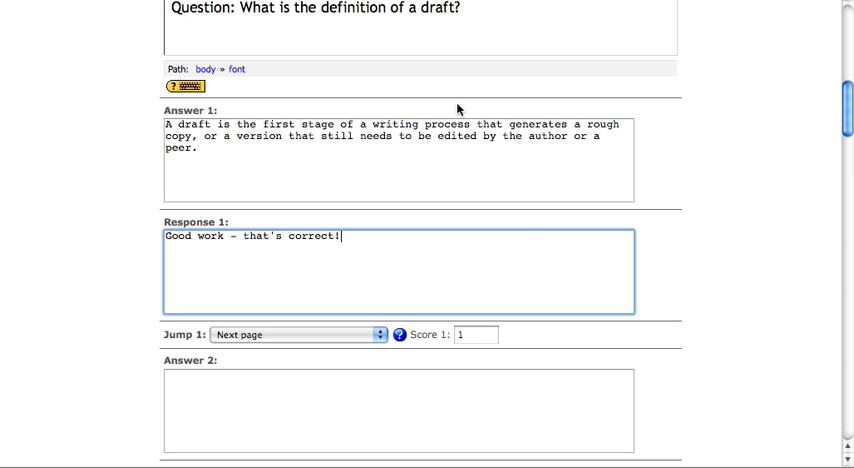
{"action": "mouse_move", "coordinate": [422, 264]}
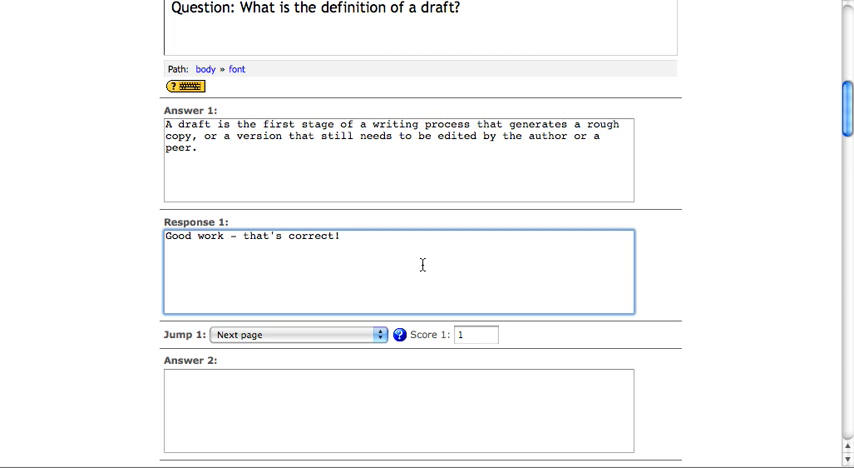
{"action": "scroll", "scroll_direction": "down", "scroll_amount": 3}
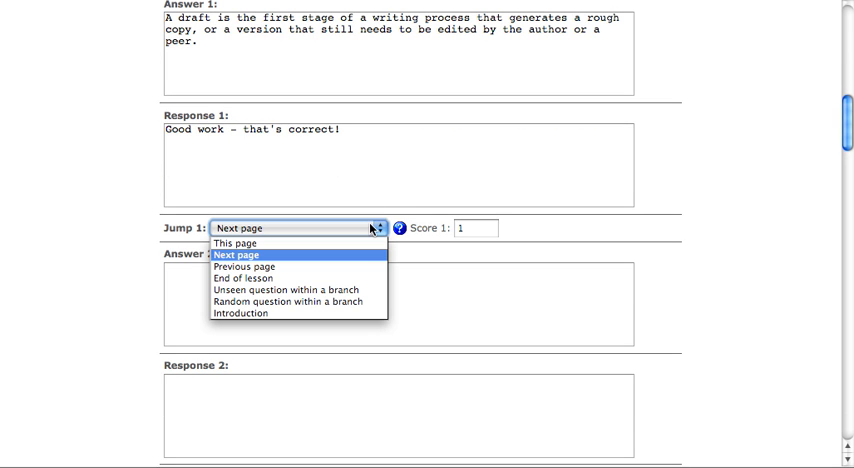
{"action": "mouse_move", "coordinate": [360, 260]}
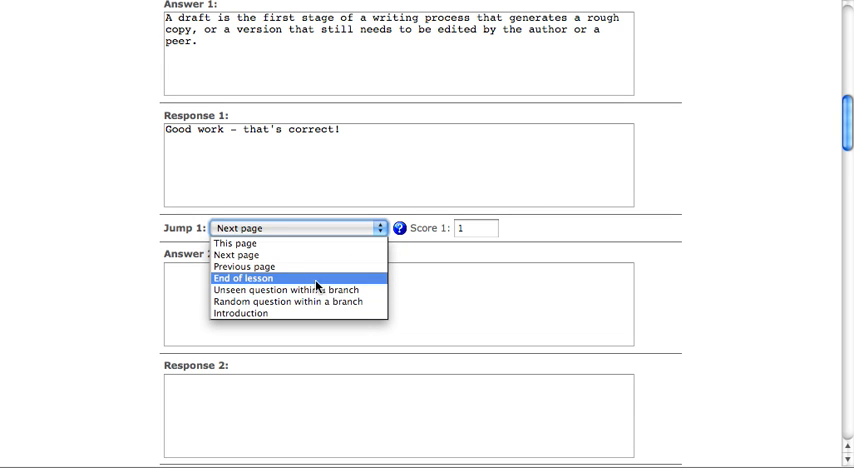
{"action": "mouse_move", "coordinate": [290, 312]}
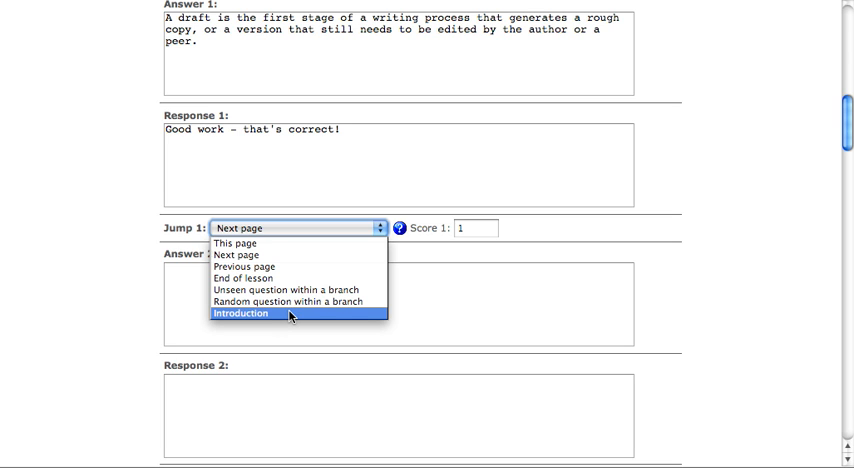
{"action": "mouse_move", "coordinate": [250, 266]}
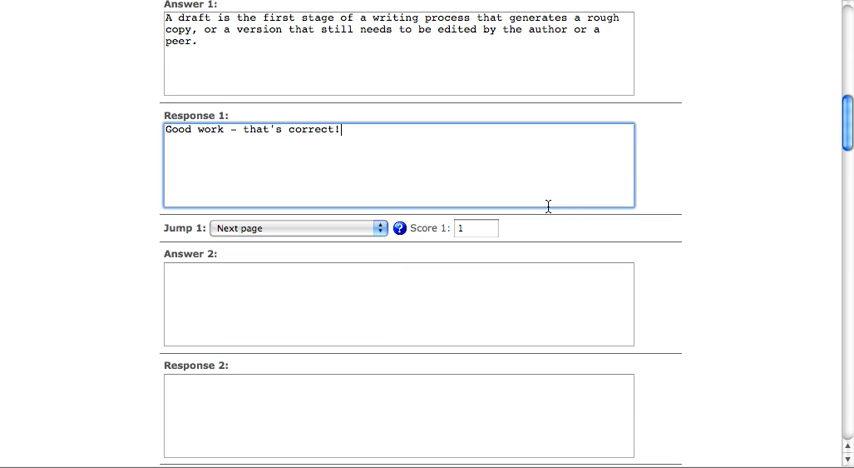
{"action": "mouse_move", "coordinate": [358, 228]}
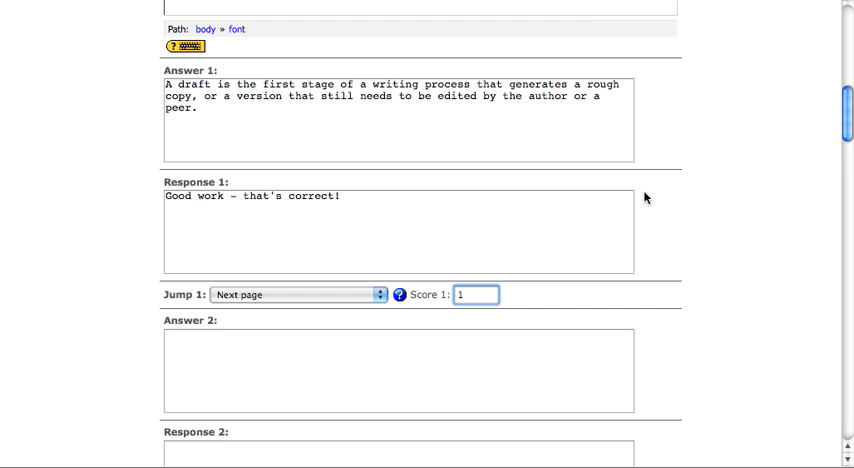
{"action": "mouse_move", "coordinate": [440, 212]}
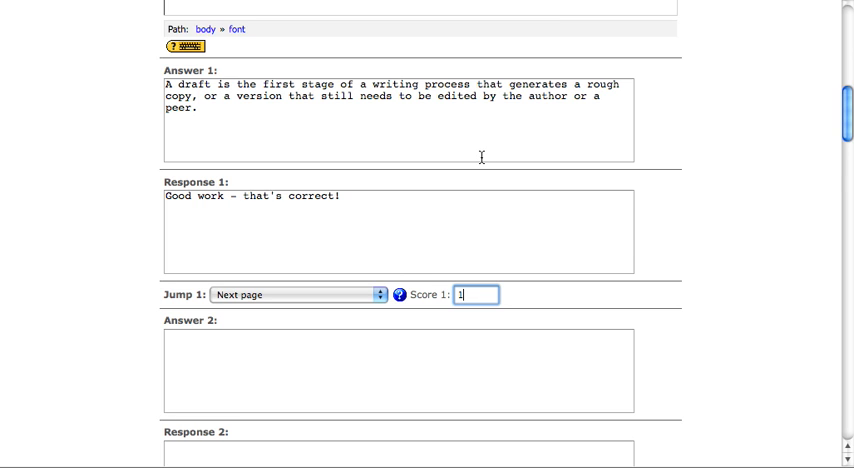
Set Score 1 to 100, keeping the jump to the next page.
{"action": "type", "text": "00"}
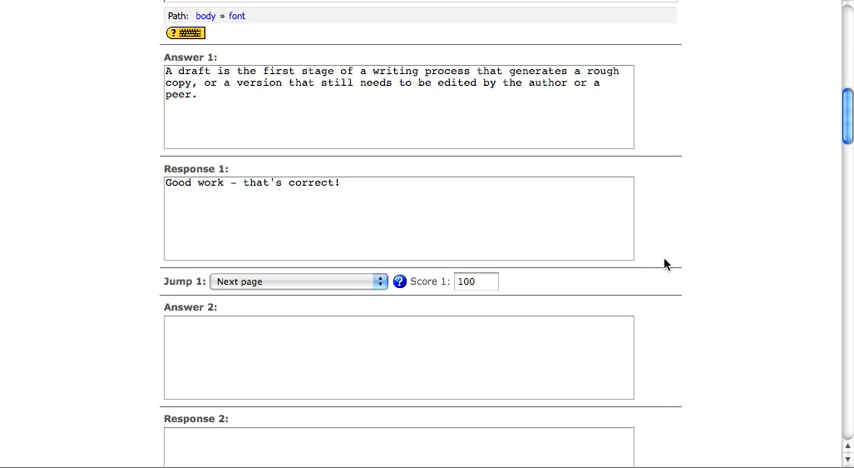
{"action": "scroll", "scroll_direction": "down", "scroll_amount": 3}
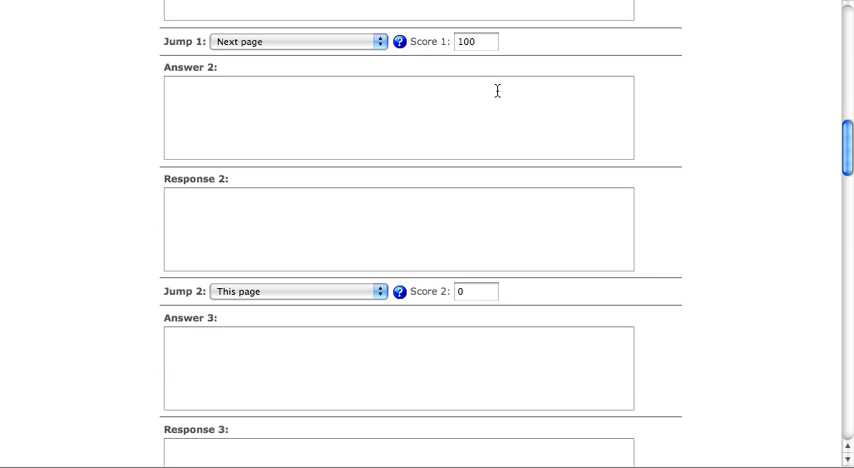
Enter Answer 2 as the final version turned in to the teacher, with "Sorry, that's incorrect." feedback.
{"action": "left_click", "coordinate": [400, 120]}
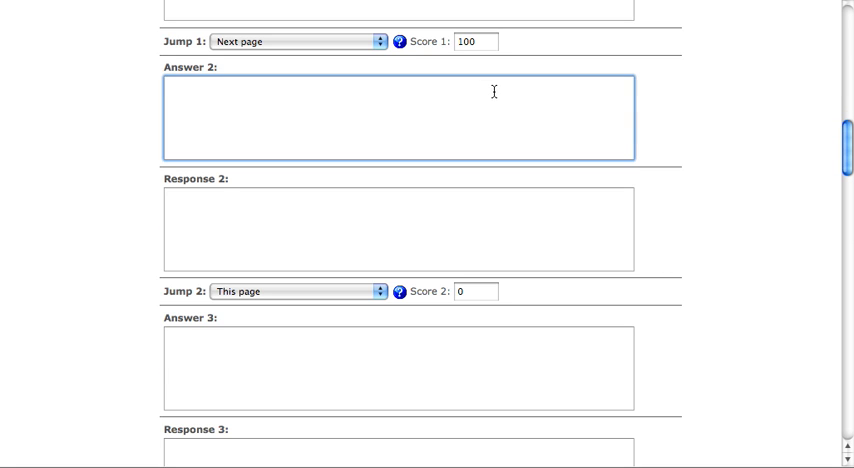
{"action": "type", "text": "A draft is the final ve"}
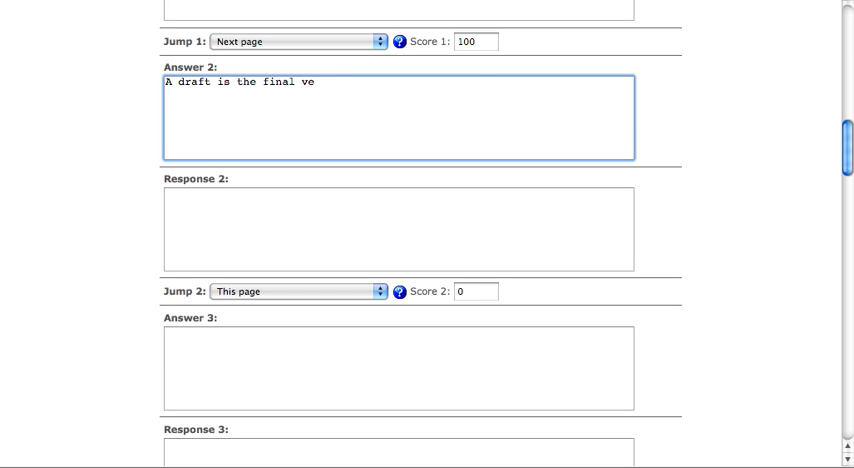
{"action": "type", "text": "rsion of your ew"}
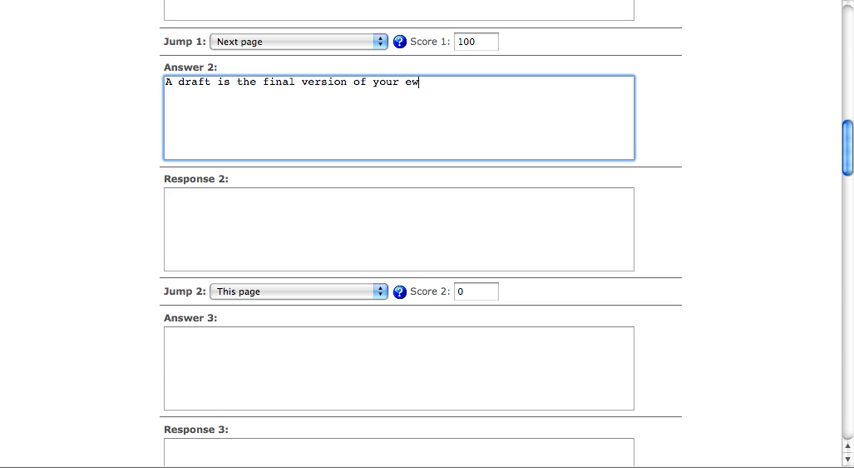
{"action": "type", "text": "riting that you"}
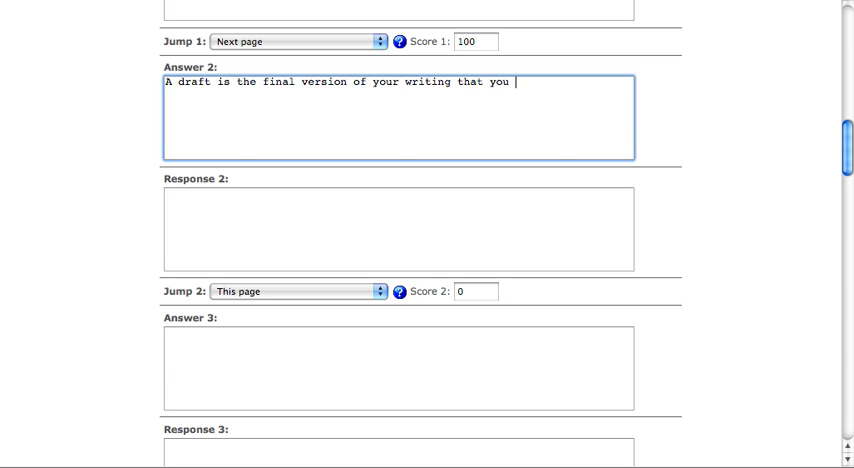
{"action": "type", "text": "turn in to the teacher."}
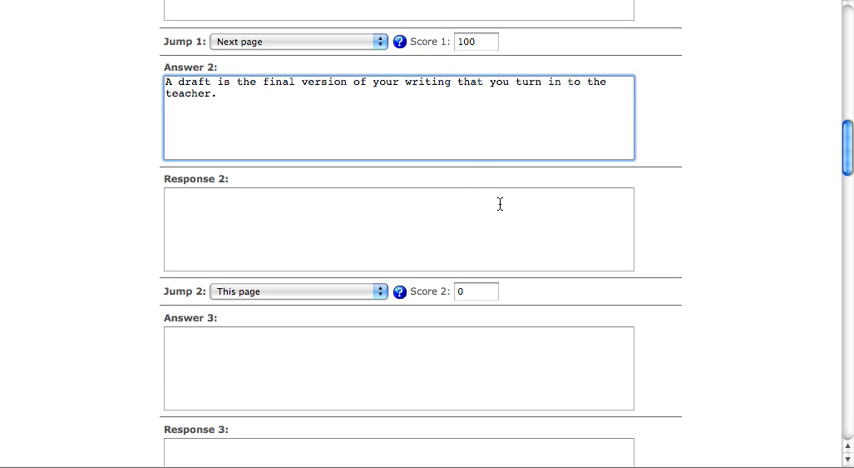
{"action": "type", "text": "Sorry, that's incorrect"}
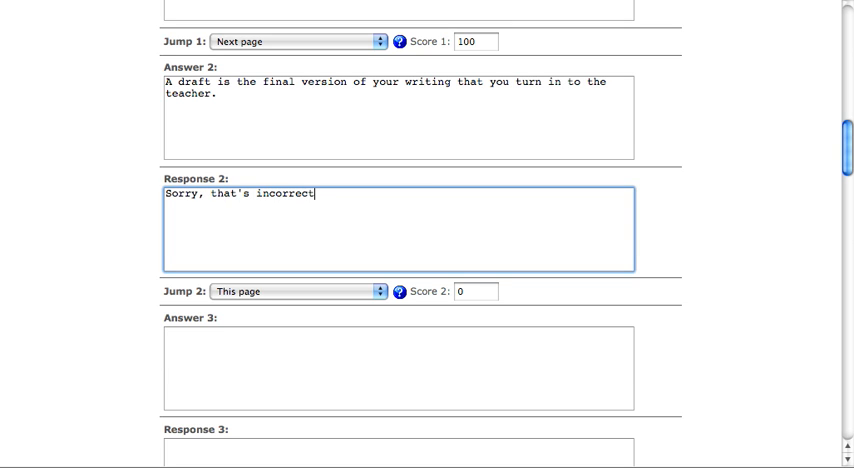
{"action": "left_click", "coordinate": [484, 292]}
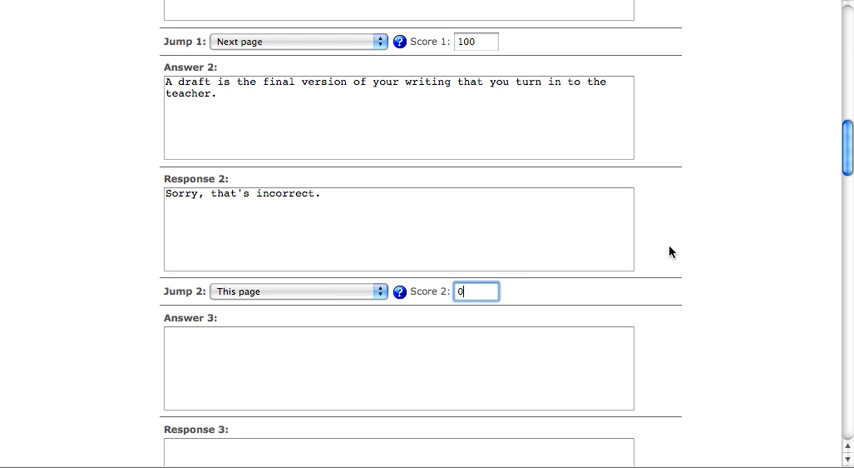
{"action": "scroll", "scroll_direction": "up", "scroll_amount": 3}
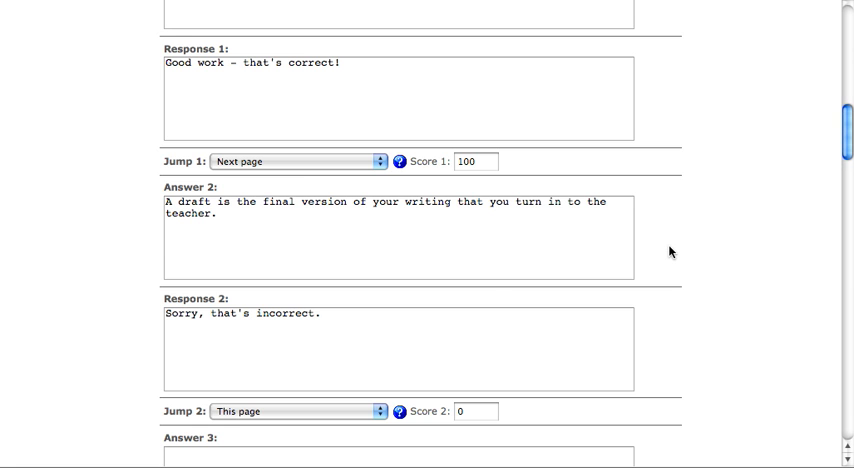
{"action": "mouse_move", "coordinate": [488, 320]}
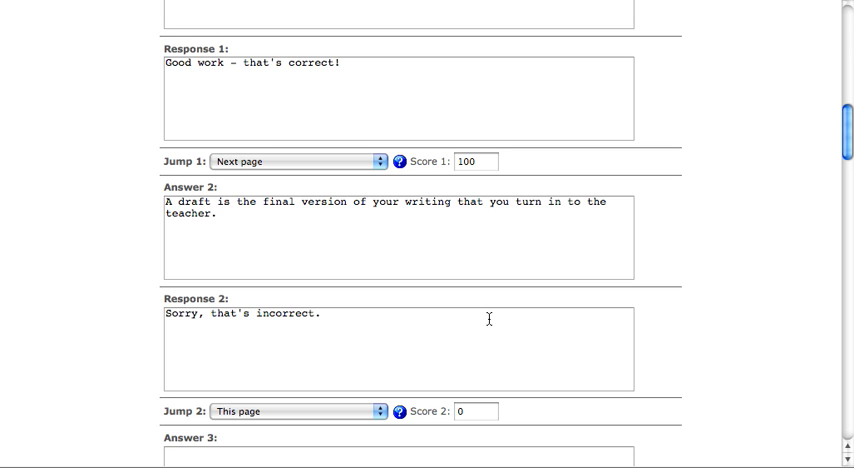
{"action": "mouse_move", "coordinate": [532, 316]}
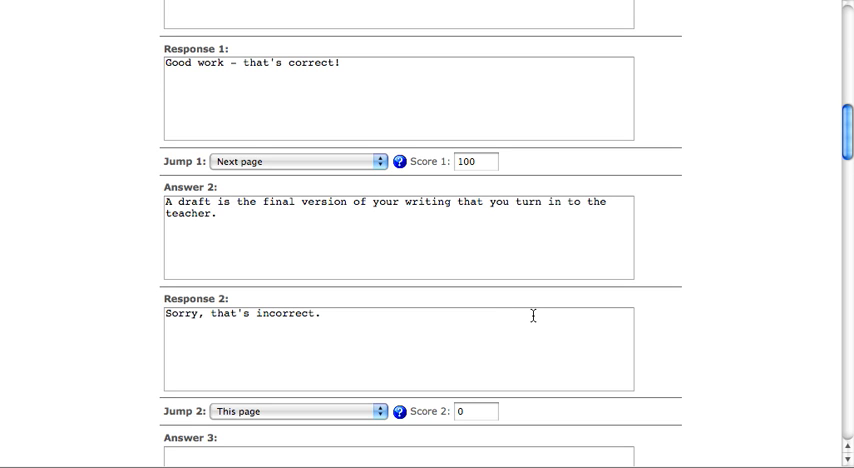
{"action": "mouse_move", "coordinate": [500, 252]}
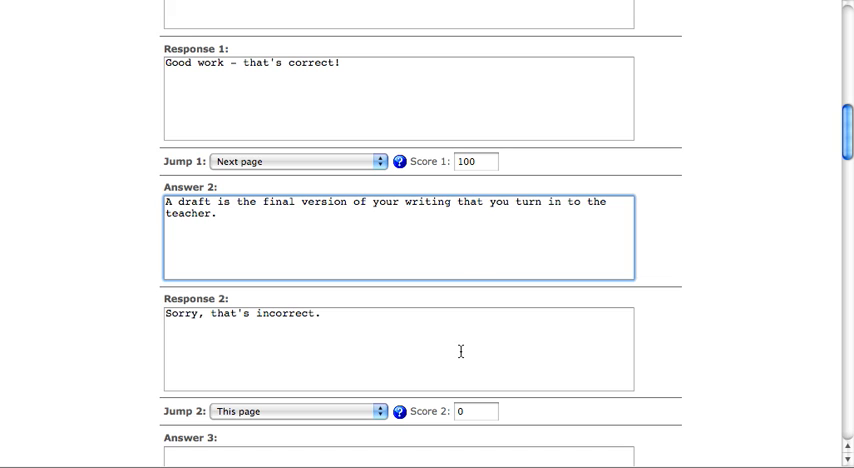
{"action": "left_click", "coordinate": [400, 350]}
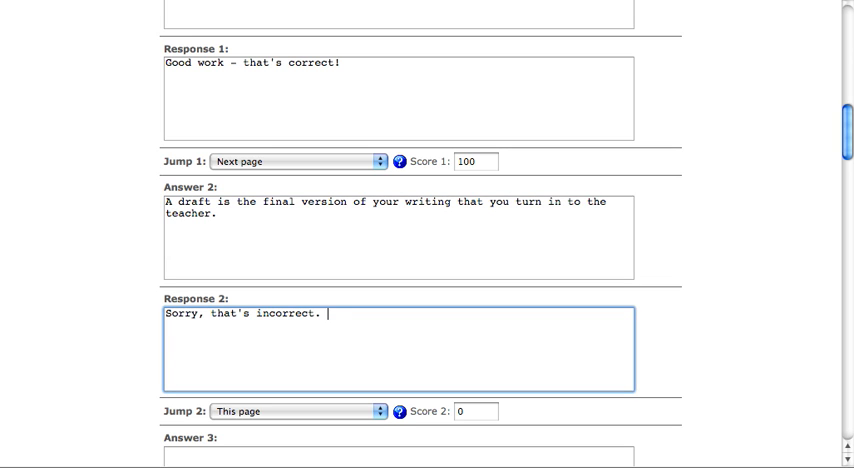
{"action": "type", "text": "That is not h"}
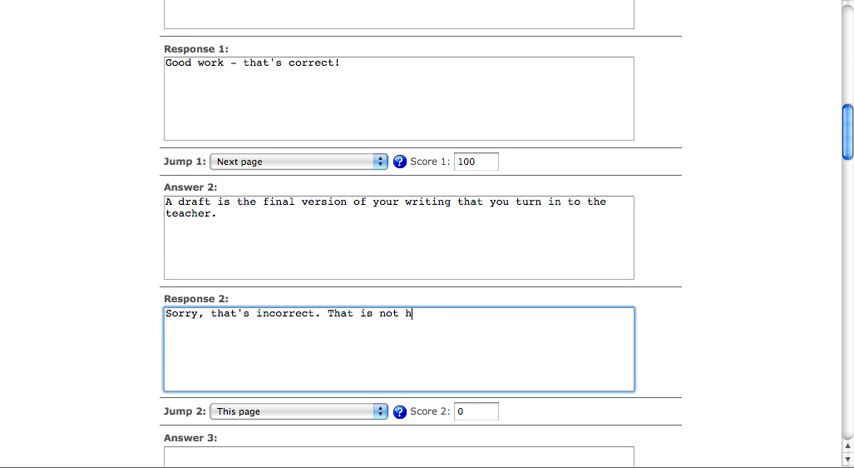
{"action": "type", "text": "he final version you"}
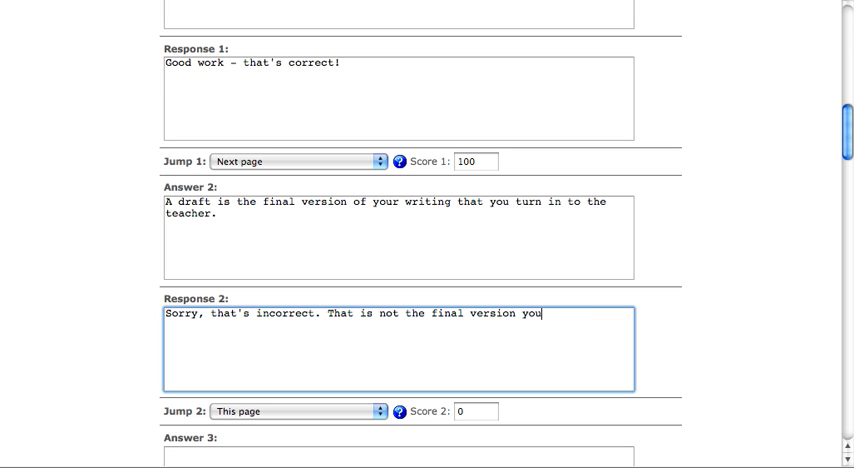
{"action": "type", "text": "turn in to your t"}
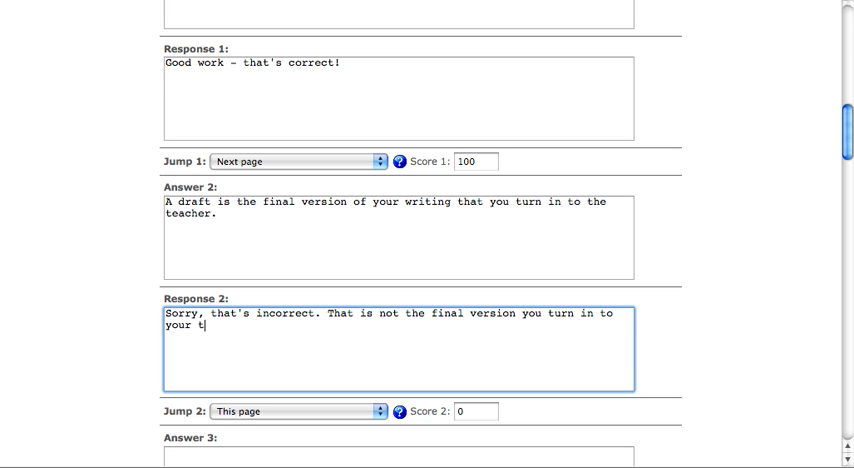
{"action": "type", "text": "eacher."}
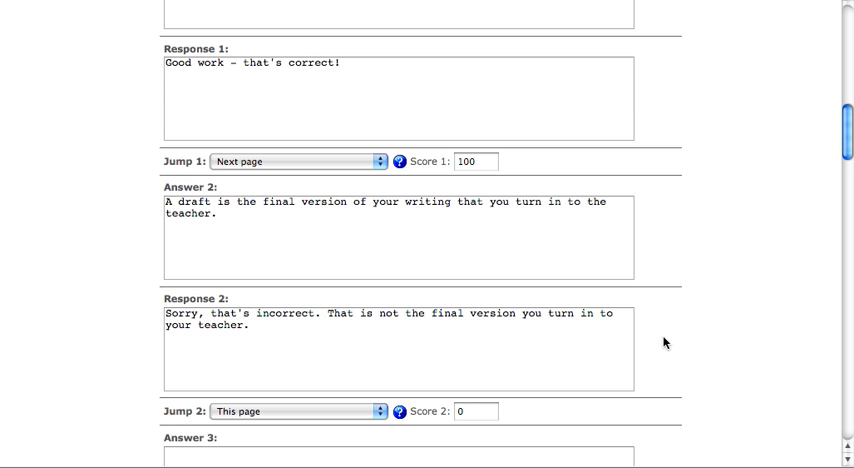
{"action": "scroll", "scroll_direction": "down", "scroll_amount": 3}
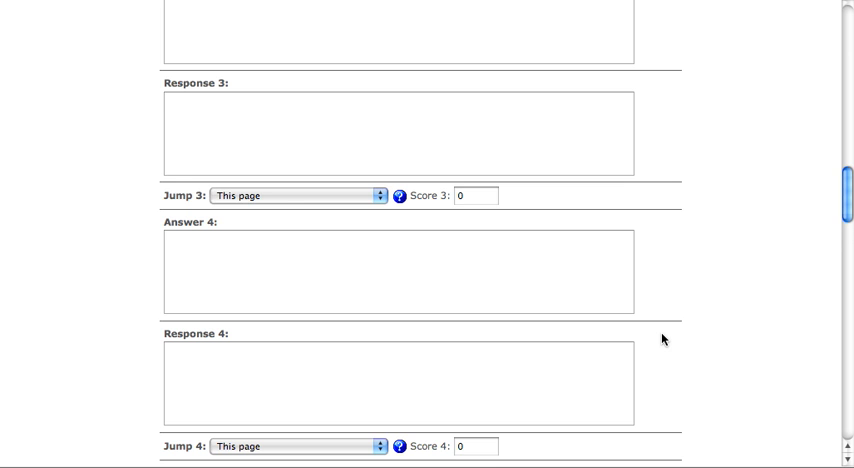
{"action": "scroll", "scroll_direction": "up", "scroll_amount": 3}
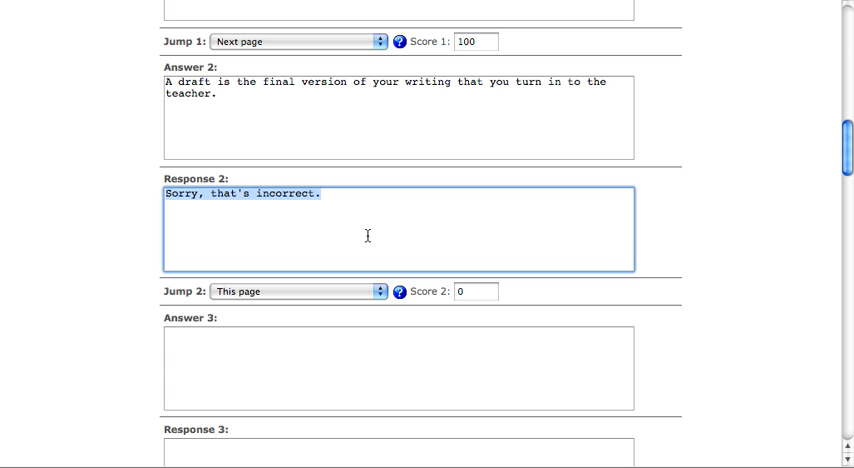
Enter Answer 3 "This is the stage where you edit and clean up your rough copy." with "Sorry, that's incorrect." feedback.
{"action": "scroll", "scroll_direction": "up", "scroll_amount": 3}
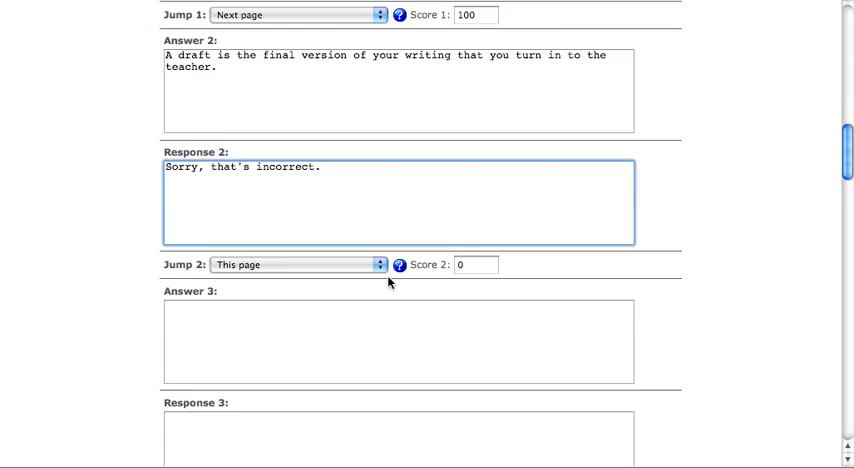
{"action": "scroll", "scroll_direction": "down", "scroll_amount": 3}
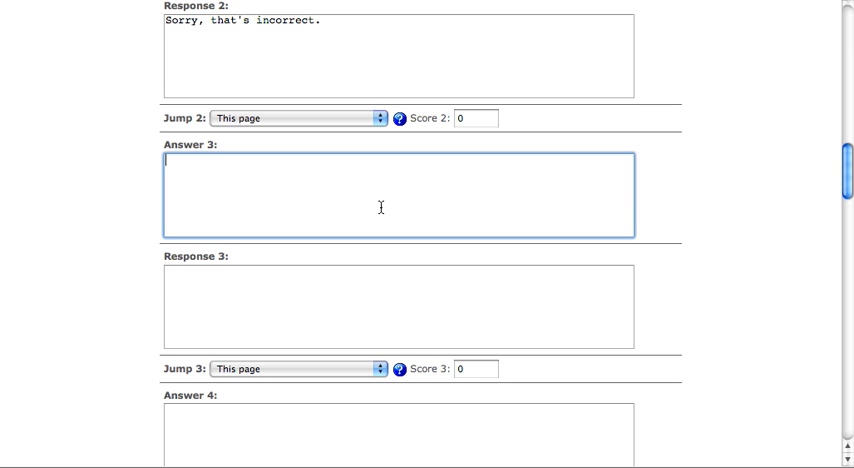
{"action": "type", "text": "This is the sta"}
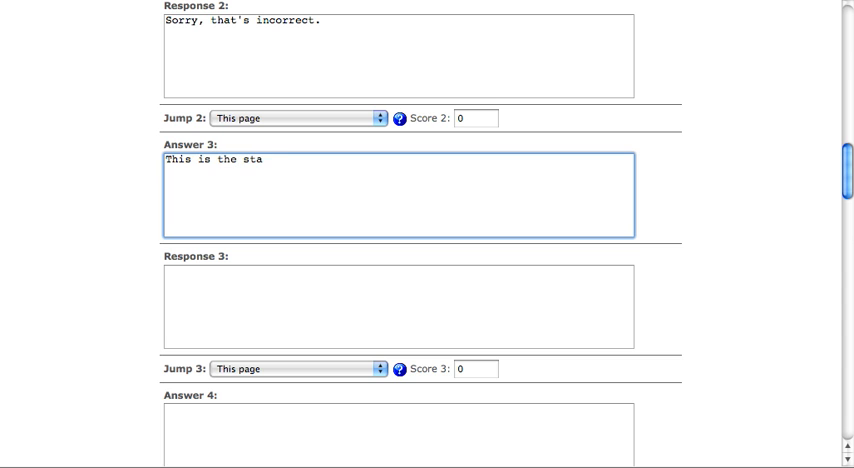
{"action": "type", "text": "ge where you ed"}
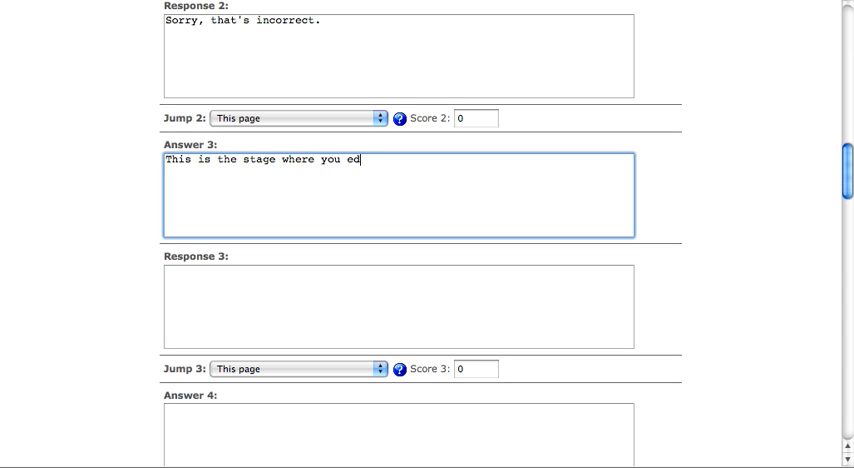
{"action": "type", "text": "it and clean up"}
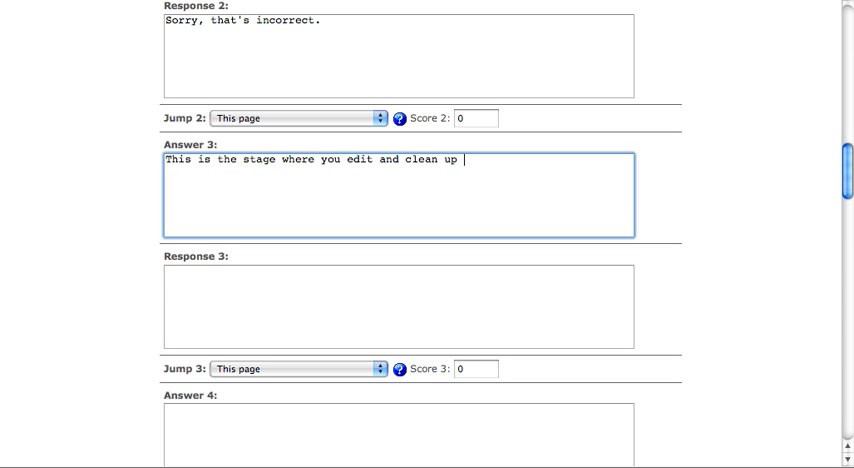
{"action": "type", "text": "your rough copy."}
{"action": "left_click", "coordinate": [398, 306]}
{"action": "type", "text": "Sorry, that's incorrect."}
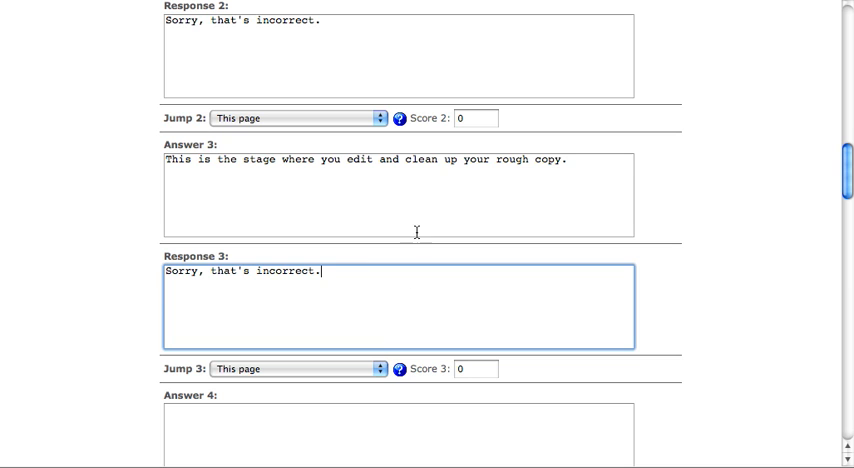
{"action": "mouse_move", "coordinate": [704, 272]}
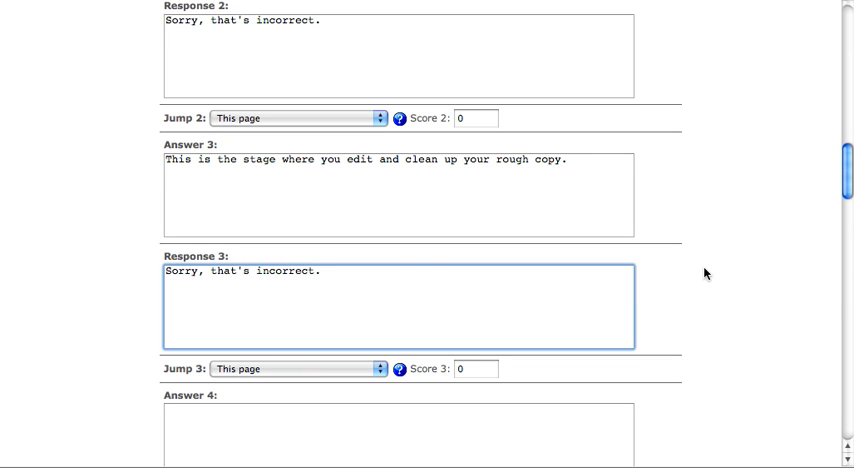
{"action": "scroll", "scroll_direction": "down", "scroll_amount": 3}
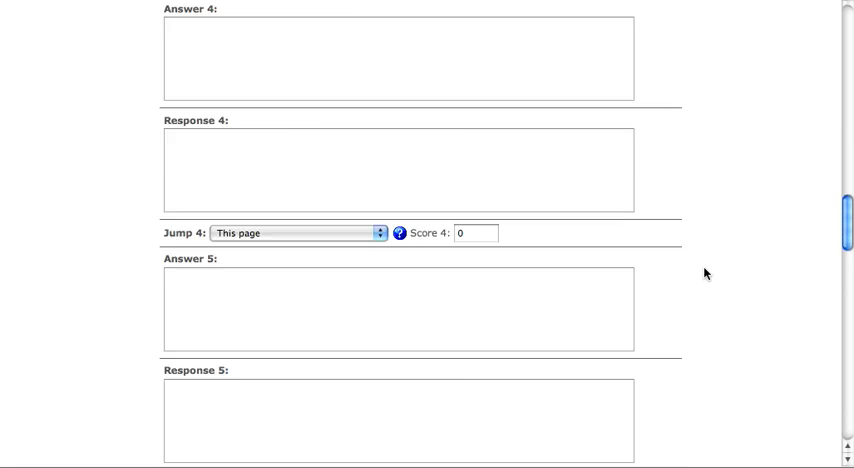
{"action": "scroll", "scroll_direction": "down", "scroll_amount": 3}
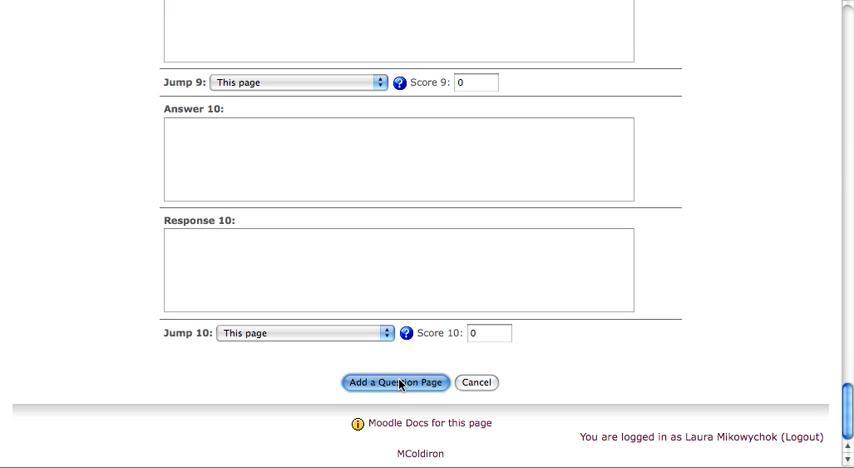
Add the Draft question page and review its placement after the Introduction branch table.
{"action": "left_click", "coordinate": [398, 382]}
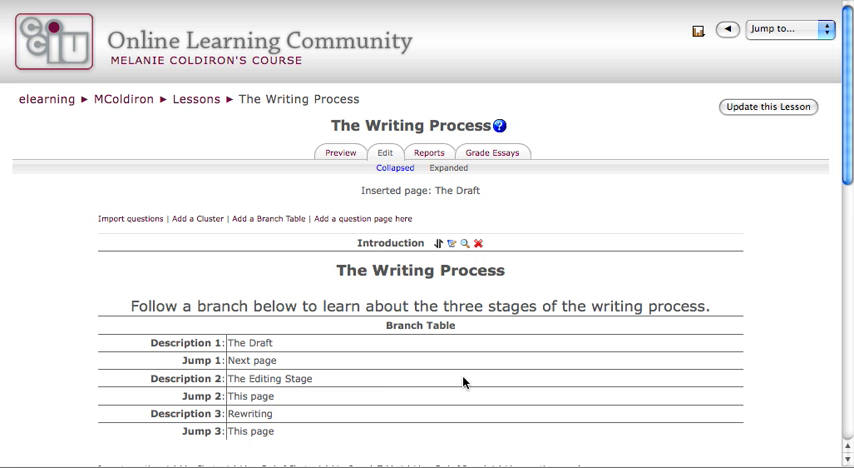
{"action": "scroll", "scroll_direction": "down", "scroll_amount": 3}
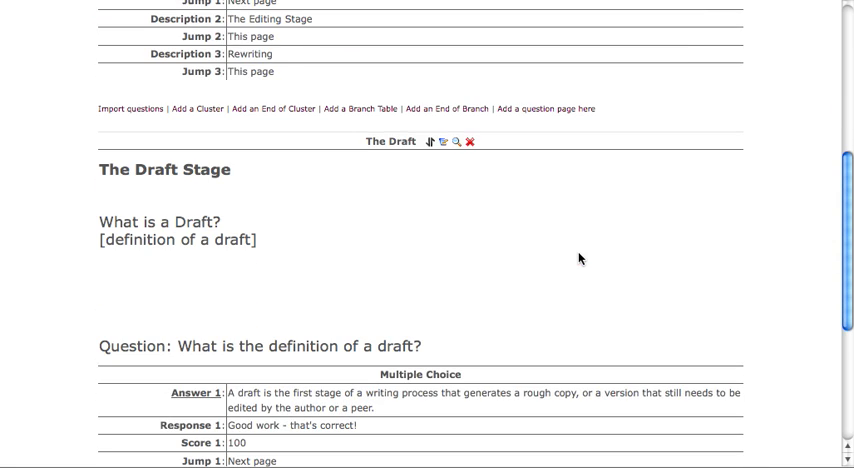
{"action": "scroll", "scroll_direction": "up", "scroll_amount": 3}
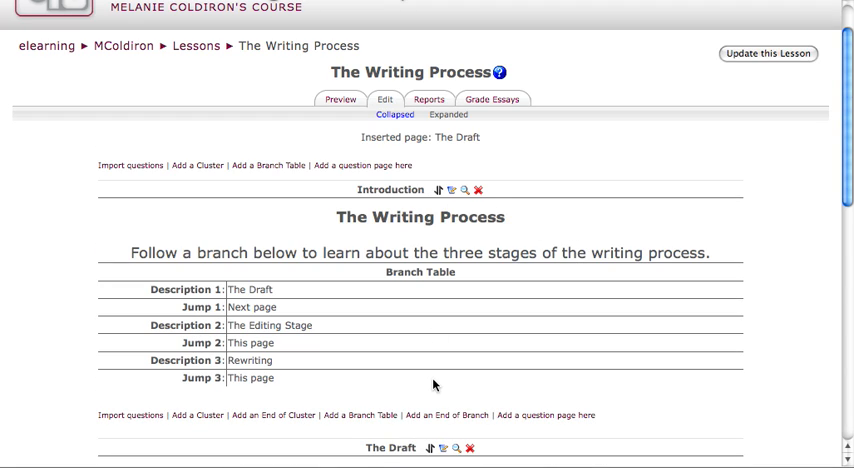
{"action": "scroll", "scroll_direction": "down", "scroll_amount": 3}
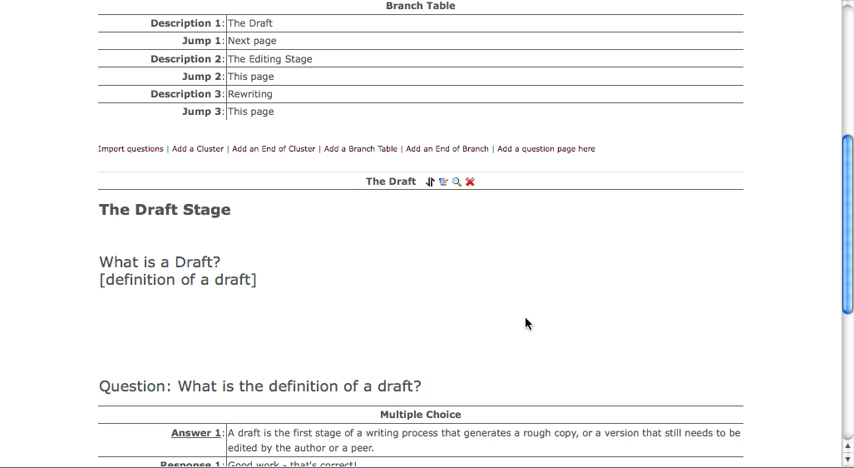
{"action": "scroll", "scroll_direction": "down", "scroll_amount": 3}
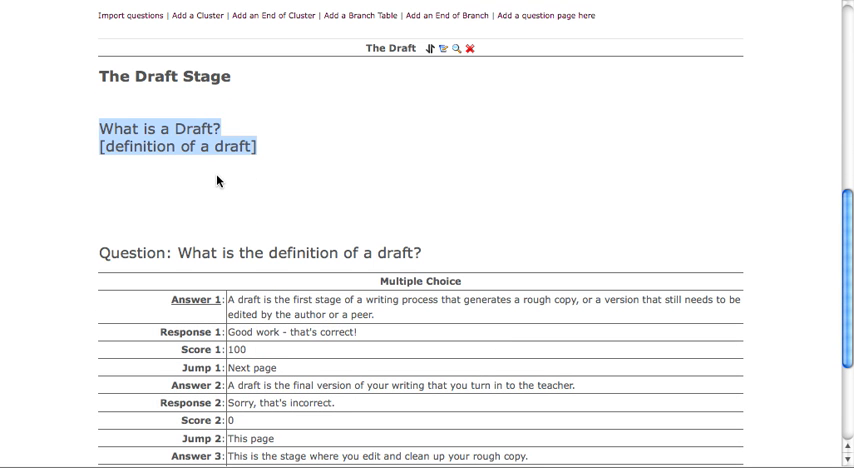
{"action": "scroll", "scroll_direction": "down", "scroll_amount": 3}
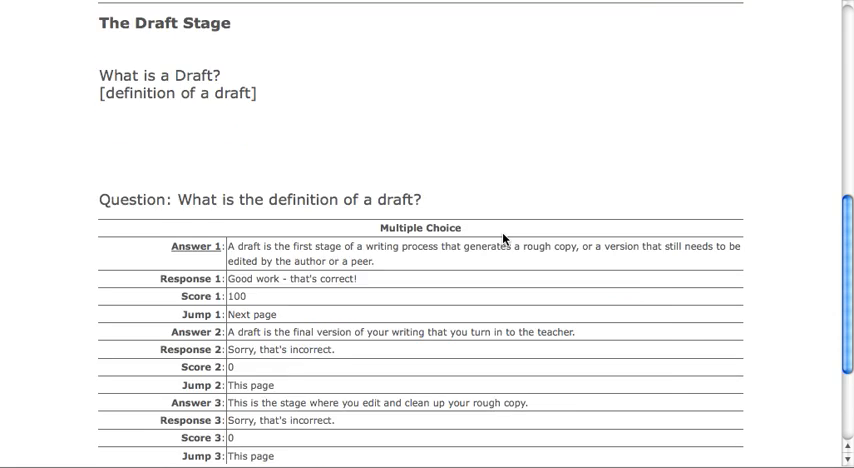
{"action": "scroll", "scroll_direction": "down", "scroll_amount": 3}
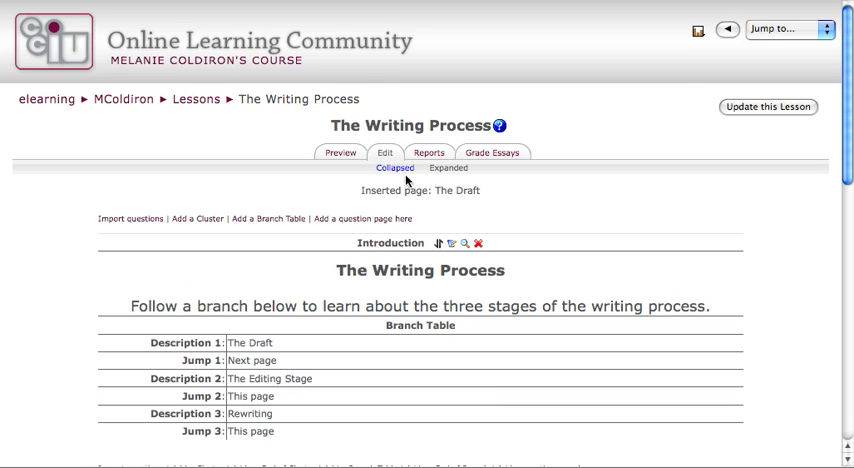
Switch the lesson Edit view and scroll through the Introduction and The Draft pages.
{"action": "left_click", "coordinate": [448, 168]}
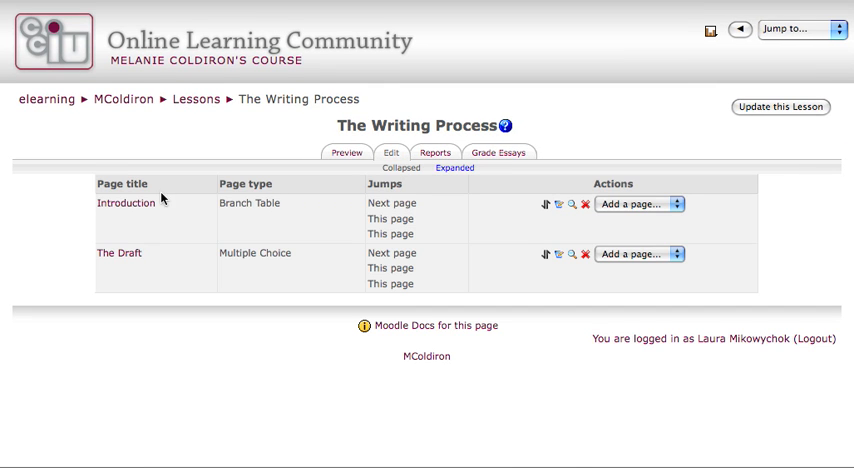
{"action": "mouse_move", "coordinate": [158, 396]}
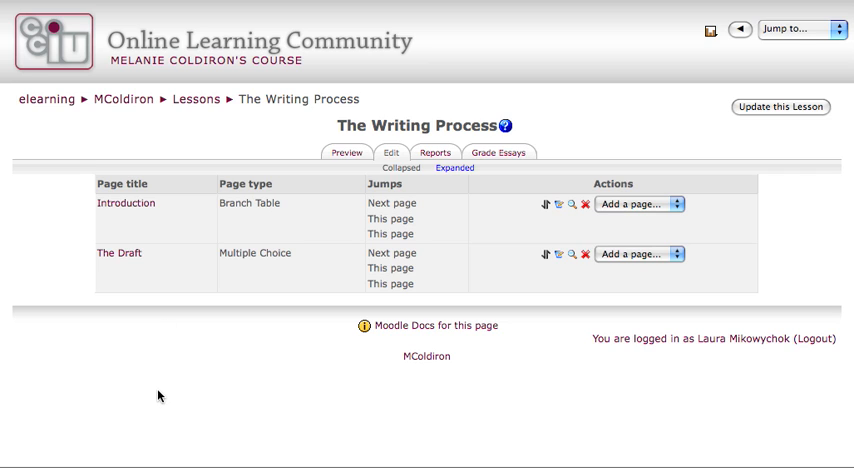
{"action": "mouse_move", "coordinate": [178, 238]}
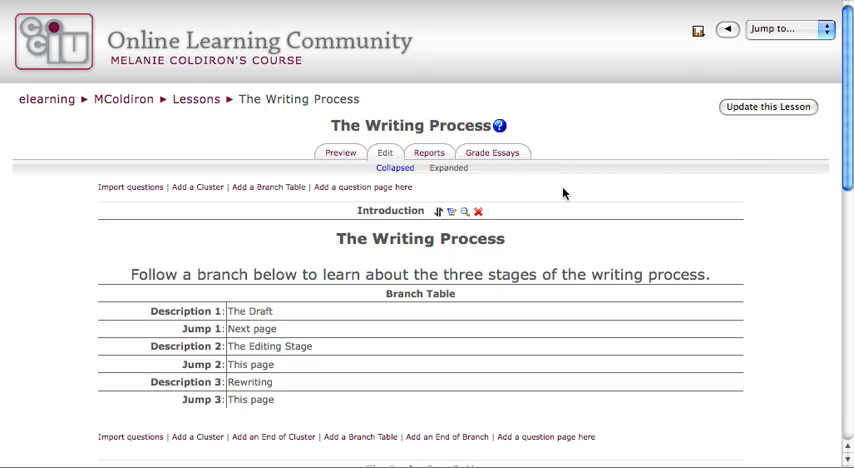
{"action": "scroll", "scroll_direction": "down", "scroll_amount": 3}
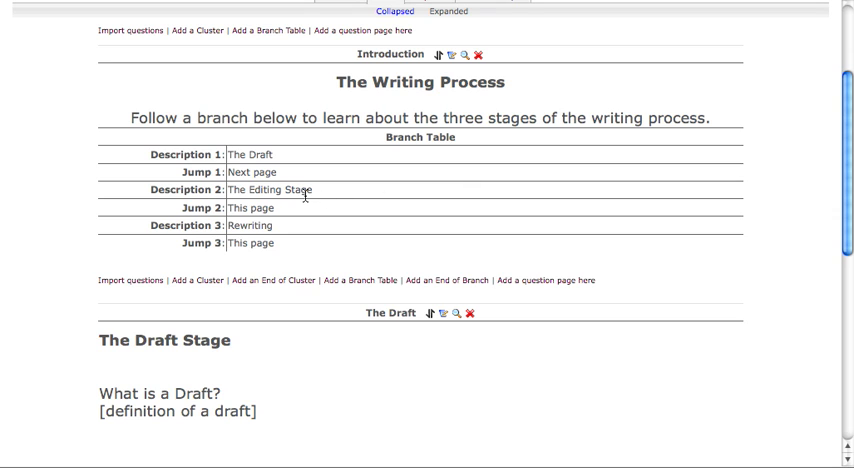
{"action": "mouse_move", "coordinate": [284, 232]}
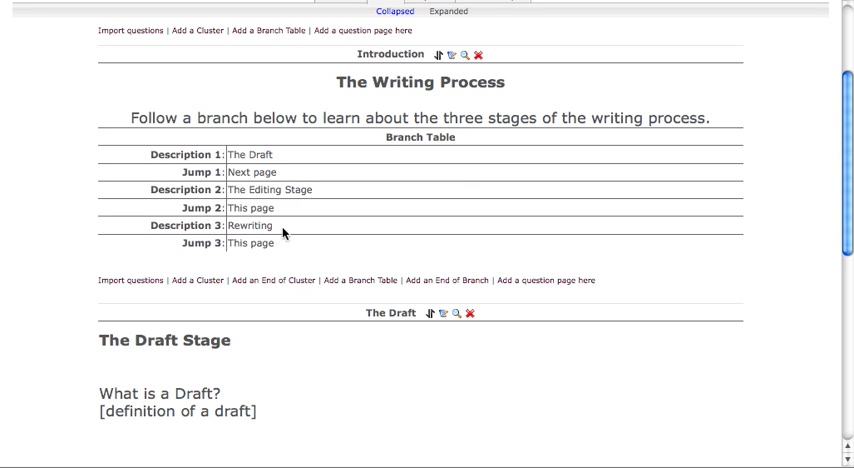
{"action": "scroll", "scroll_direction": "down", "scroll_amount": 3}
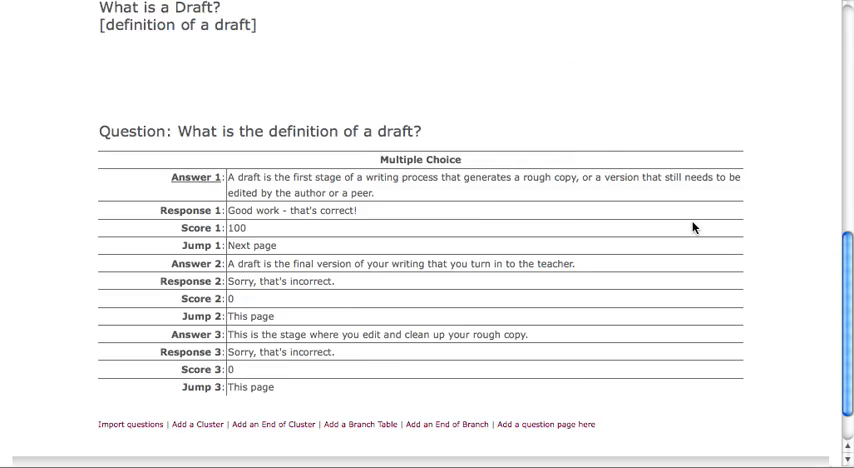
{"action": "scroll", "scroll_direction": "down", "scroll_amount": 3}
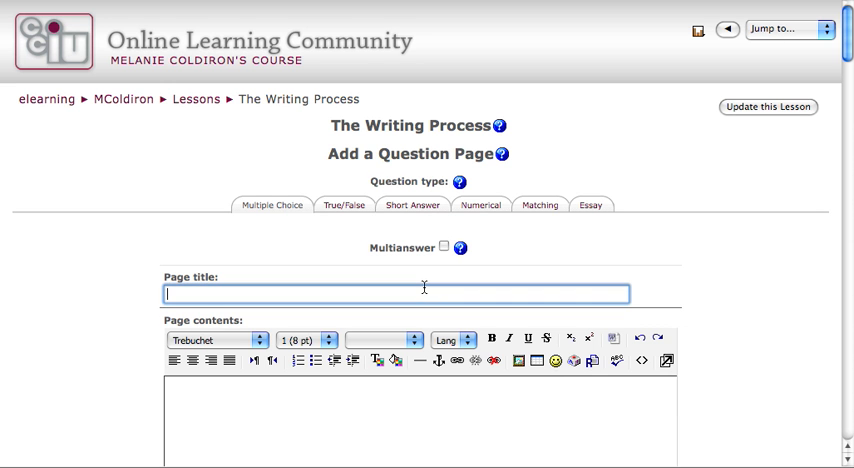
Title the new page The Editing Stage with a bold 14 pt heading and a [content] placeholder.
{"action": "type", "text": "The Editing St"}
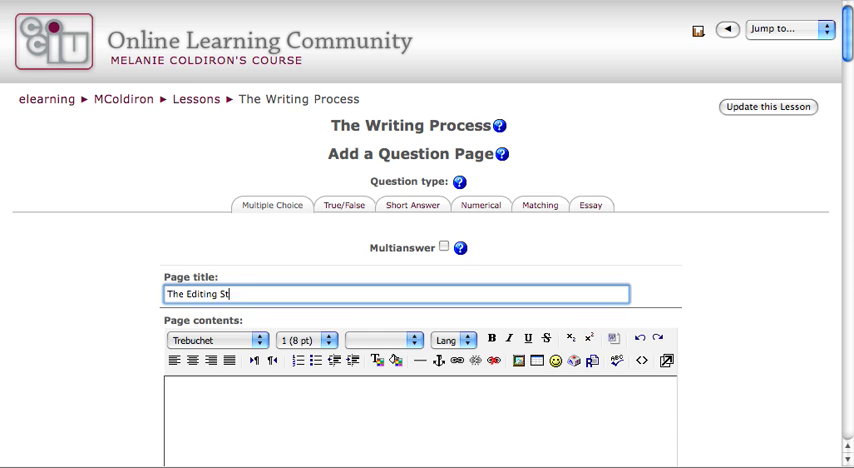
{"action": "type", "text": "age"}
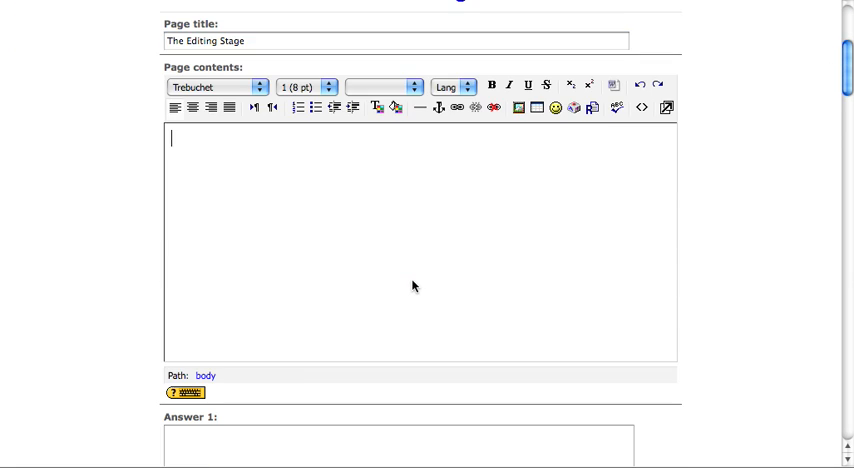
{"action": "type", "text": "The Editing Stage"}
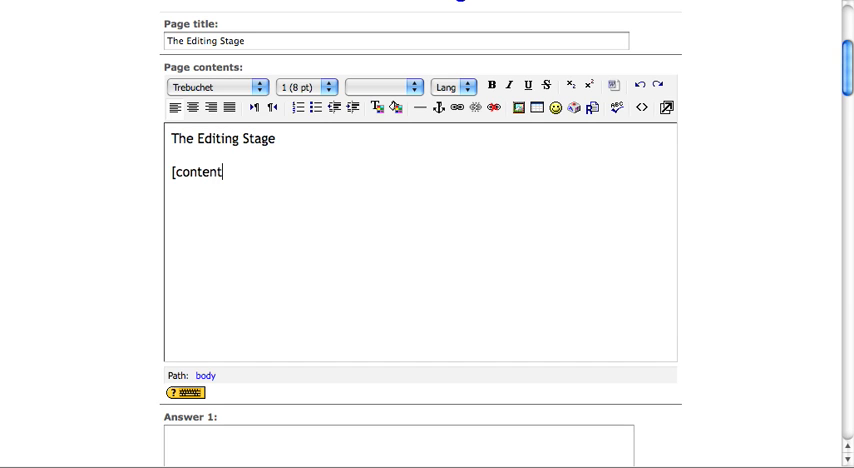
{"action": "type", "text": "]"}
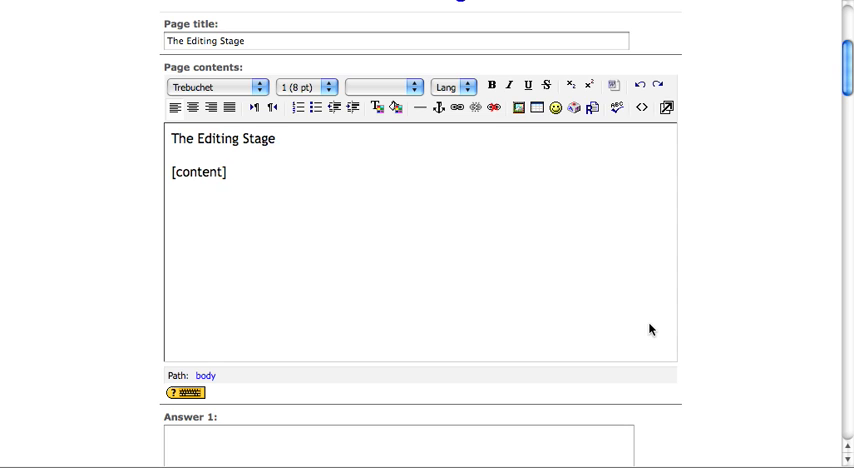
{"action": "scroll", "scroll_direction": "down", "scroll_amount": 3}
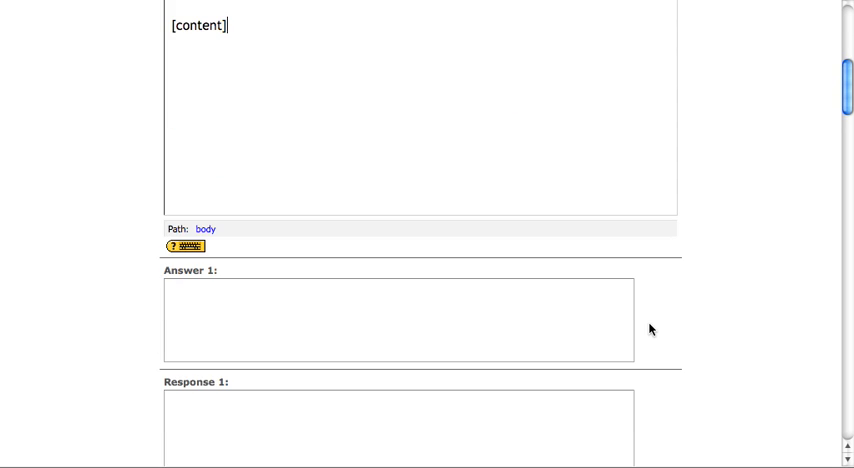
{"action": "scroll", "scroll_direction": "up", "scroll_amount": 3}
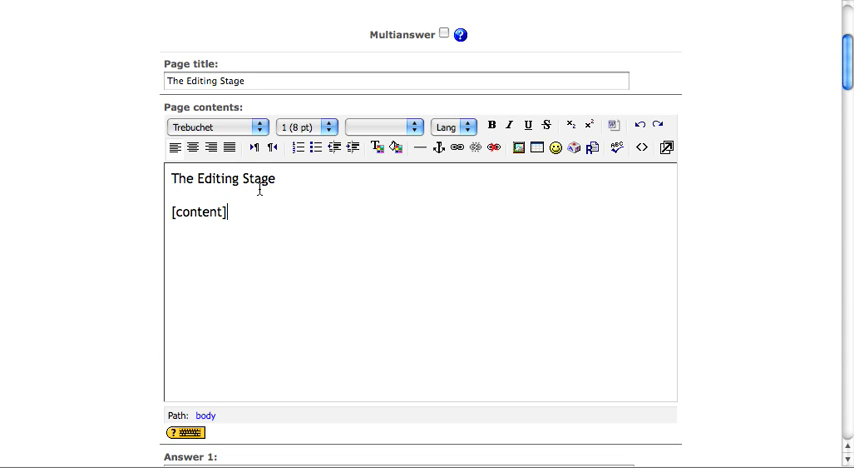
{"action": "key", "text": "ctrl+a"}
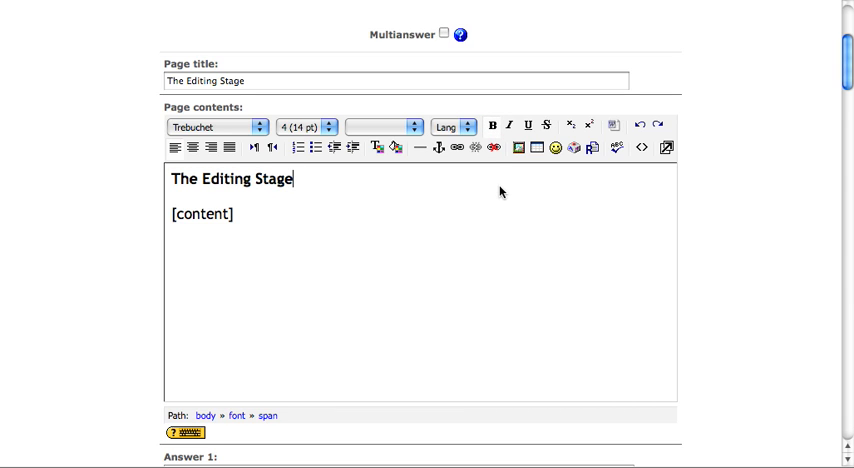
{"action": "mouse_move", "coordinate": [370, 212]}
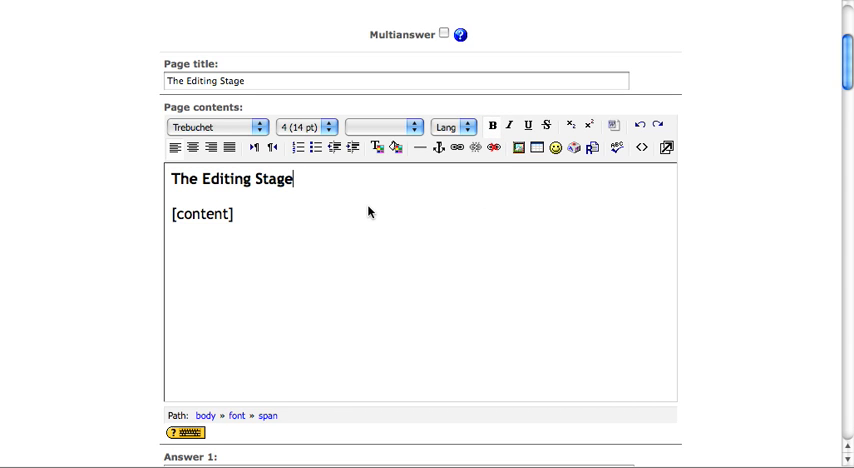
{"action": "left_click", "coordinate": [232, 214]}
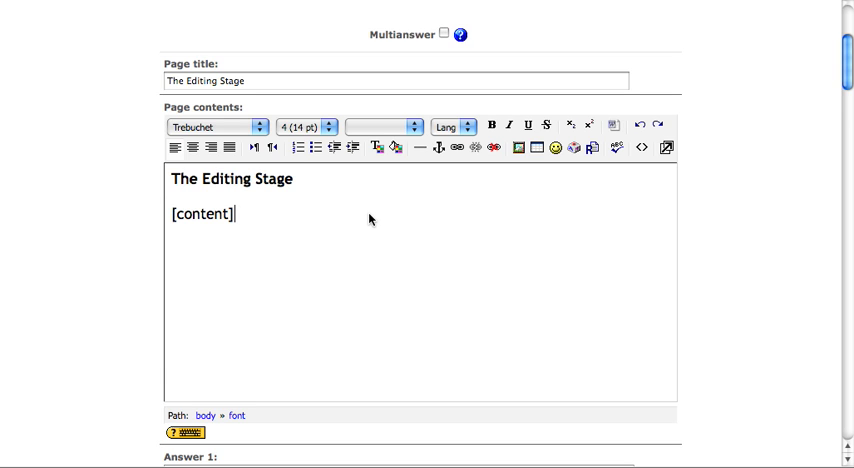
{"action": "scroll", "scroll_direction": "down", "scroll_amount": 3}
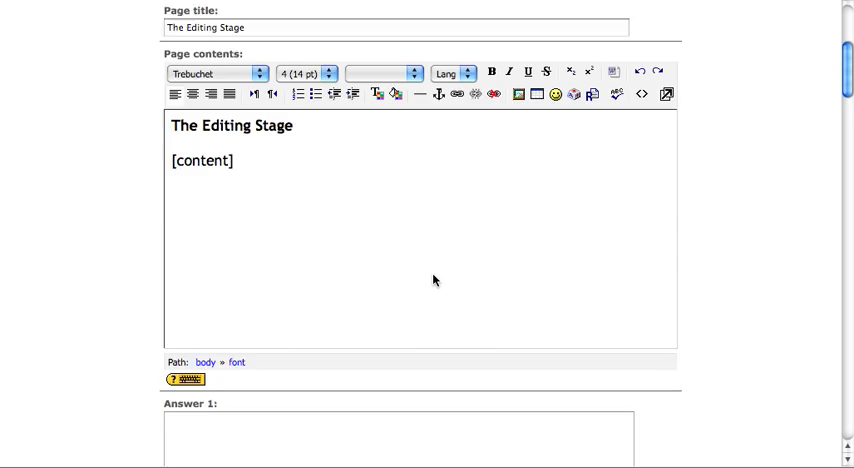
{"action": "scroll", "scroll_direction": "down", "scroll_amount": 3}
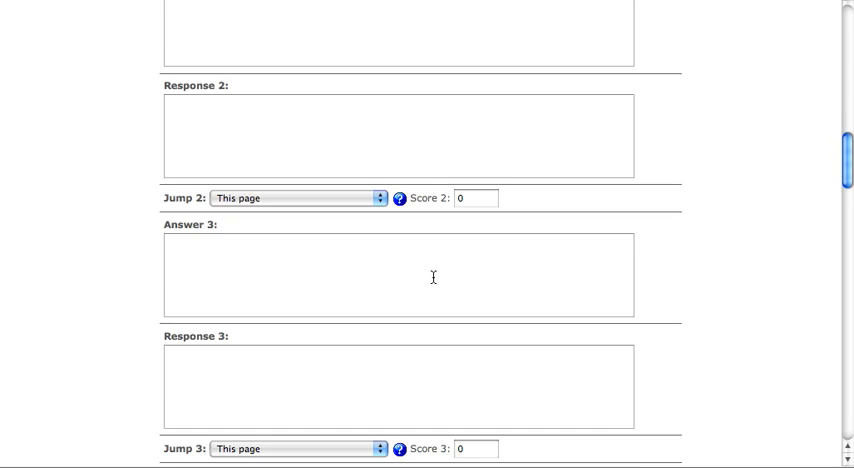
{"action": "scroll", "scroll_direction": "down", "scroll_amount": 3}
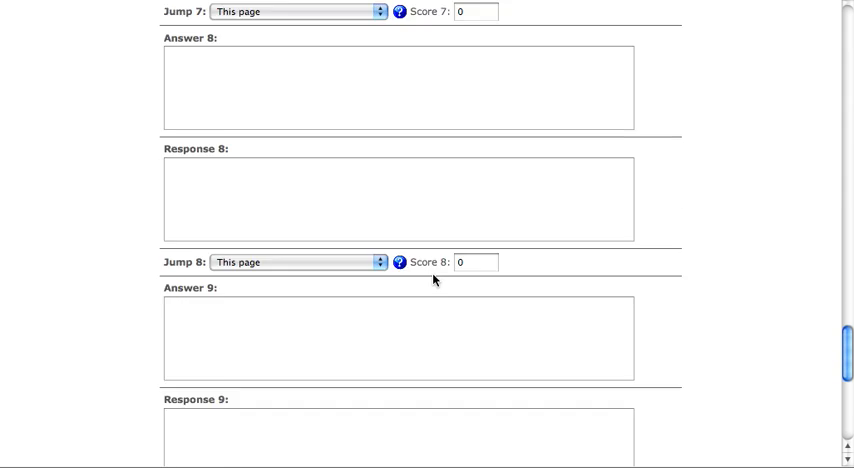
{"action": "scroll", "scroll_direction": "down", "scroll_amount": 3}
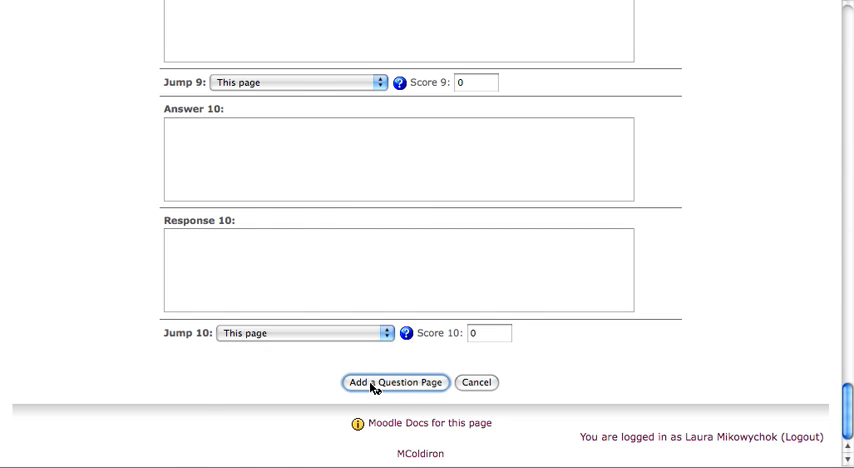
Add The Editing Stage question page and review it after The Draft.
{"action": "left_click", "coordinate": [390, 382]}
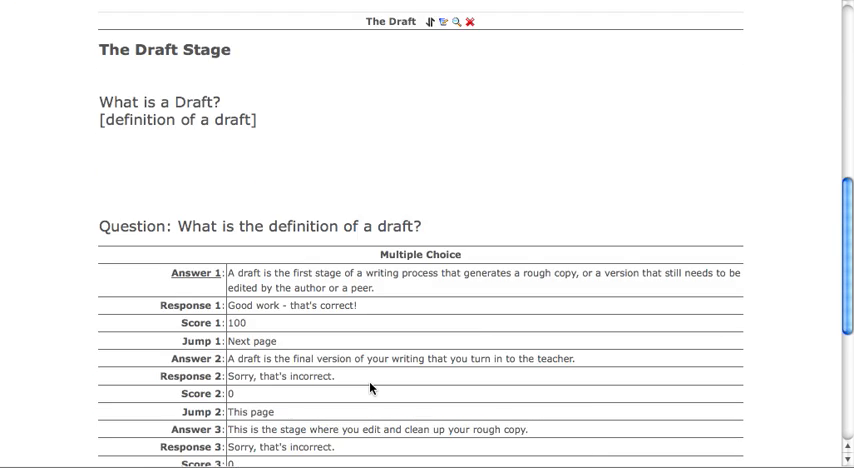
{"action": "scroll", "scroll_direction": "down", "scroll_amount": 3}
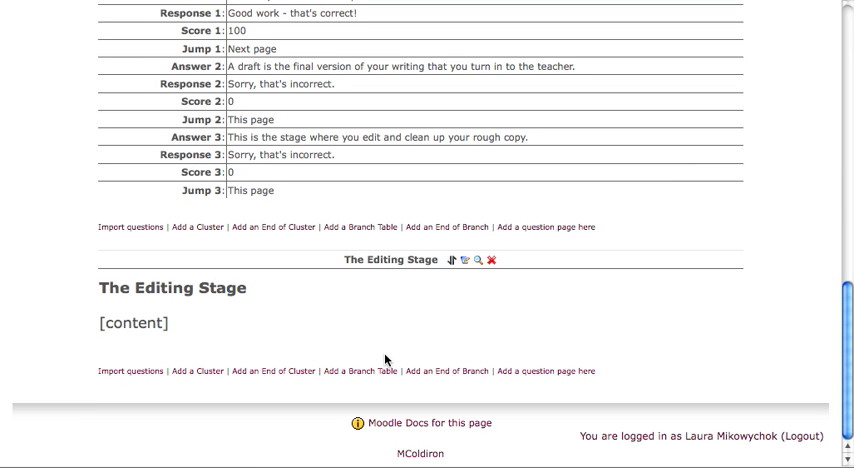
{"action": "mouse_move", "coordinate": [286, 352]}
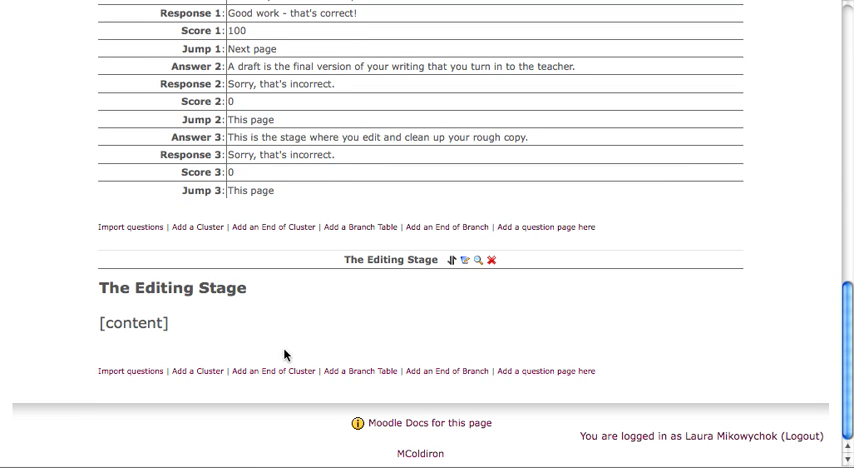
{"action": "mouse_move", "coordinate": [352, 356]}
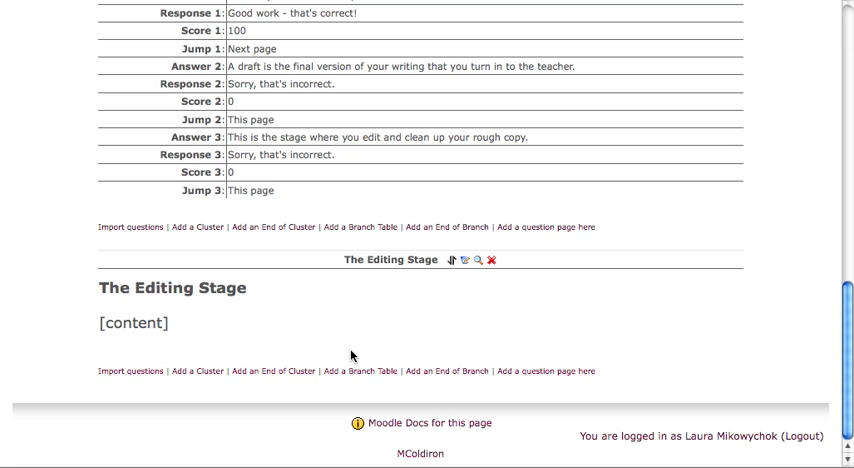
{"action": "mouse_move", "coordinate": [312, 320]}
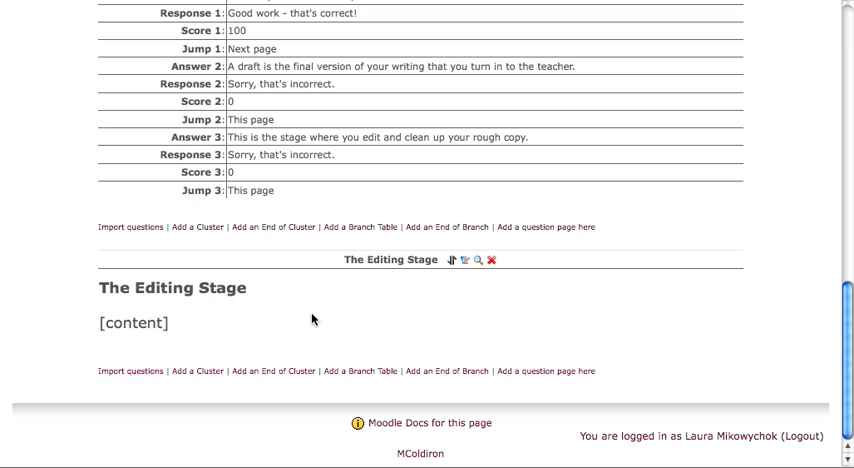
{"action": "mouse_move", "coordinate": [652, 408]}
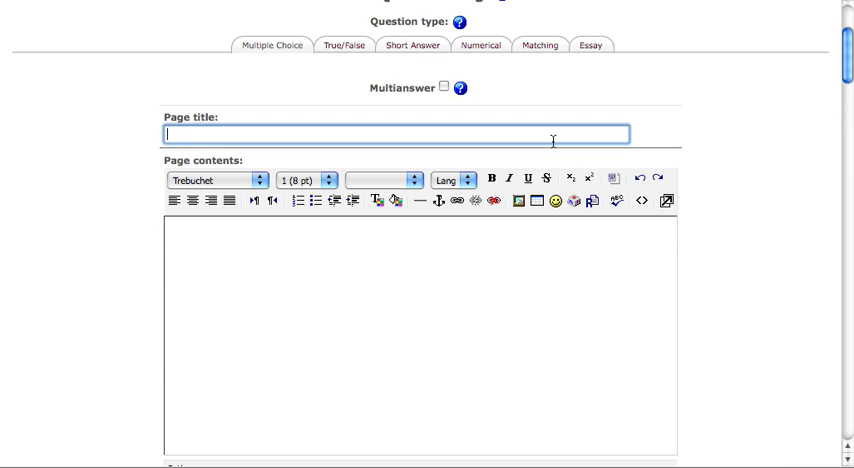
Title the page Editing Follow-Up Question asking the abbreviation for the editing mark meaning "check spelling?".
{"action": "type", "text": "Editing Follo-"}
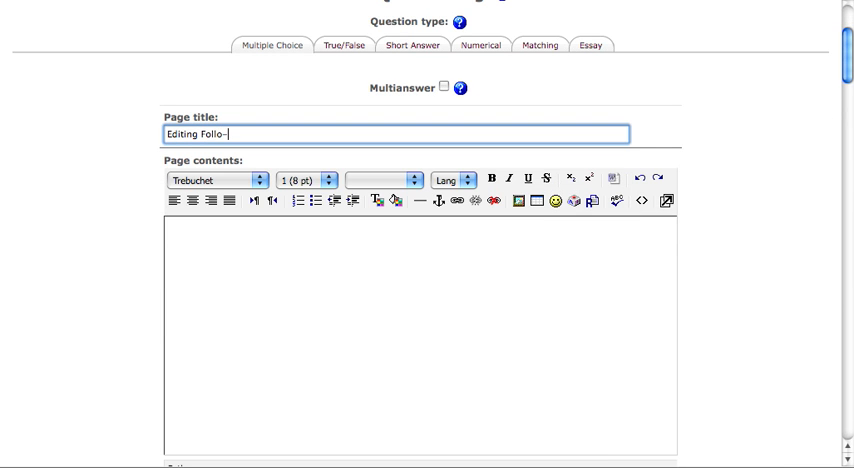
{"action": "type", "text": "w-Up Ques"}
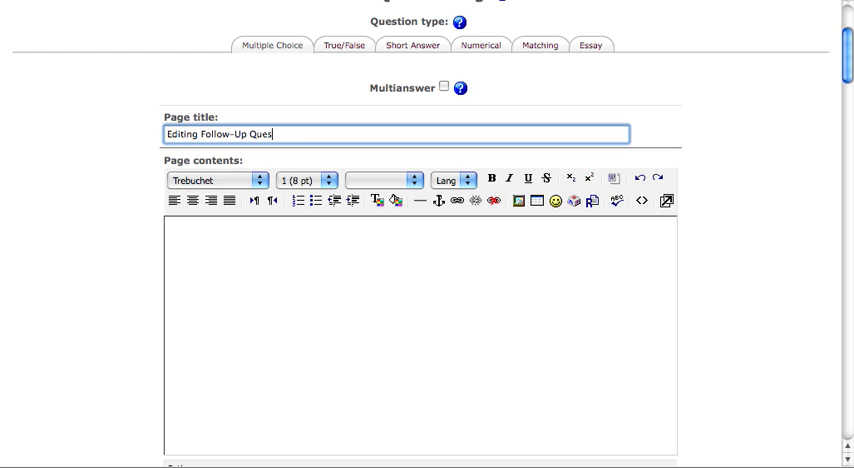
{"action": "type", "text": "What"}
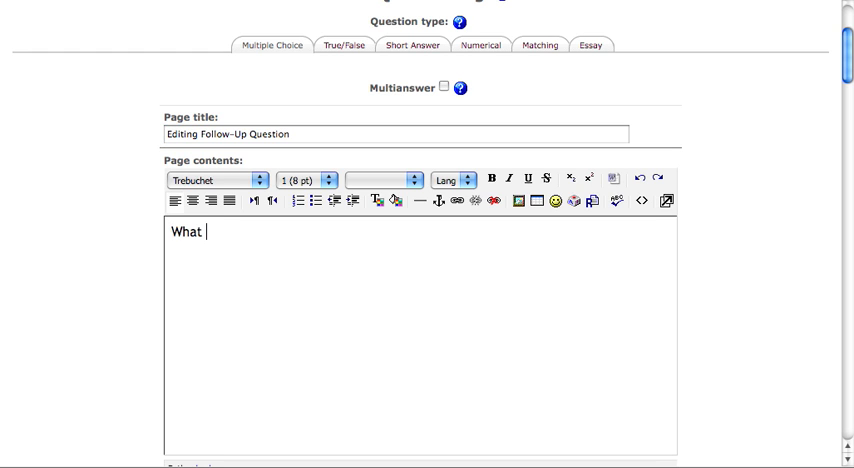
{"action": "type", "text": "is the abbreviati"}
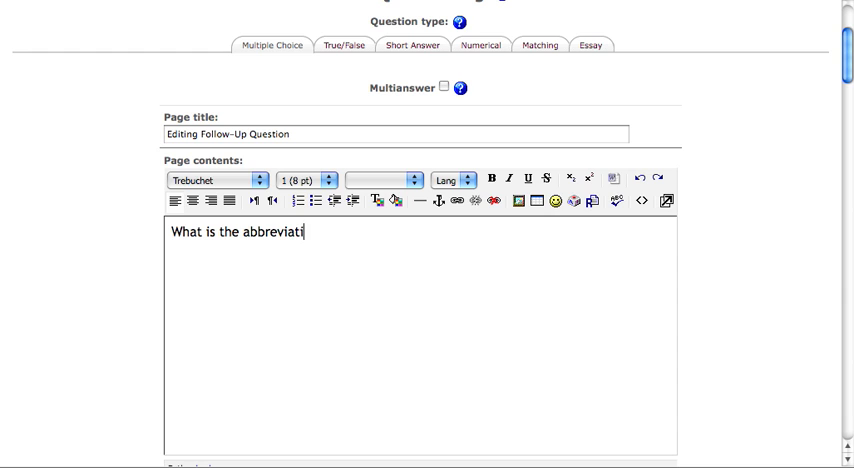
{"action": "type", "text": "on for an editing"}
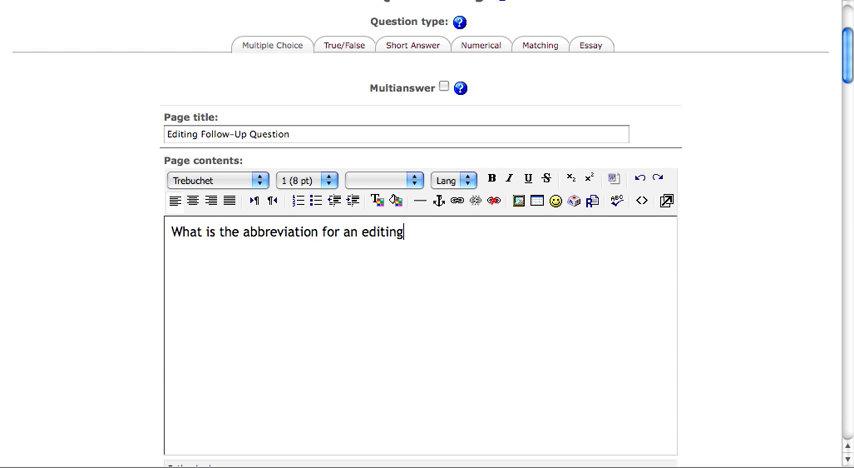
{"action": "type", "text": "mark that means"}
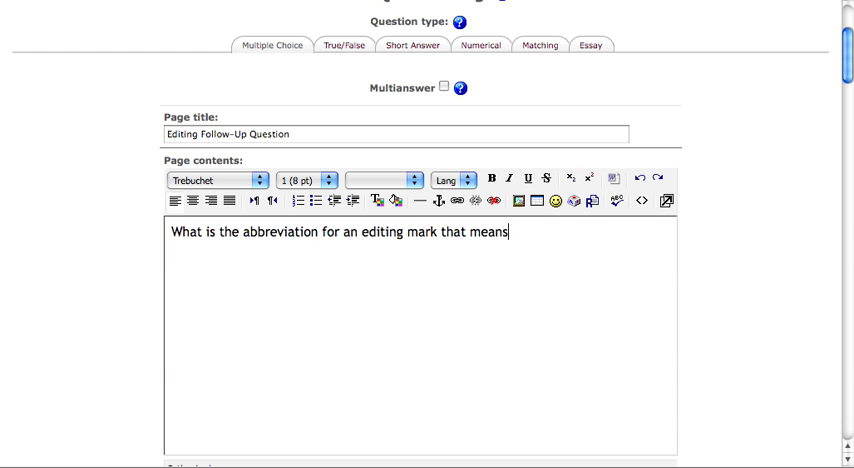
{"action": "type", "text": "\"check spell"}
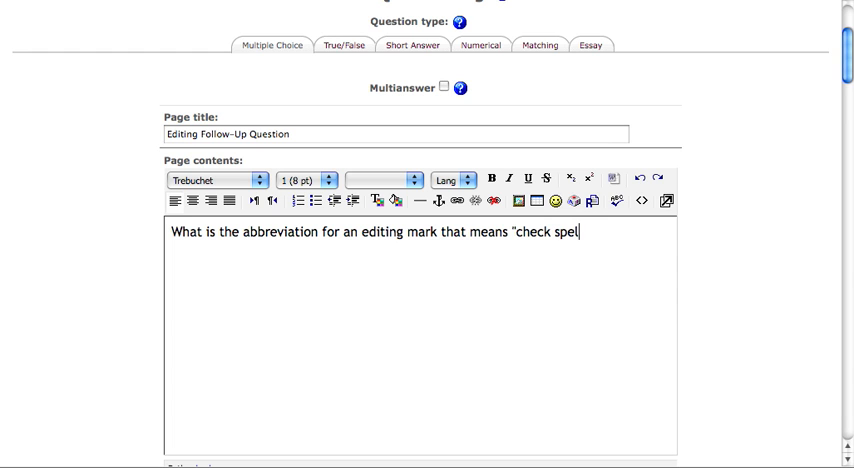
{"action": "type", "text": "ling?\""}
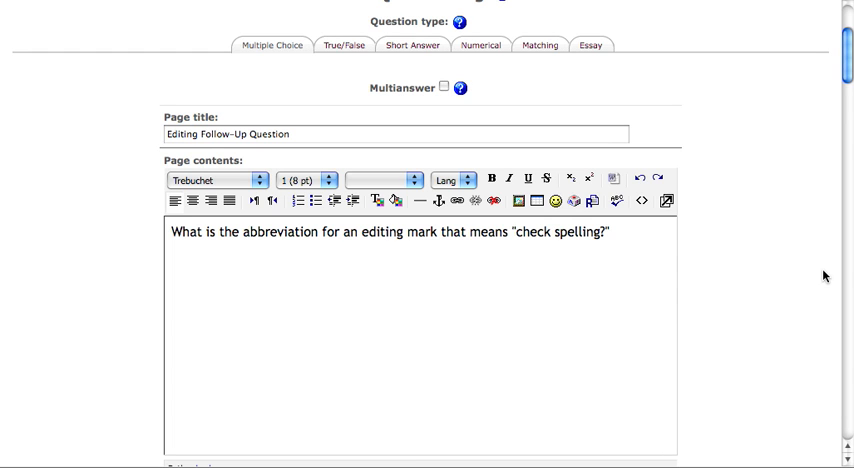
{"action": "scroll", "scroll_direction": "down", "scroll_amount": 3}
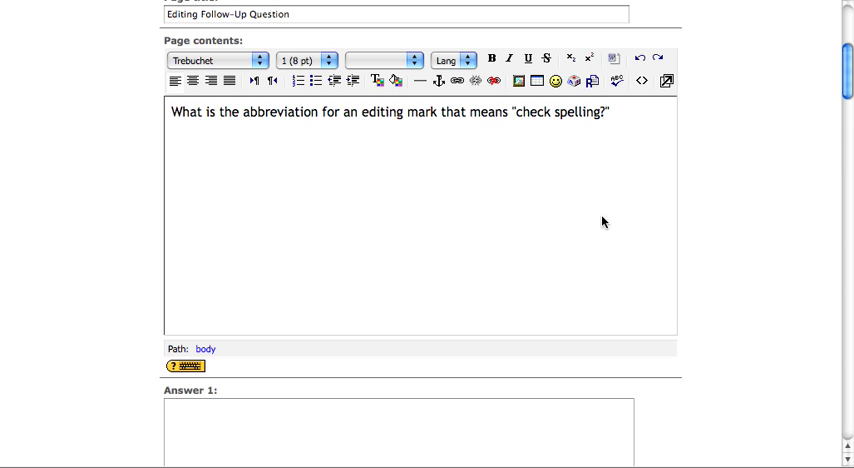
{"action": "left_click", "coordinate": [610, 112]}
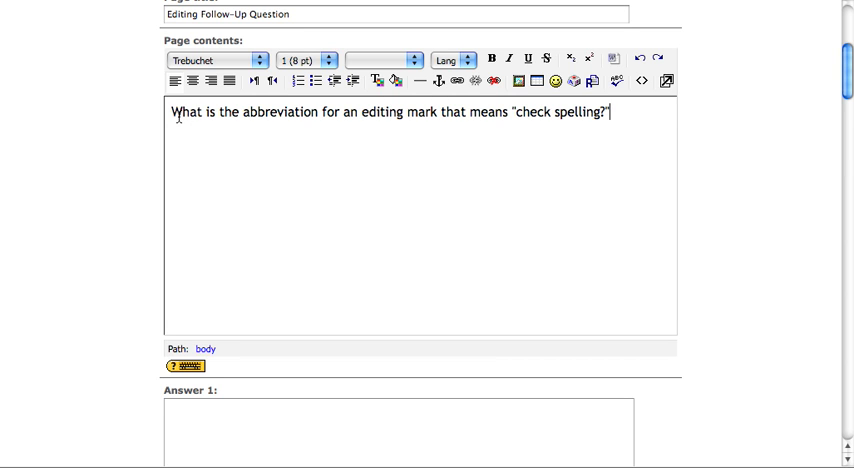
{"action": "mouse_move", "coordinate": [252, 140]}
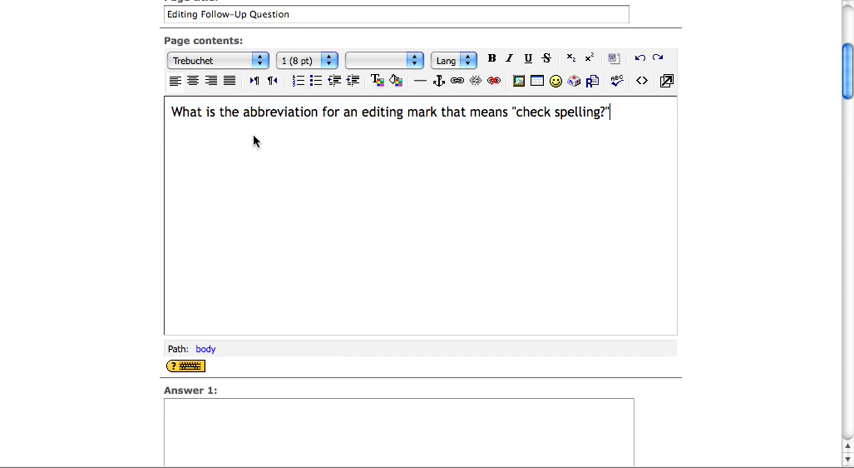
{"action": "scroll", "scroll_direction": "down", "scroll_amount": 3}
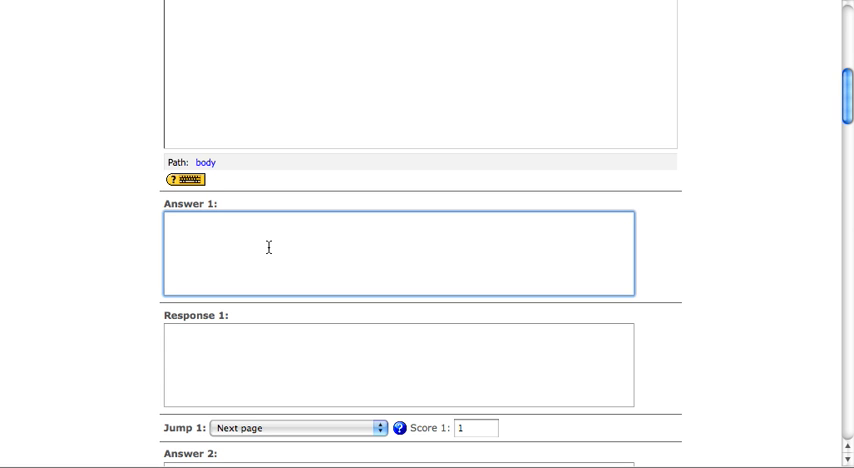
Finish Answer 1 as 'sp' with the response 'Correct!'.
{"action": "type", "text": "p"}
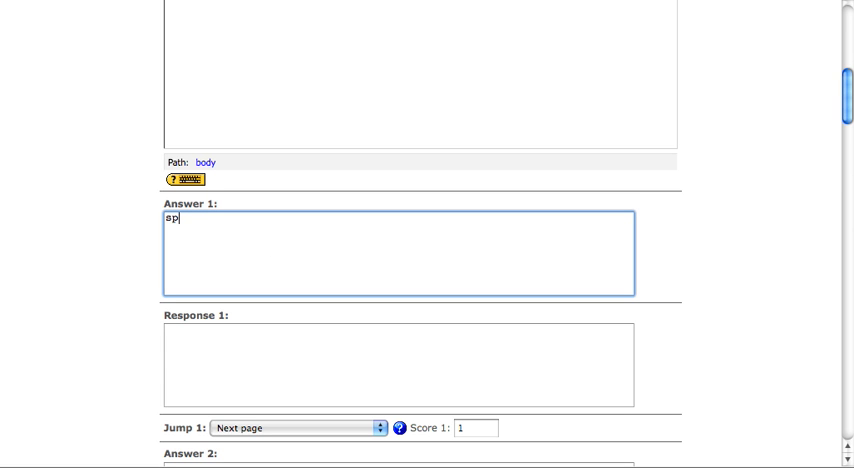
{"action": "left_click", "coordinate": [398, 376]}
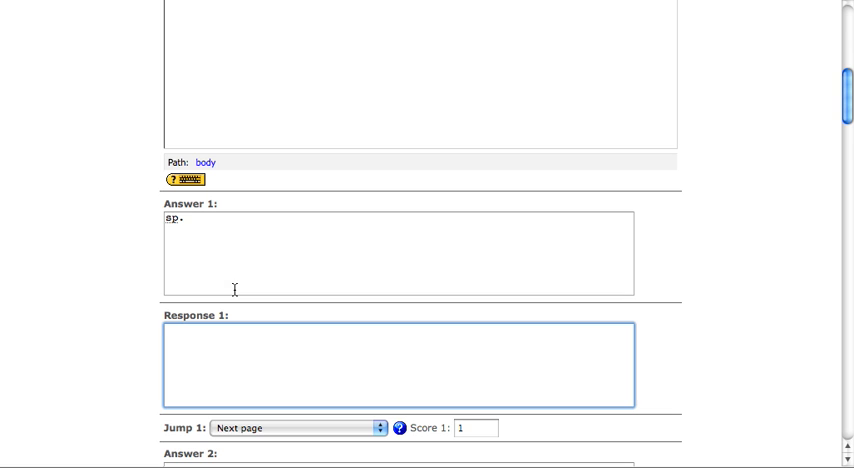
{"action": "type", "text": "Correct!"}
{"action": "left_click", "coordinate": [476, 428]}
{"action": "type", "text": "00"}
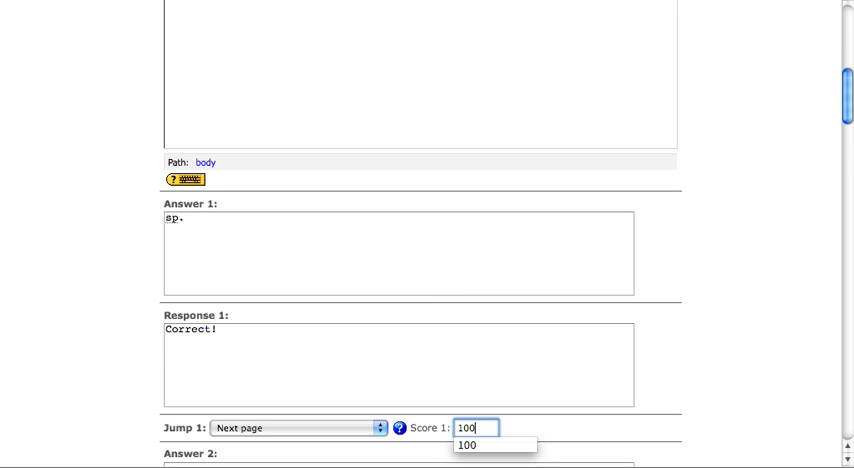
{"action": "scroll", "scroll_direction": "down", "scroll_amount": 3}
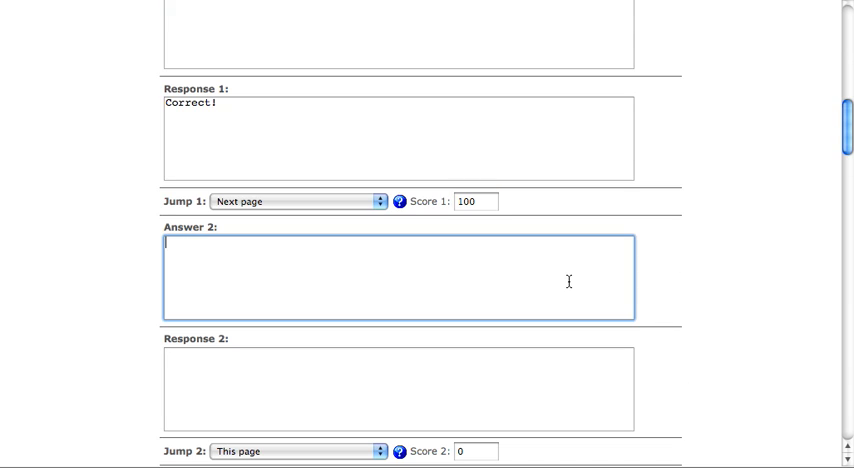
Add wrong answers 'CS' and 'Check Spelling?' with the response 'Sorry, that's incorrect.'.
{"action": "type", "text": "CS"}
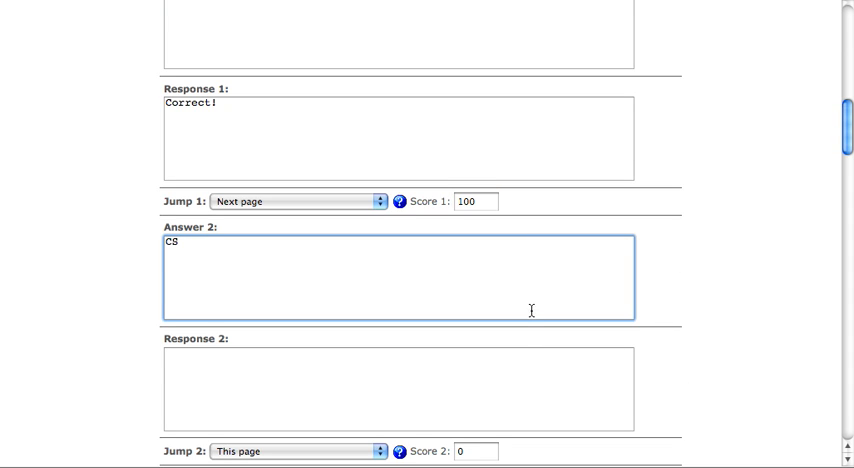
{"action": "type", "text": "Sorry, that"}
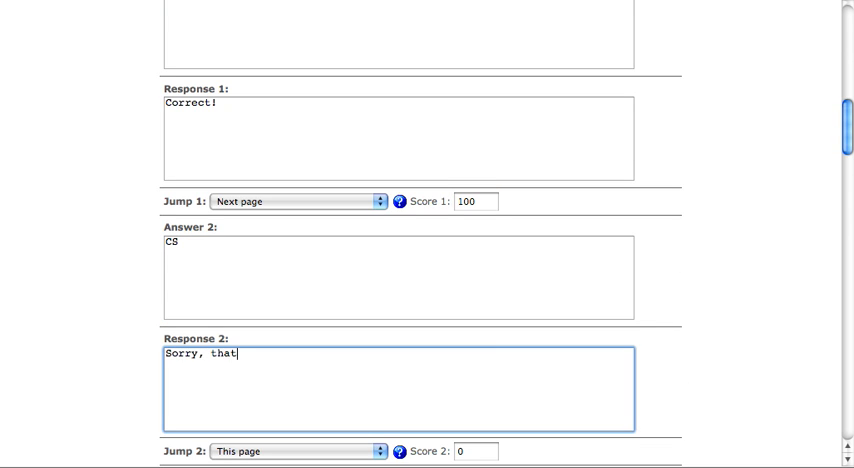
{"action": "type", "text": "'s incorrect."}
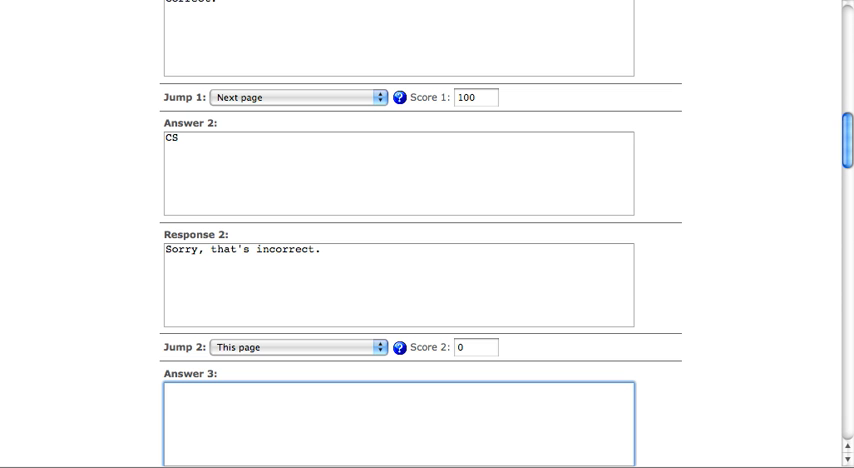
{"action": "type", "text": "Check"}
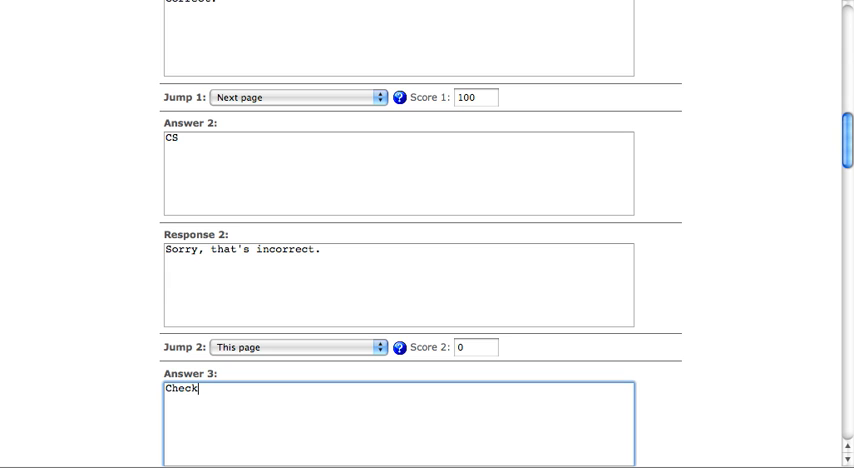
{"action": "type", "text": "Spelling?"}
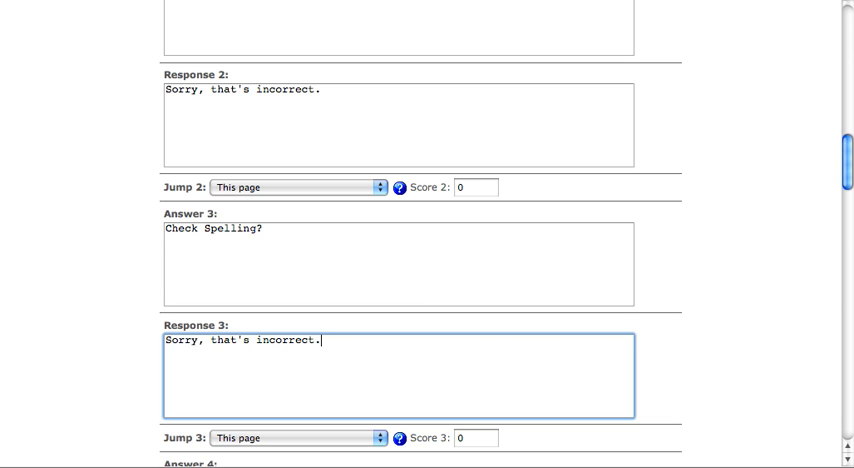
{"action": "mouse_move", "coordinate": [396, 340]}
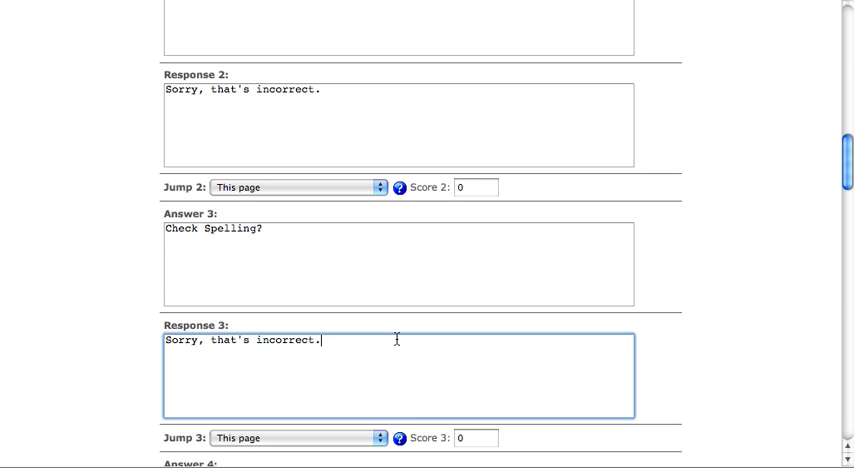
{"action": "scroll", "scroll_direction": "down", "scroll_amount": 3}
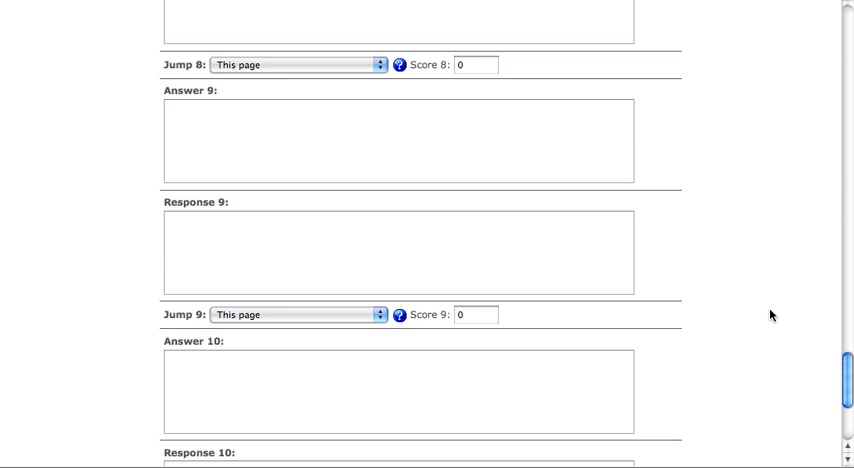
Scroll the collapsed Edit view to check the Editing Follow-Up Question sits after The Editing Stage.
{"action": "scroll", "scroll_direction": "down", "scroll_amount": 3}
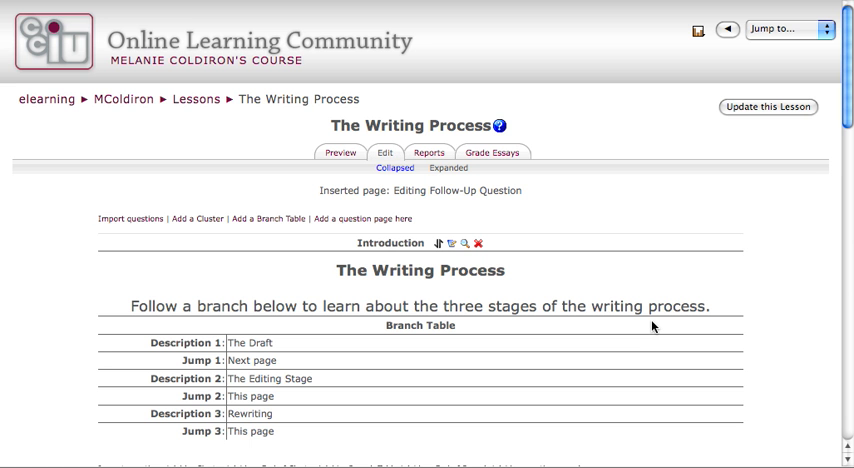
{"action": "scroll", "scroll_direction": "down", "scroll_amount": 3}
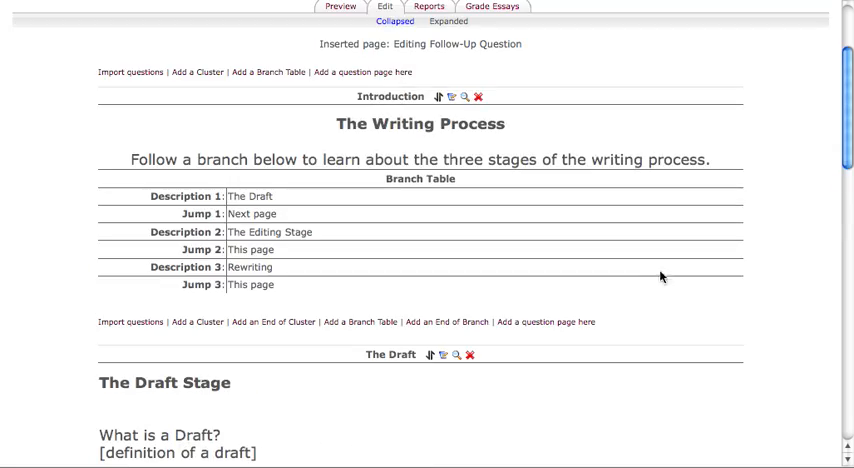
{"action": "scroll", "scroll_direction": "down", "scroll_amount": 3}
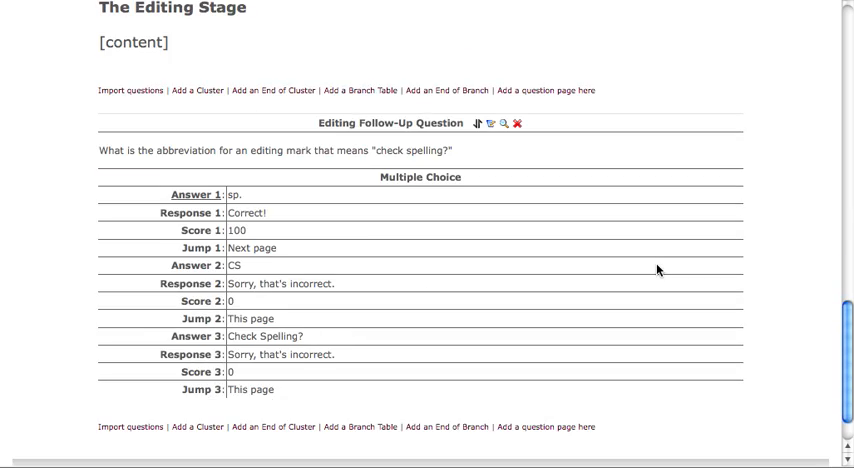
{"action": "mouse_move", "coordinate": [798, 172]}
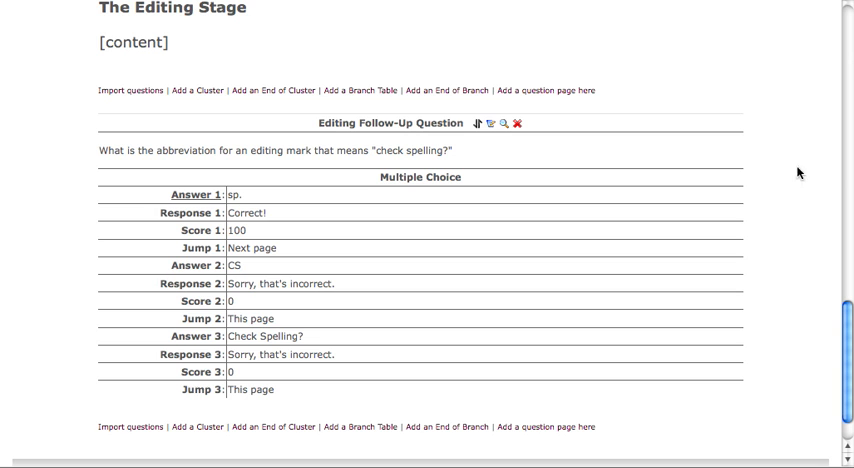
{"action": "scroll", "scroll_direction": "up", "scroll_amount": 3}
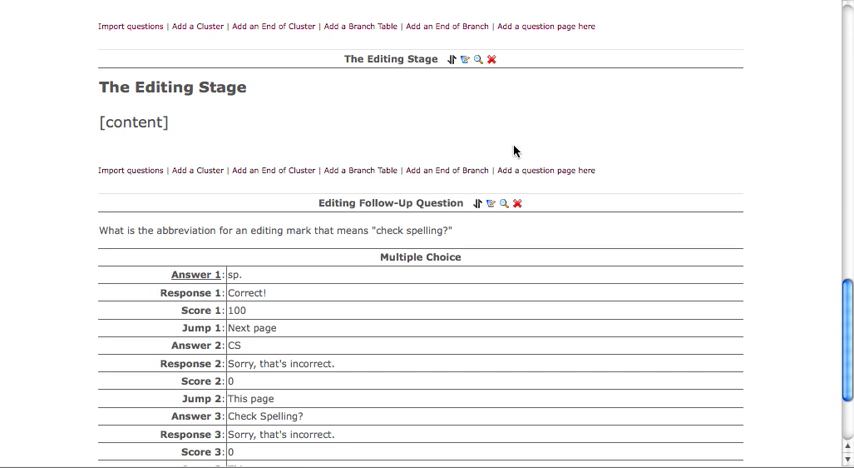
{"action": "mouse_move", "coordinate": [408, 100]}
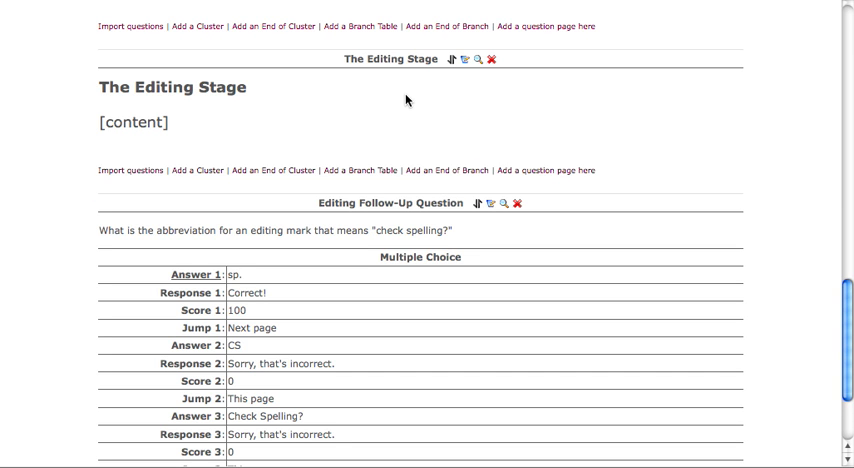
{"action": "mouse_move", "coordinate": [212, 108]}
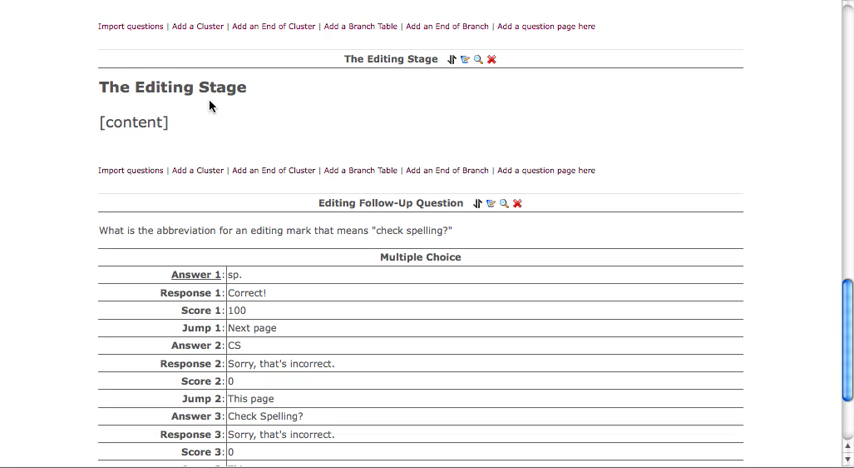
{"action": "mouse_move", "coordinate": [516, 302]}
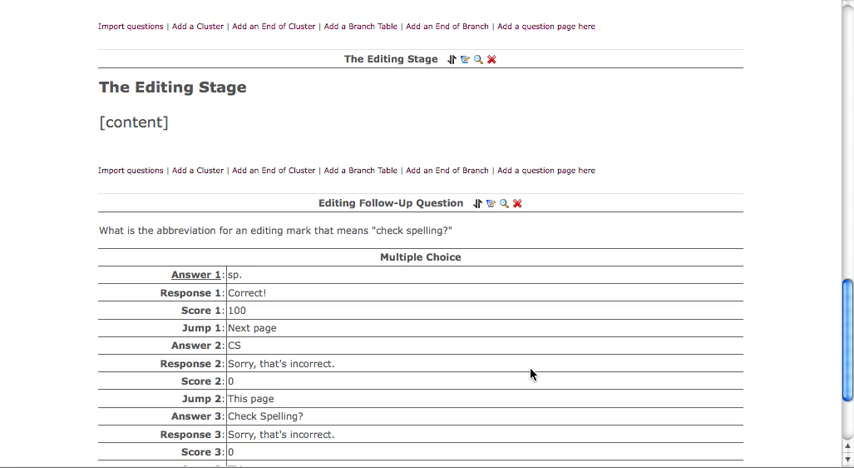
{"action": "mouse_move", "coordinate": [532, 308]}
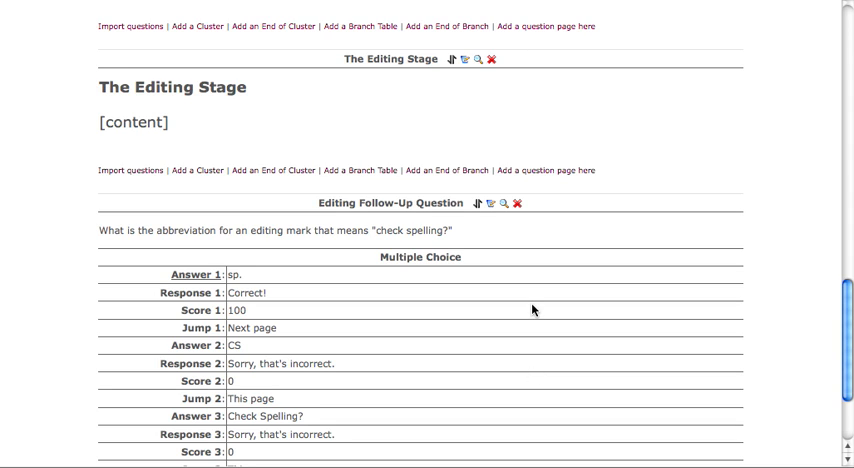
{"action": "mouse_move", "coordinate": [652, 272]}
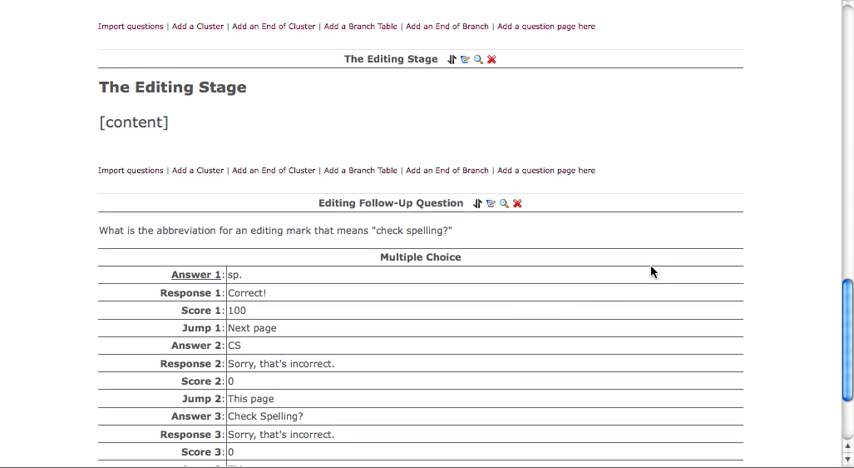
{"action": "scroll", "scroll_direction": "down", "scroll_amount": 3}
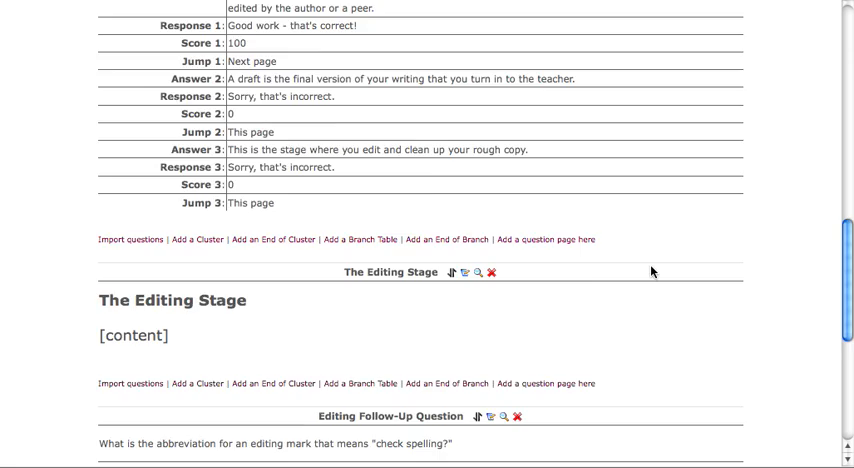
{"action": "scroll", "scroll_direction": "up", "scroll_amount": 3}
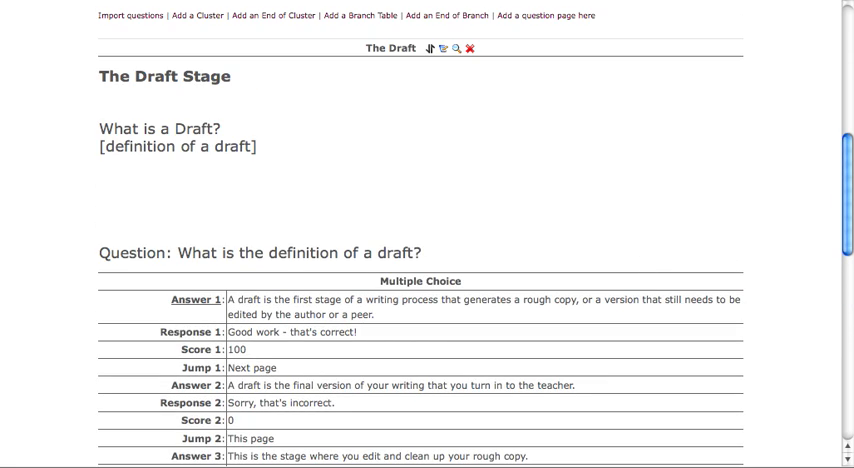
{"action": "scroll", "scroll_direction": "down", "scroll_amount": 3}
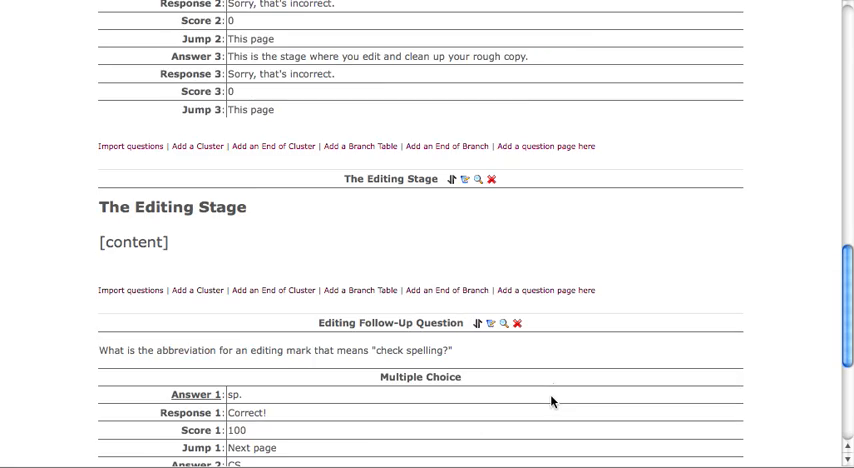
{"action": "mouse_move", "coordinate": [558, 400]}
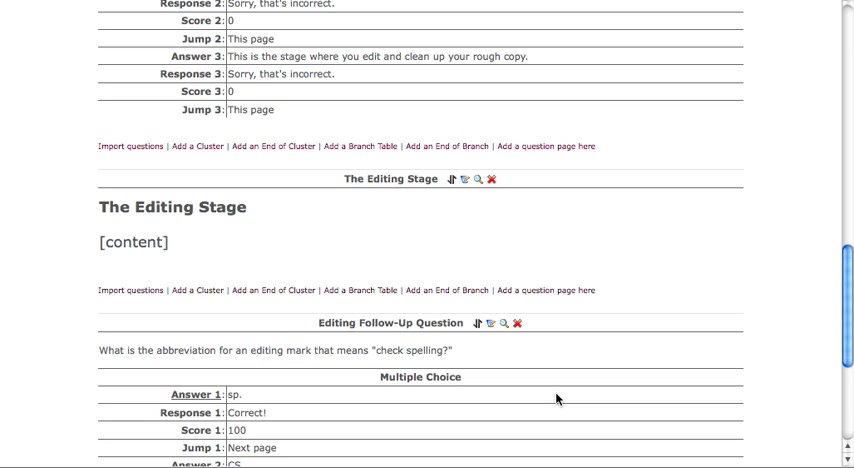
{"action": "mouse_move", "coordinate": [648, 264]}
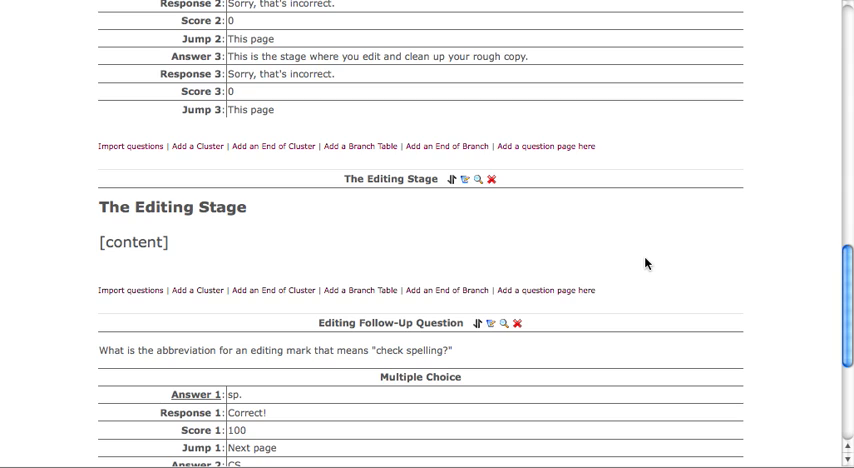
{"action": "scroll", "scroll_direction": "up", "scroll_amount": 3}
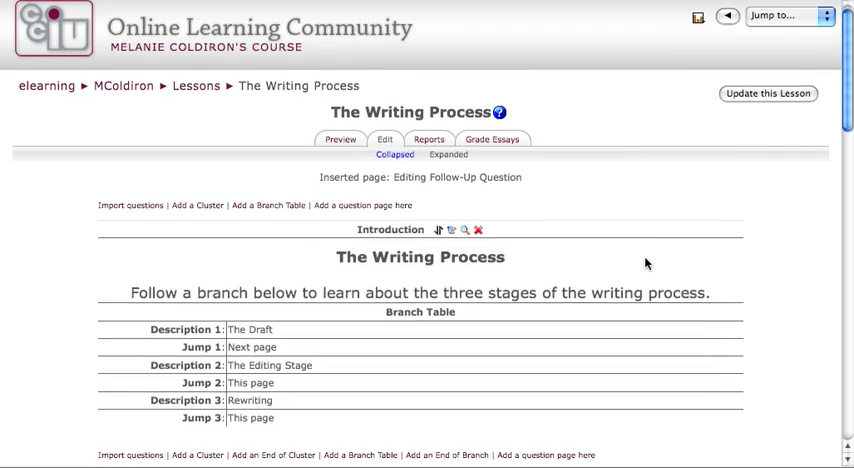
Open the Introduction page via its Update icon in the collapsed Edit view.
{"action": "scroll", "scroll_direction": "down", "scroll_amount": 3}
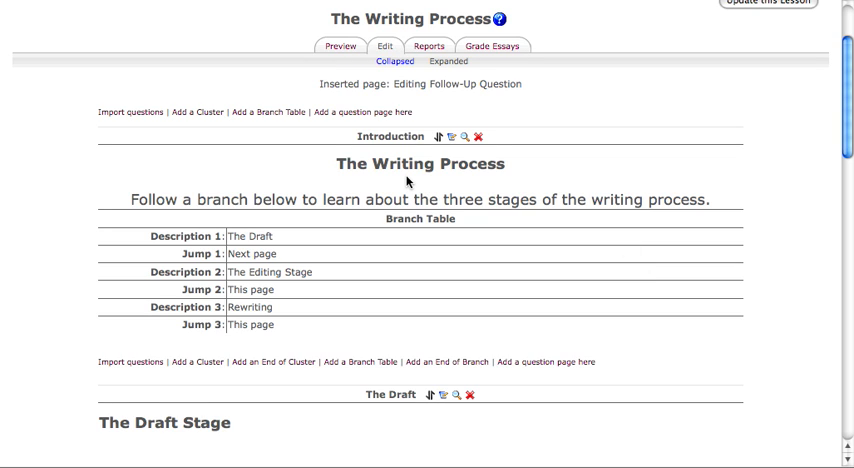
{"action": "mouse_move", "coordinate": [442, 164]}
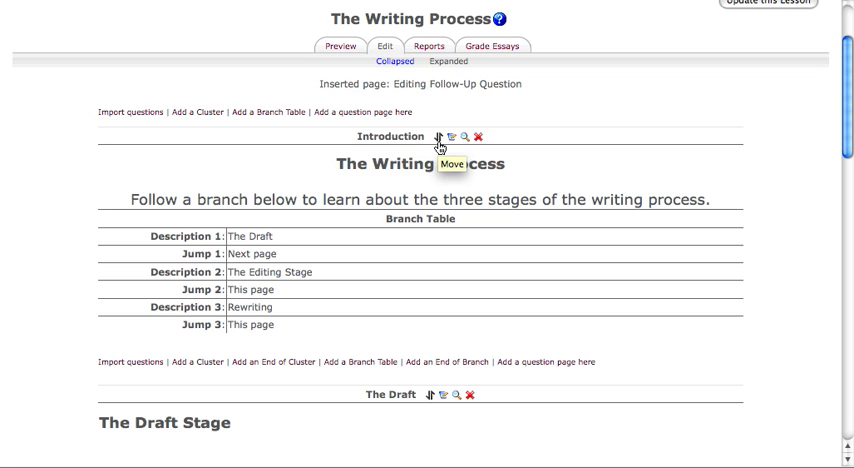
{"action": "mouse_move", "coordinate": [456, 144]}
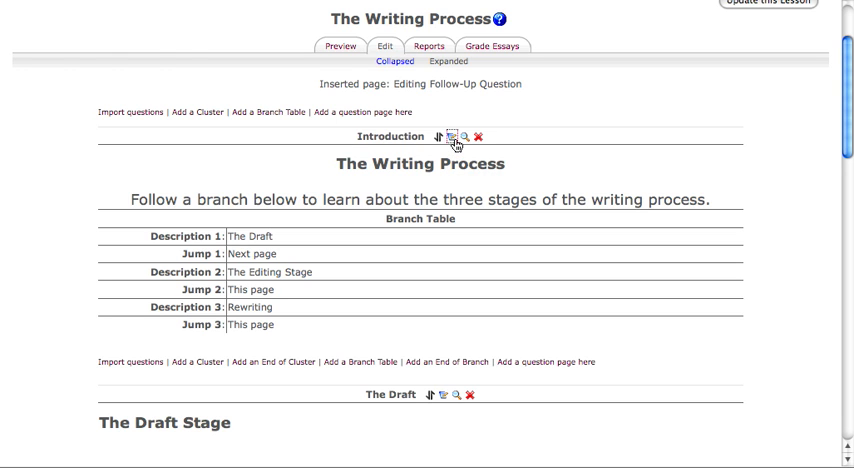
{"action": "left_click", "coordinate": [462, 136]}
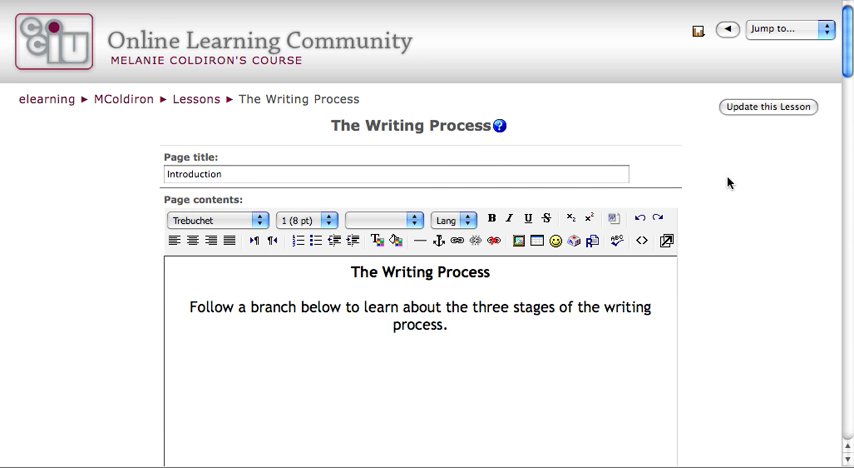
Set Jump 1 to The Draft and Jump 2 to The Editing Stage, then save the page.
{"action": "scroll", "scroll_direction": "down", "scroll_amount": 3}
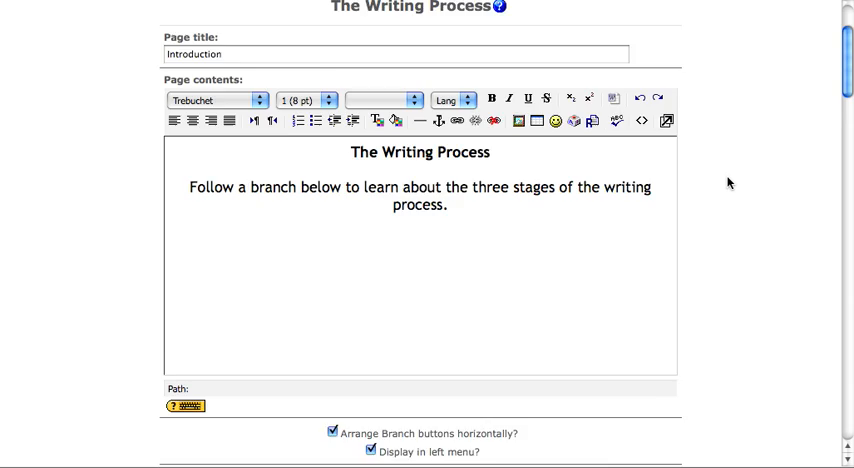
{"action": "scroll", "scroll_direction": "down", "scroll_amount": 3}
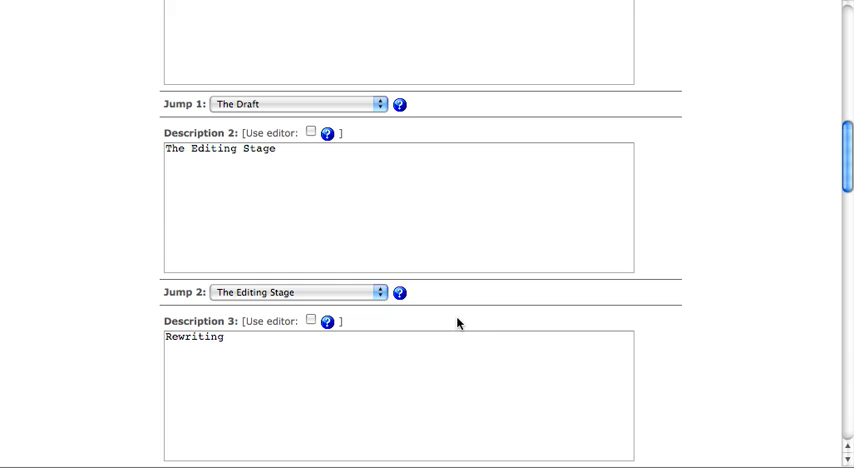
{"action": "scroll", "scroll_direction": "down", "scroll_amount": 3}
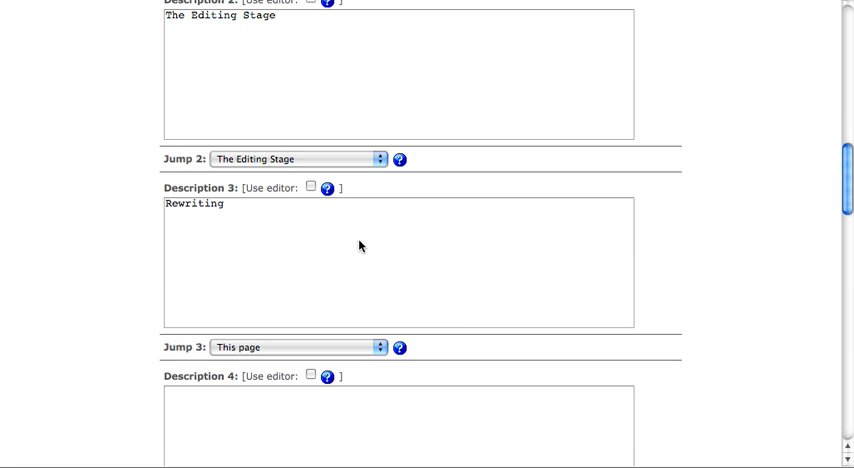
{"action": "scroll", "scroll_direction": "down", "scroll_amount": 3}
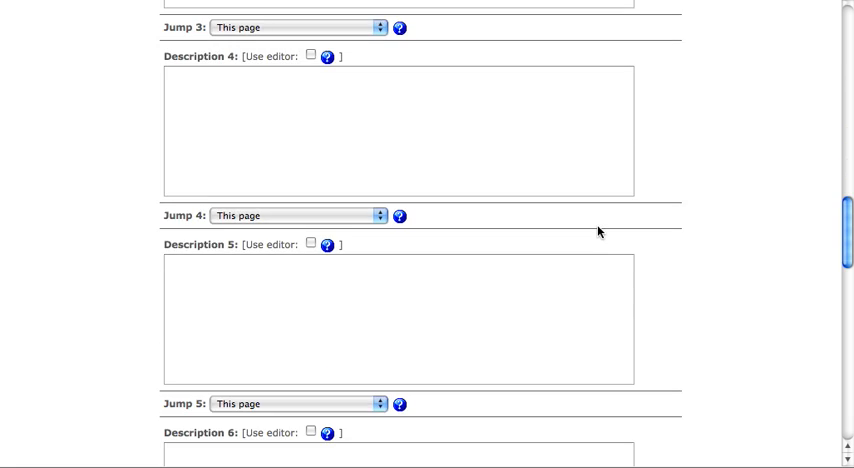
{"action": "scroll", "scroll_direction": "down", "scroll_amount": 3}
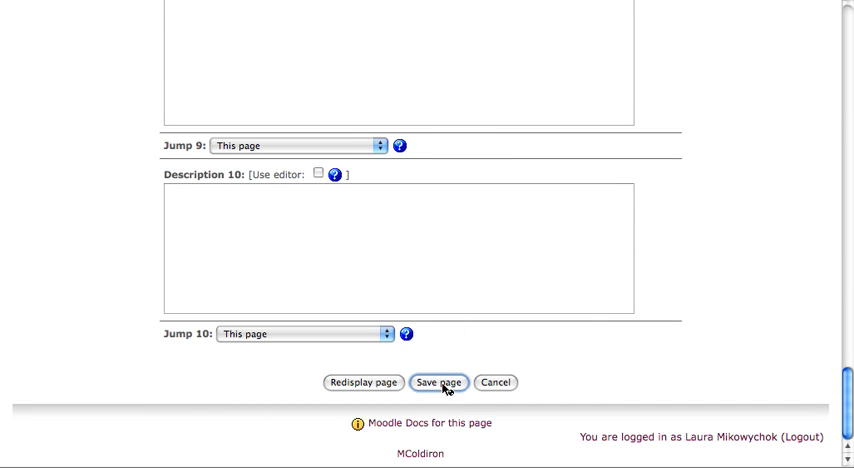
{"action": "left_click", "coordinate": [434, 382]}
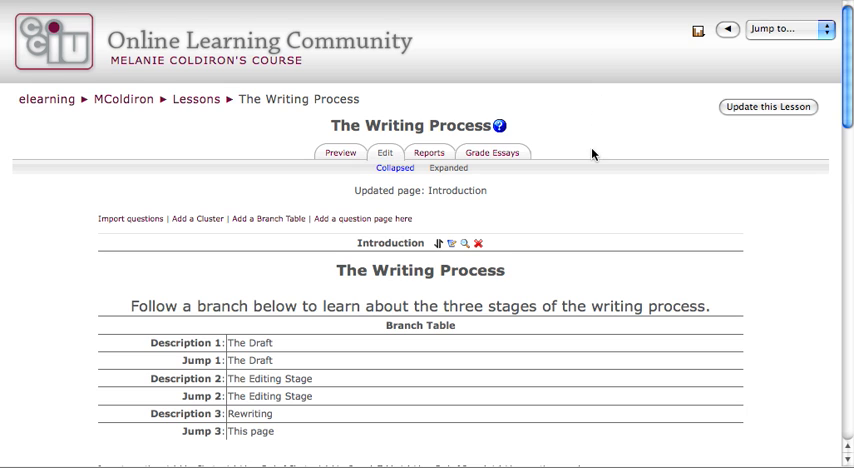
{"action": "mouse_move", "coordinate": [340, 152]}
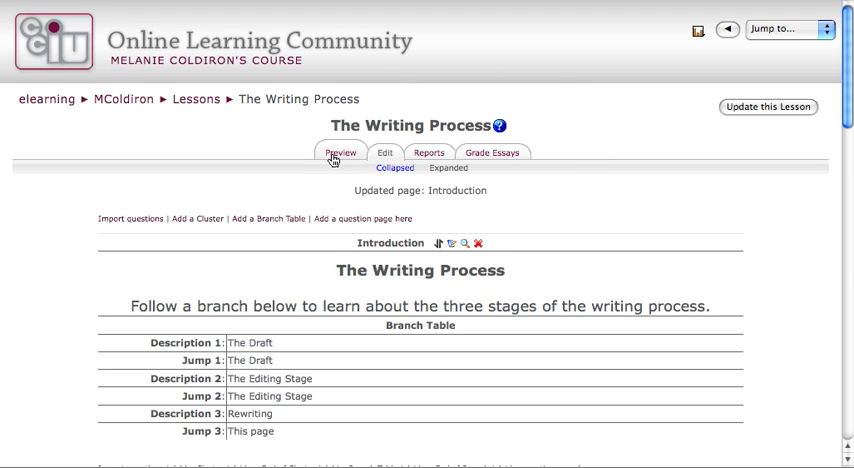
Preview the lesson and follow The Draft branch from the Introduction.
{"action": "left_click", "coordinate": [340, 152]}
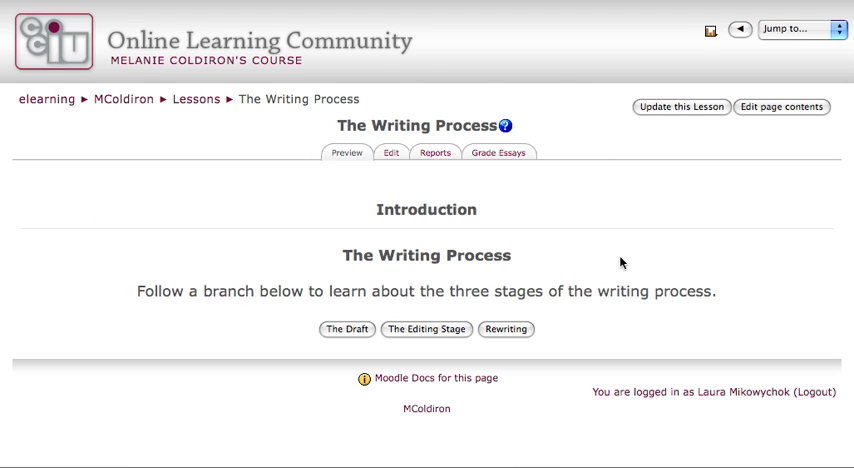
{"action": "mouse_move", "coordinate": [520, 258]}
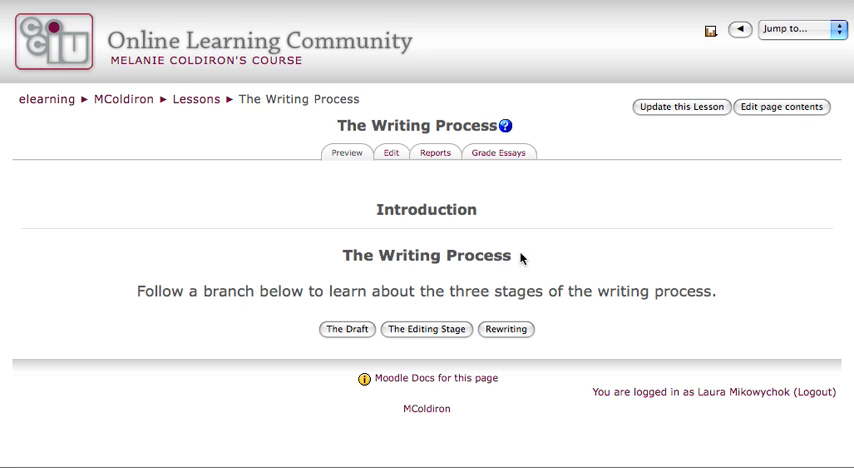
{"action": "mouse_move", "coordinate": [666, 302]}
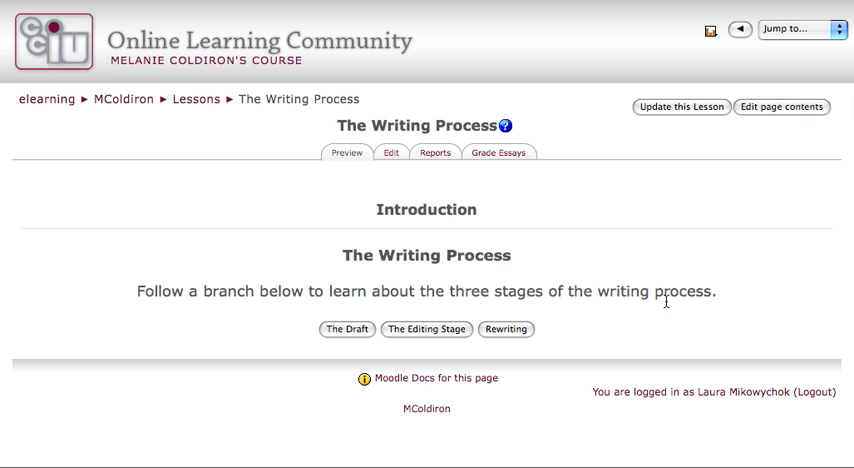
{"action": "mouse_move", "coordinate": [582, 292]}
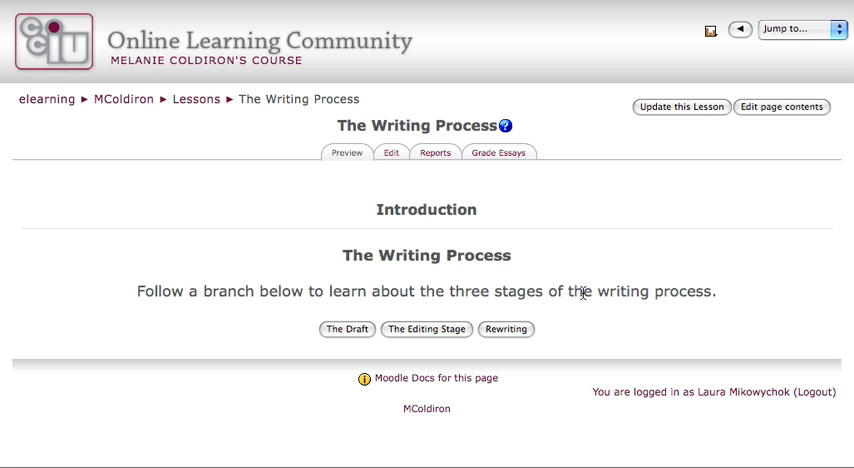
{"action": "mouse_move", "coordinate": [544, 238]}
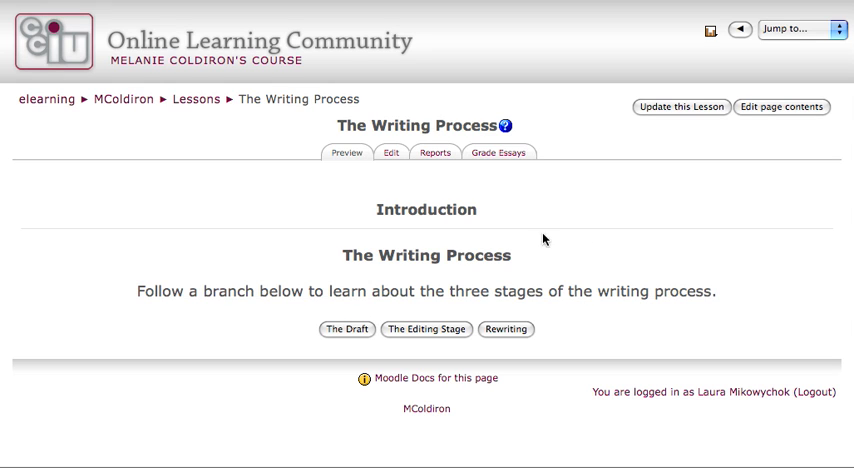
{"action": "mouse_move", "coordinate": [368, 336]}
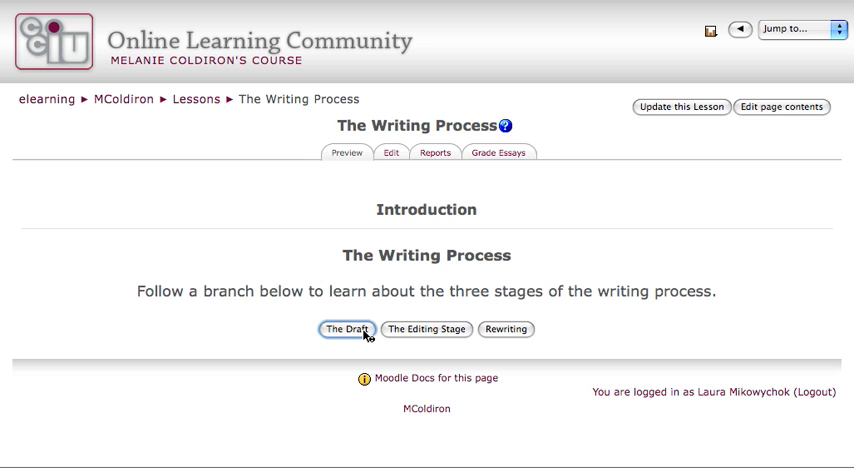
{"action": "left_click", "coordinate": [348, 328]}
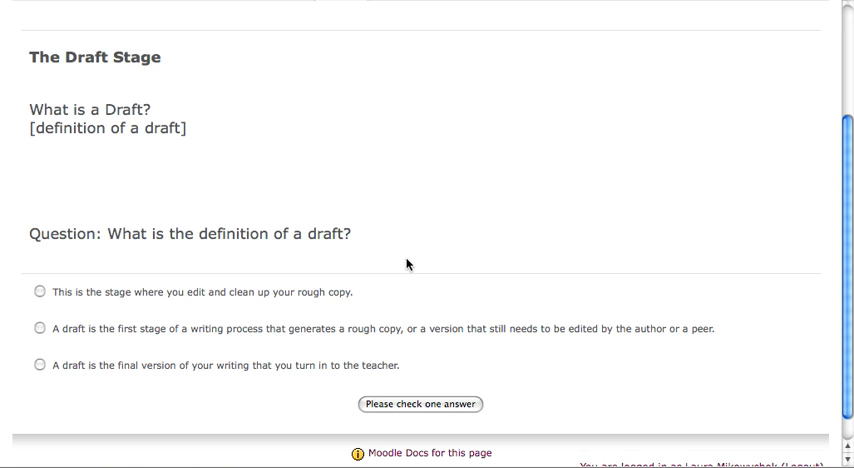
{"action": "mouse_move", "coordinate": [284, 262]}
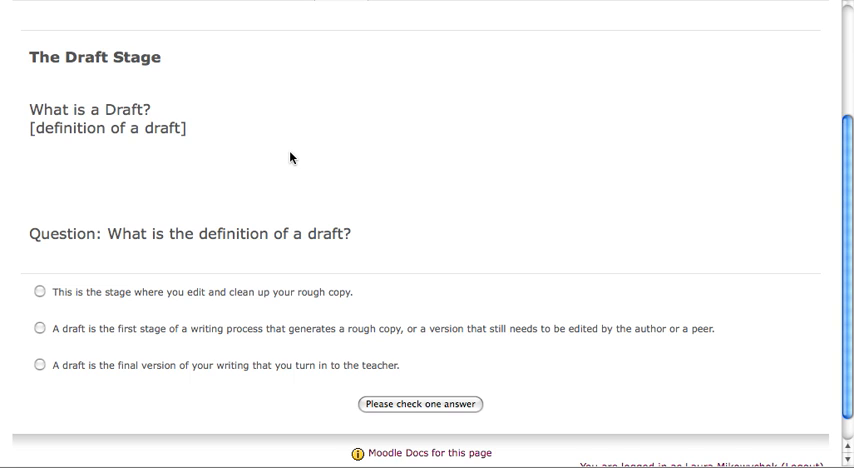
{"action": "mouse_move", "coordinate": [14, 152]}
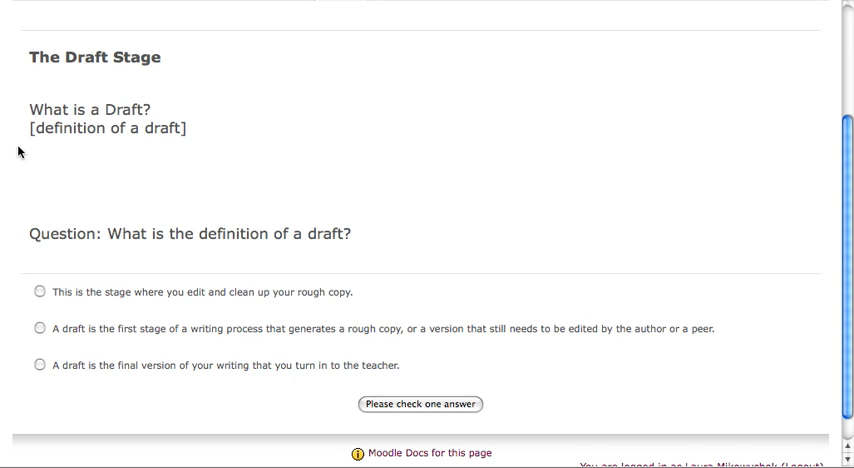
{"action": "mouse_move", "coordinate": [252, 168]}
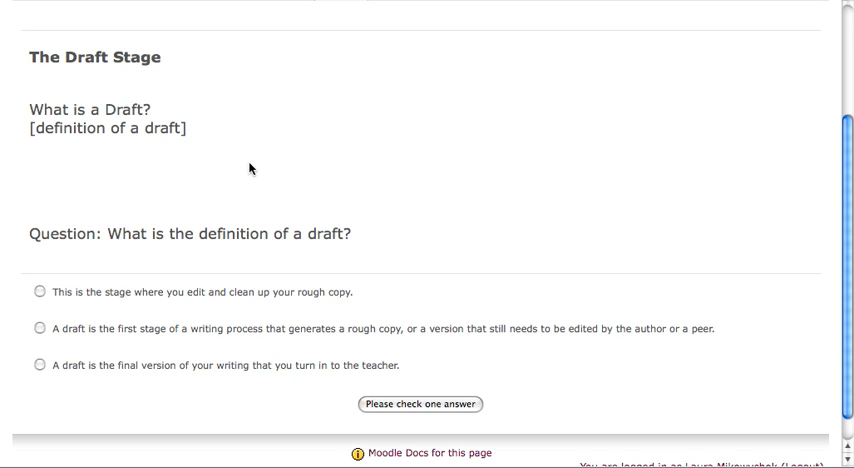
{"action": "mouse_move", "coordinate": [228, 156]}
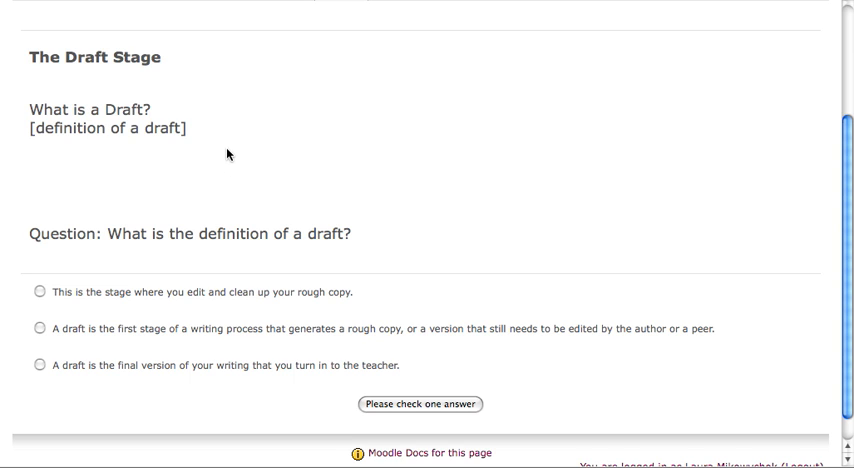
{"action": "mouse_move", "coordinate": [478, 104]}
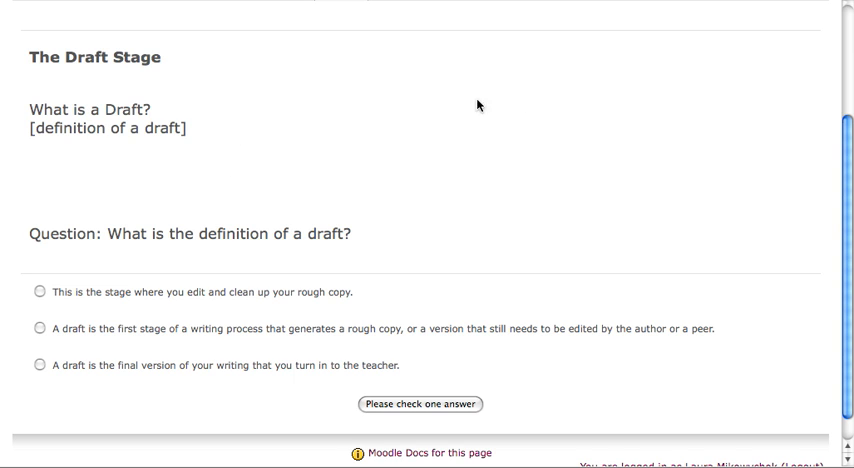
{"action": "mouse_move", "coordinate": [556, 224]}
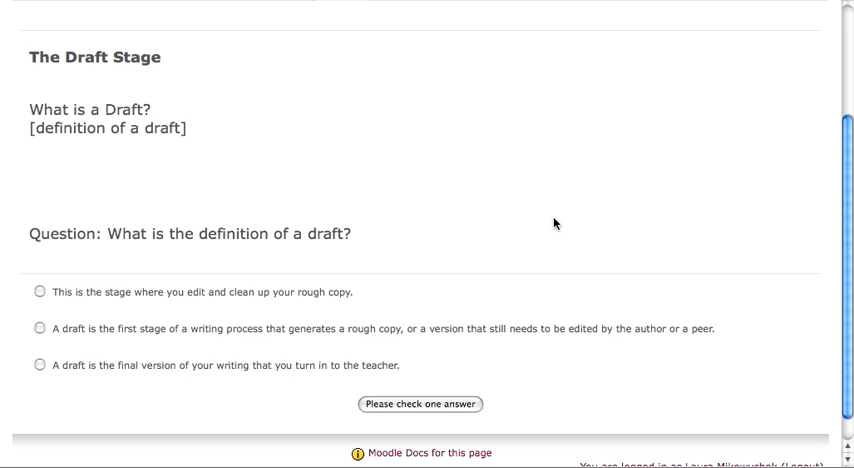
{"action": "double_click", "coordinate": [232, 236]}
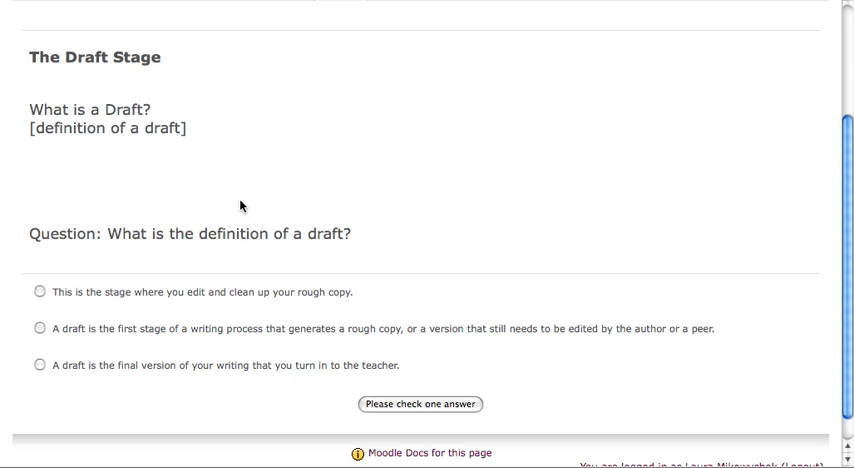
{"action": "mouse_move", "coordinate": [240, 244]}
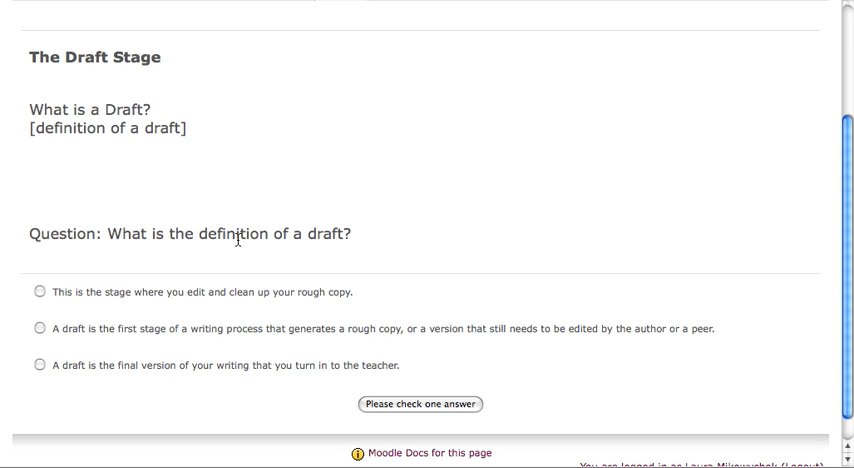
{"action": "mouse_move", "coordinate": [136, 120]}
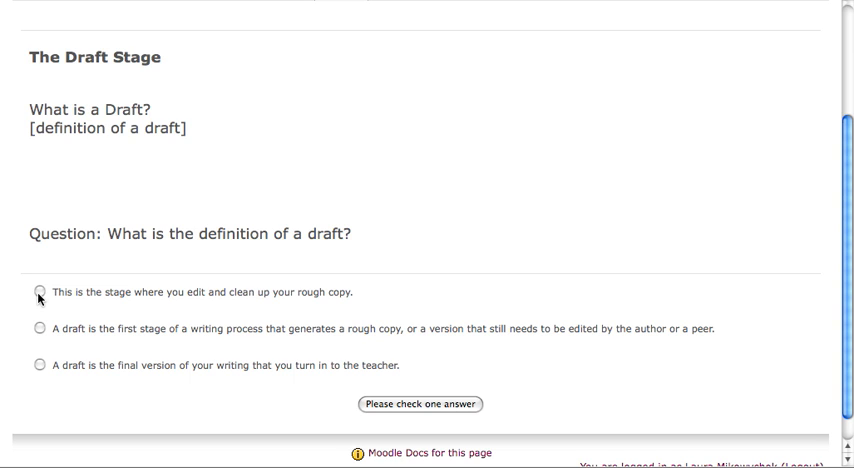
Answer the Draft question with the correct definition and submit it for checking.
{"action": "left_click", "coordinate": [40, 292]}
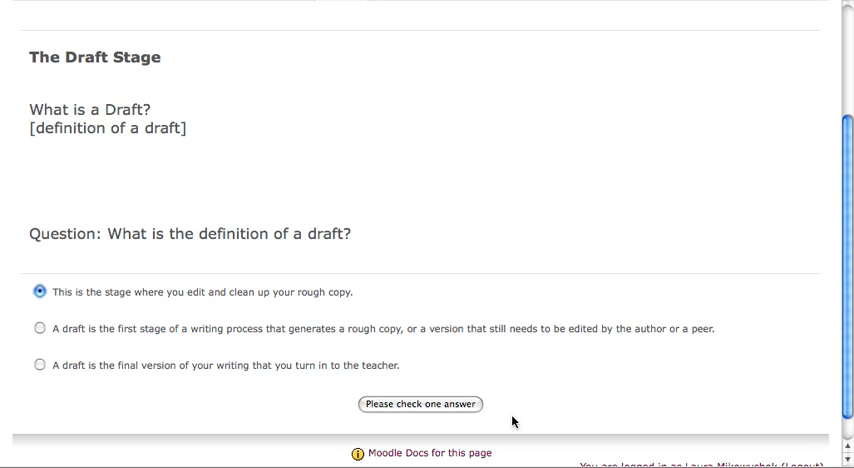
{"action": "scroll", "scroll_direction": "up", "scroll_amount": 3}
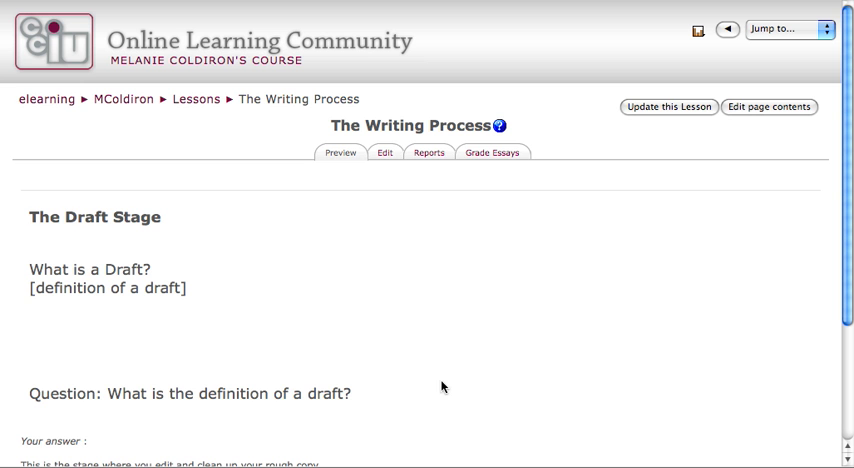
{"action": "scroll", "scroll_direction": "down", "scroll_amount": 3}
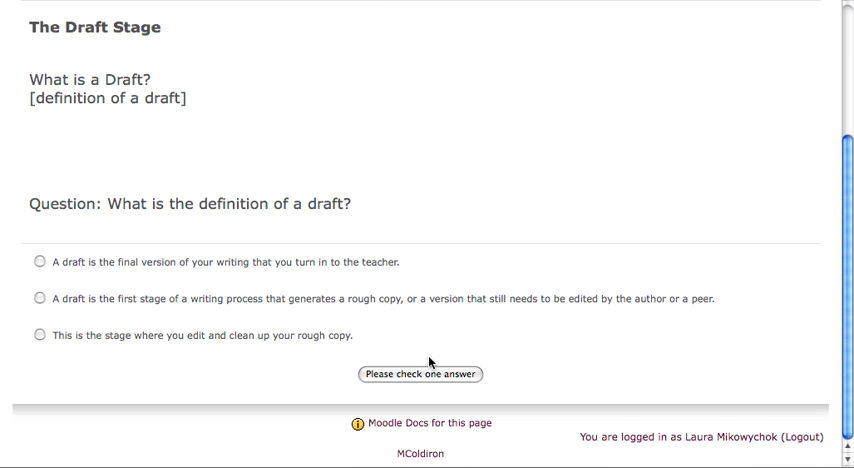
{"action": "mouse_move", "coordinate": [158, 324]}
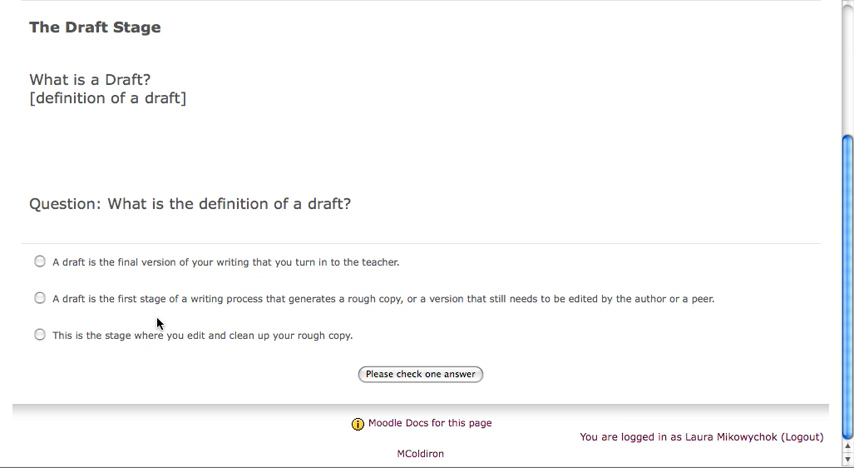
{"action": "left_click", "coordinate": [40, 300]}
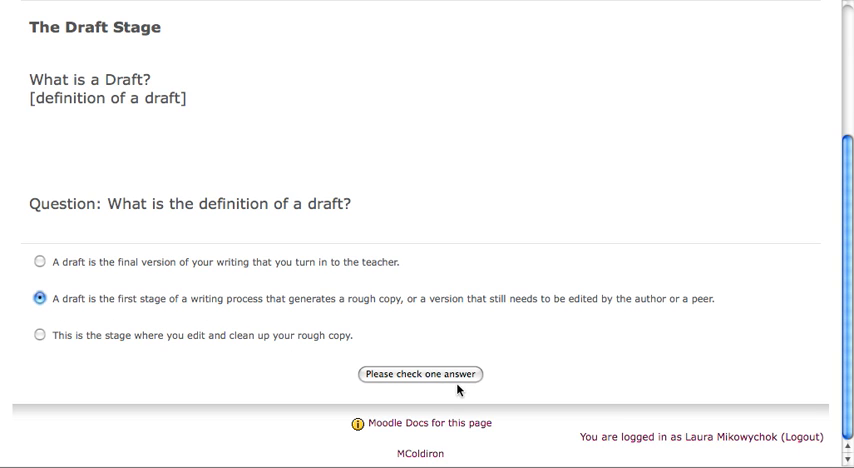
{"action": "left_click", "coordinate": [422, 374]}
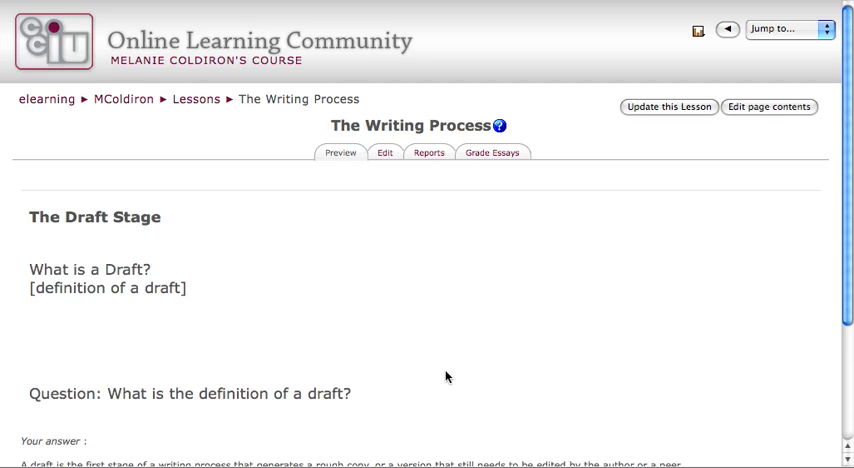
Continue past the 'Good work' feedback to The Editing Stage page.
{"action": "scroll", "scroll_direction": "down", "scroll_amount": 3}
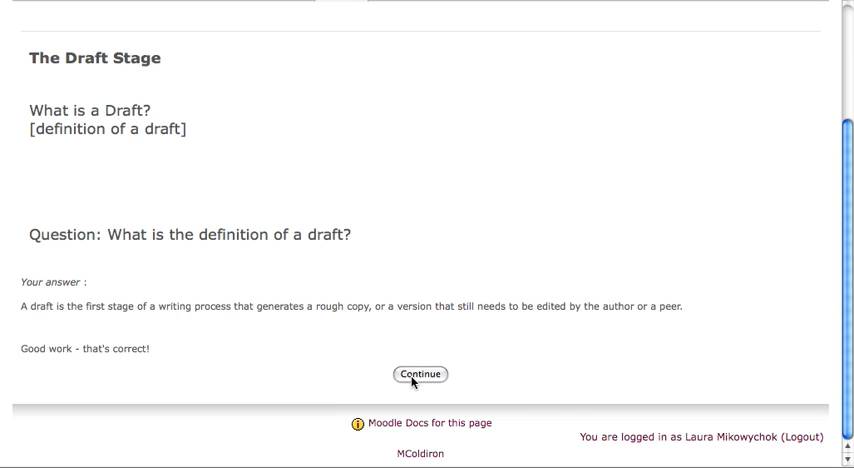
{"action": "left_click", "coordinate": [420, 372]}
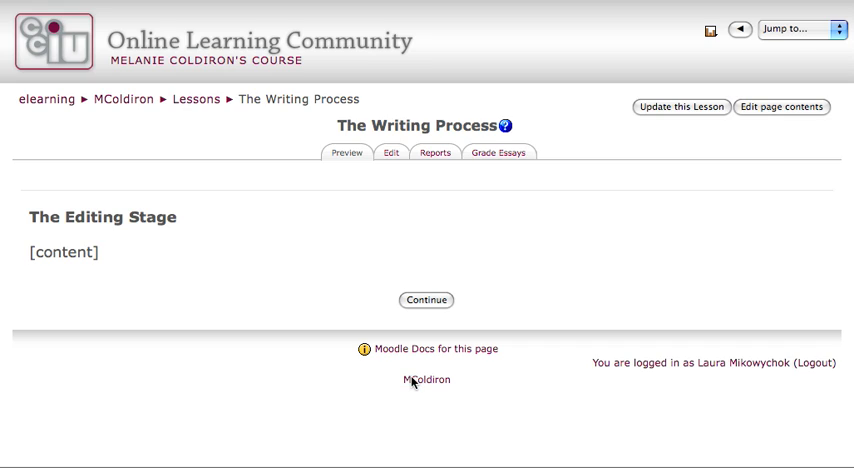
{"action": "mouse_move", "coordinate": [540, 208]}
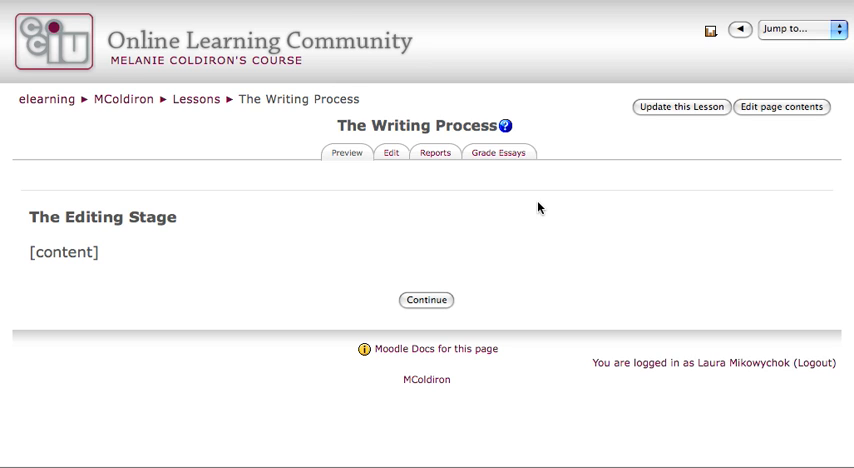
{"action": "mouse_move", "coordinate": [390, 152]}
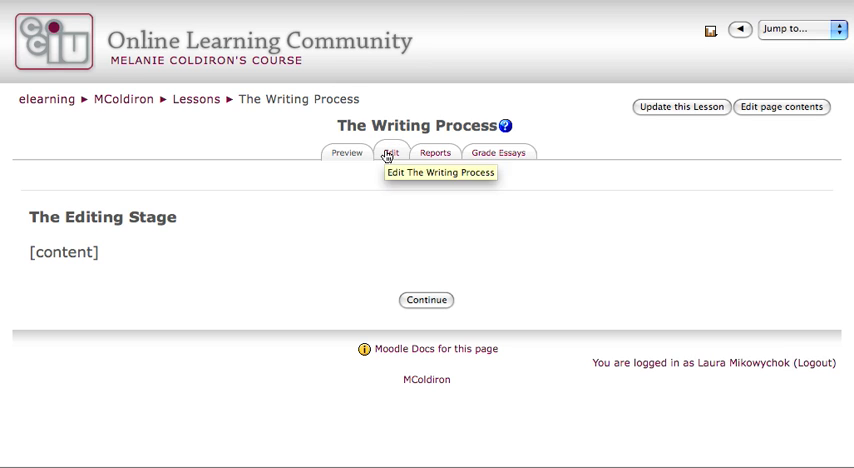
Switch to the Edit tab and review The Draft's answers, scores and jumps, dismissing the disk warning.
{"action": "left_click", "coordinate": [388, 152]}
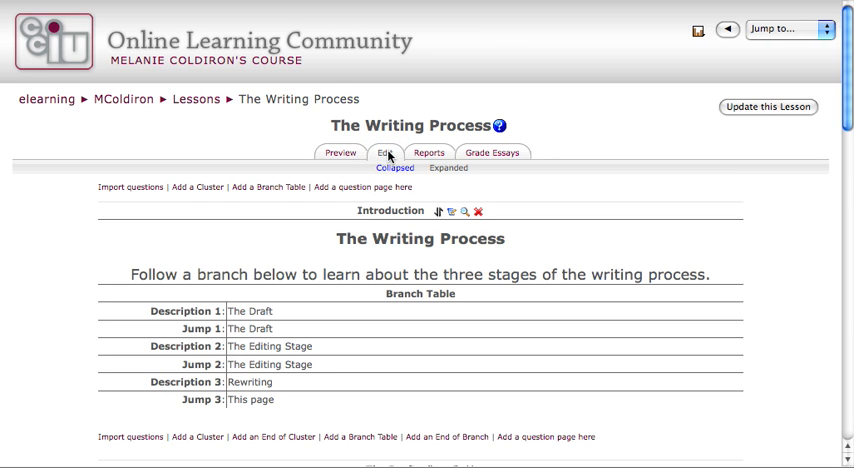
{"action": "scroll", "scroll_direction": "down", "scroll_amount": 3}
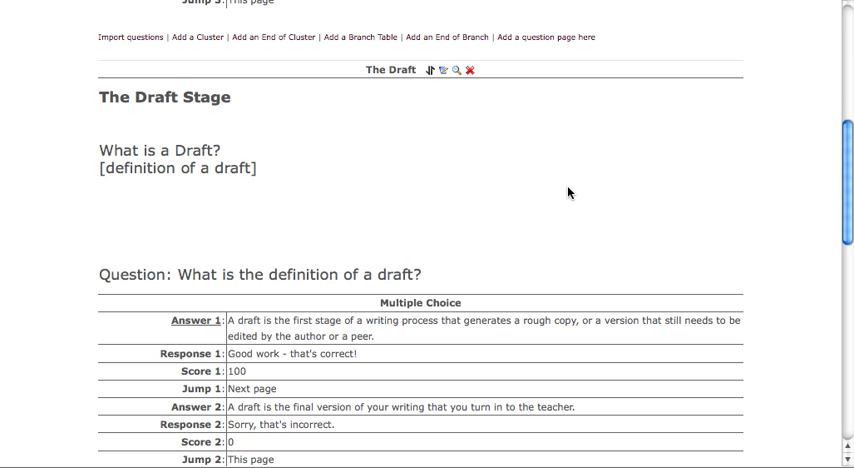
{"action": "mouse_move", "coordinate": [240, 350]}
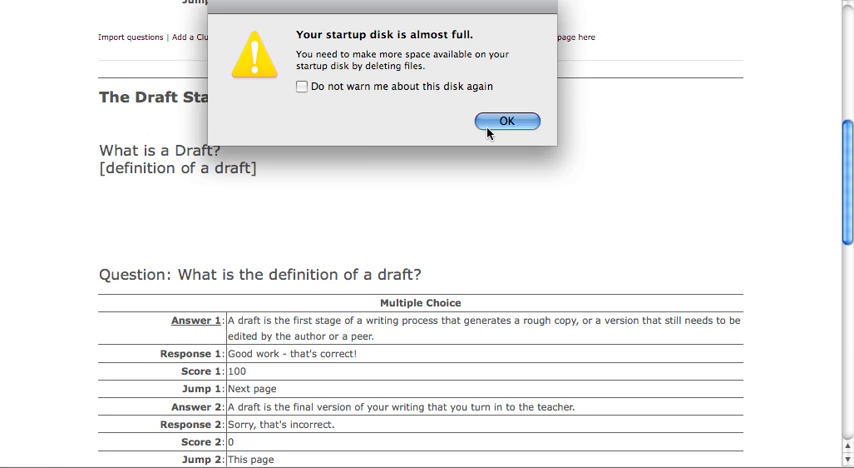
{"action": "left_click", "coordinate": [506, 122]}
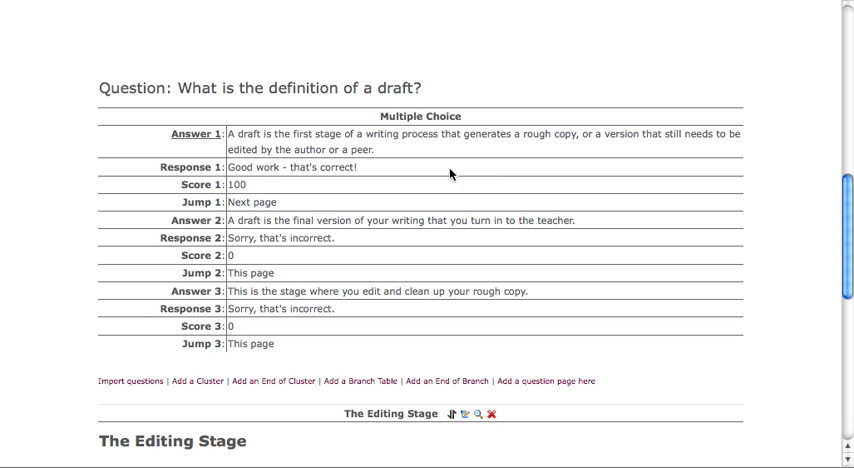
{"action": "mouse_move", "coordinate": [240, 162]}
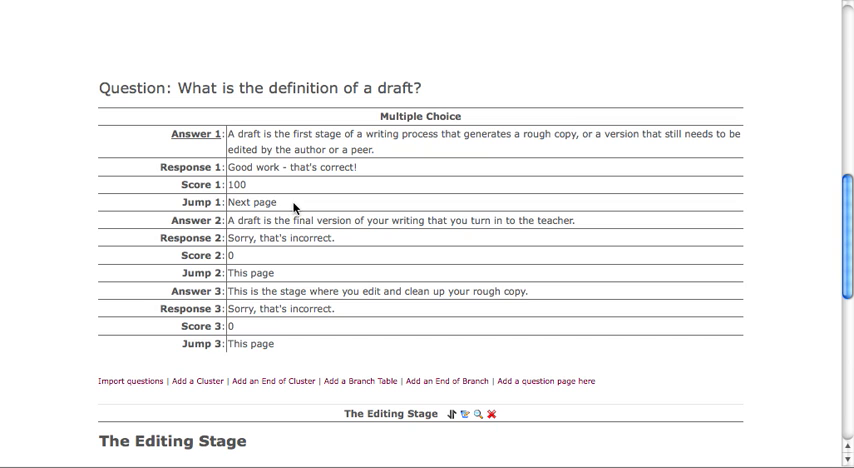
{"action": "scroll", "scroll_direction": "up", "scroll_amount": 3}
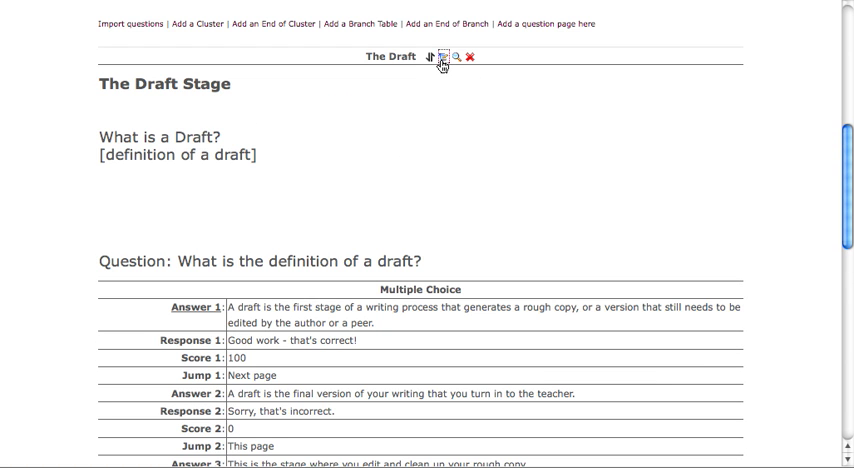
Edit The Draft and set Jump 1 to Introduction for the correct answer.
{"action": "left_click", "coordinate": [440, 56]}
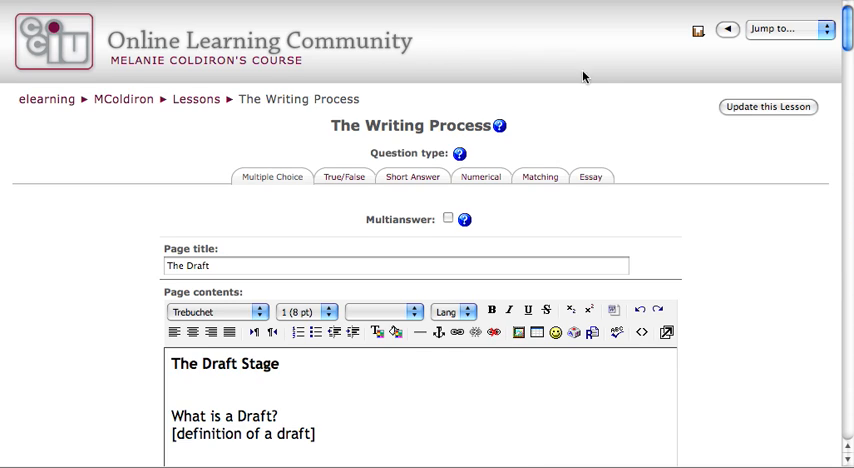
{"action": "scroll", "scroll_direction": "down", "scroll_amount": 3}
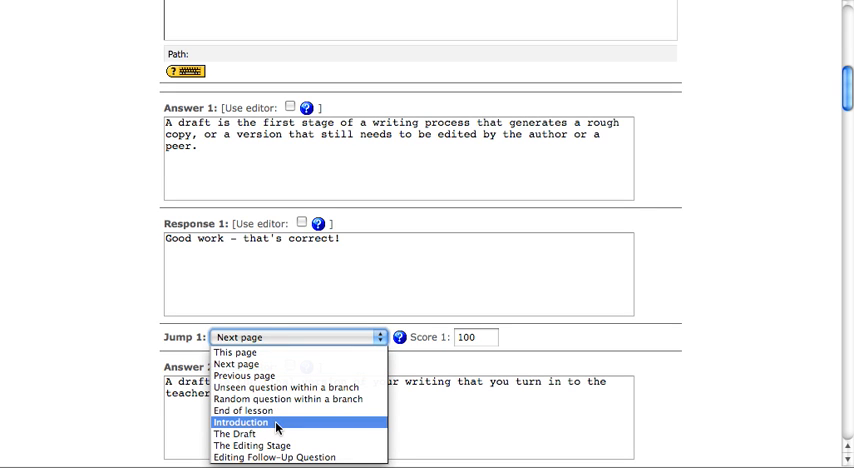
{"action": "left_click", "coordinate": [240, 420]}
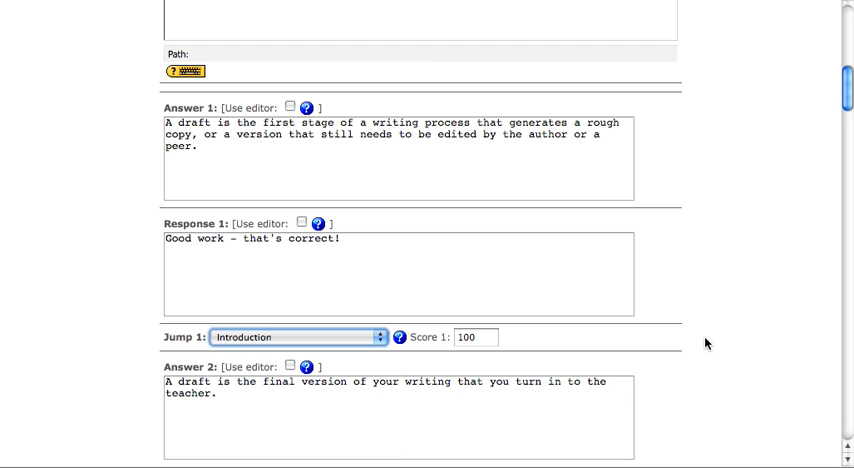
{"action": "scroll", "scroll_direction": "down", "scroll_amount": 3}
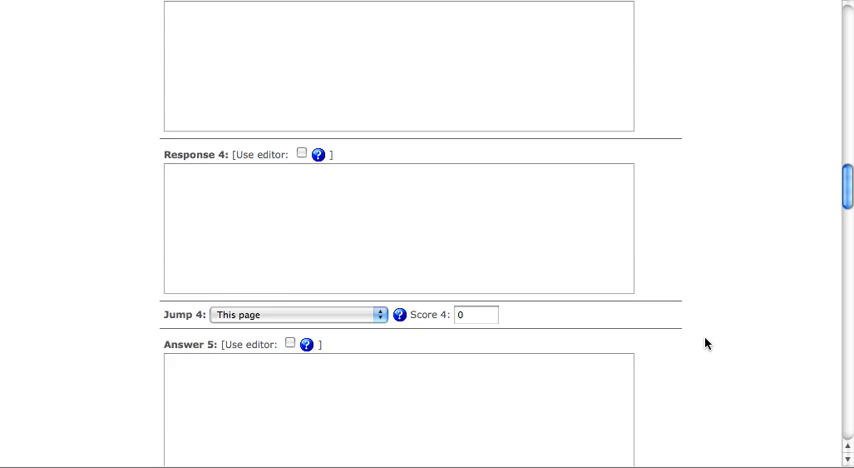
{"action": "scroll", "scroll_direction": "down", "scroll_amount": 3}
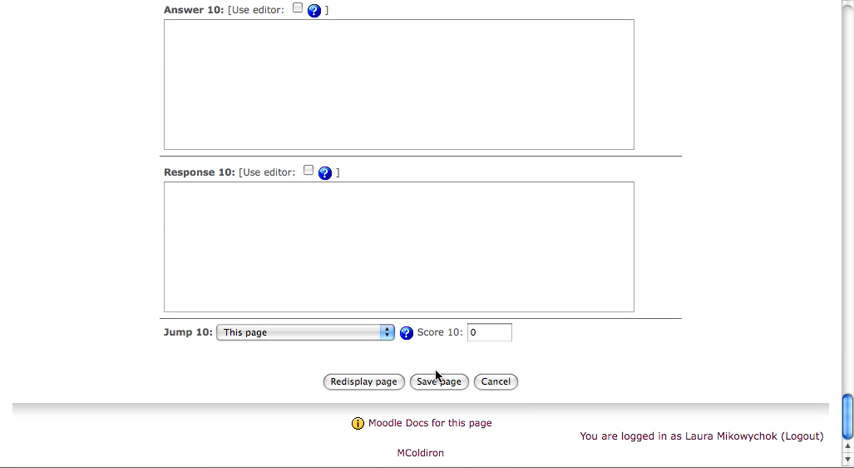